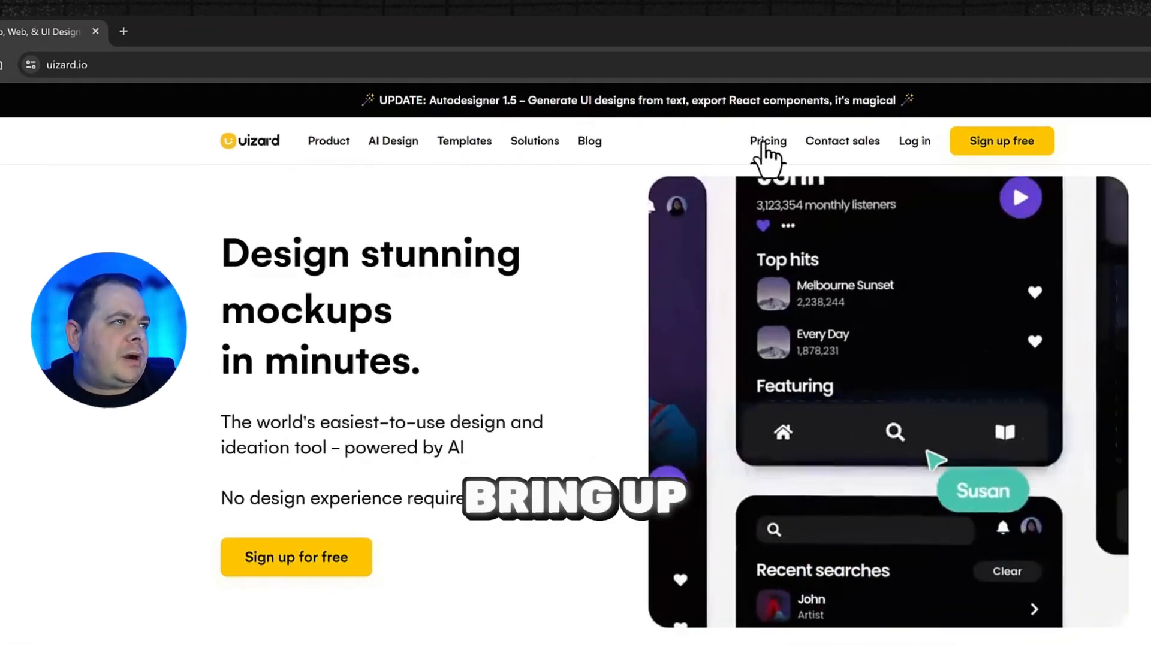
# Show Uizard's pricing page and highlight the Free plan's 'For students and hobbyists' text.
pyautogui.click(768, 141)
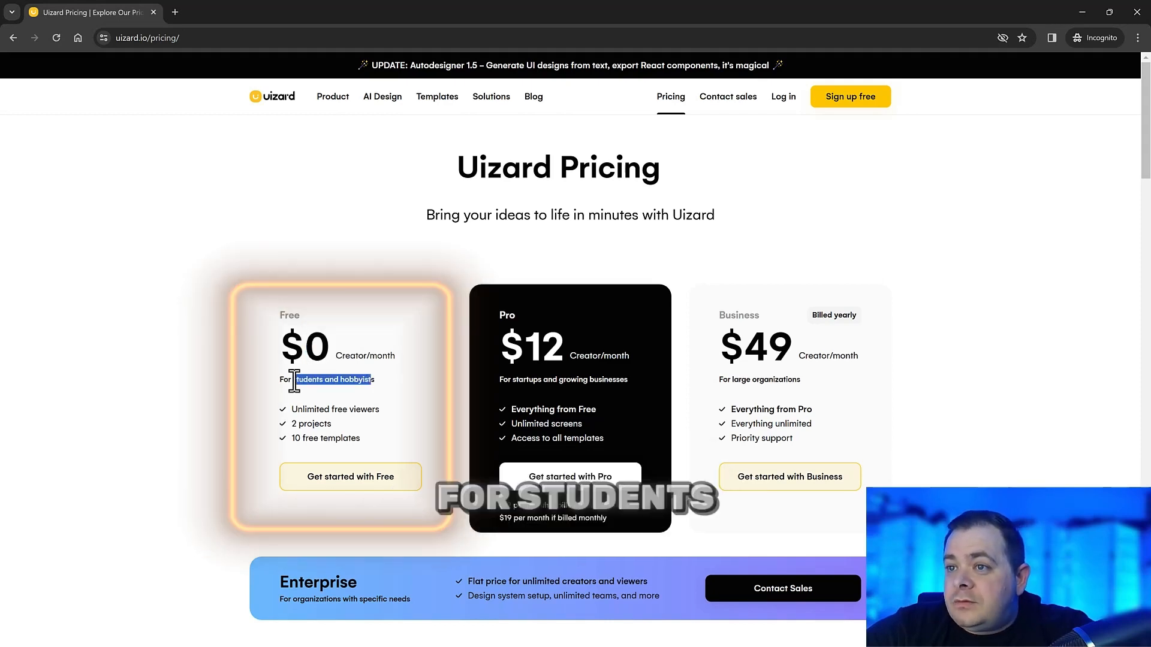
pyautogui.doubleClick(312, 423)
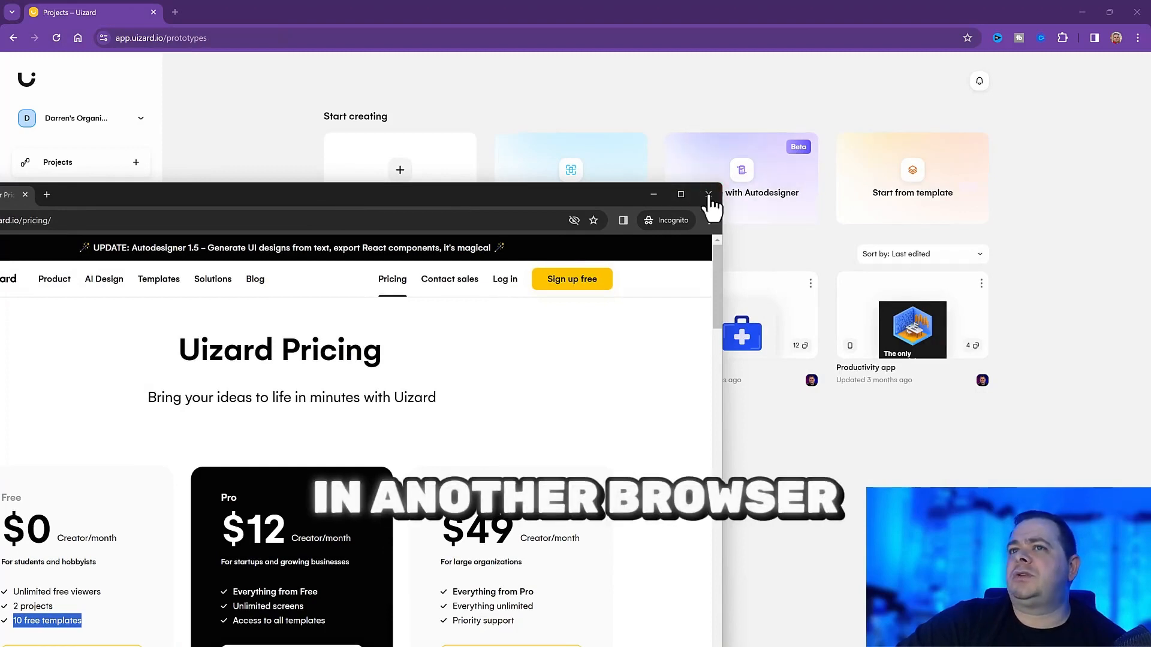
# Close the pricing window and start a new project from the template gallery.
pyautogui.click(707, 195)
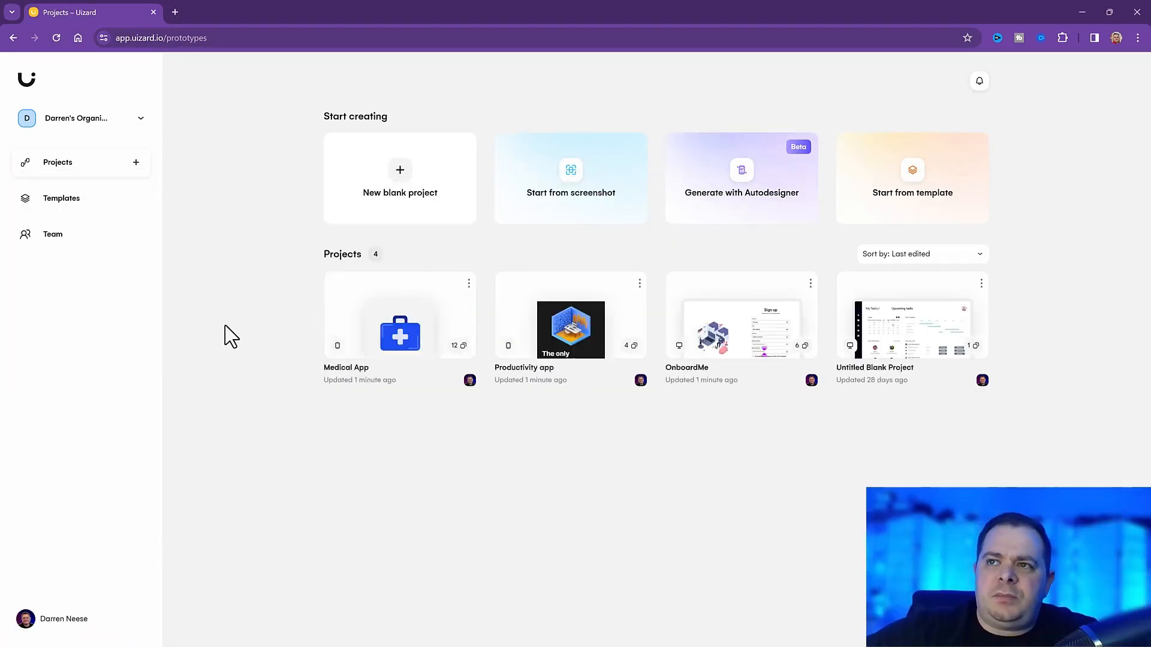
pyautogui.moveTo(466, 154)
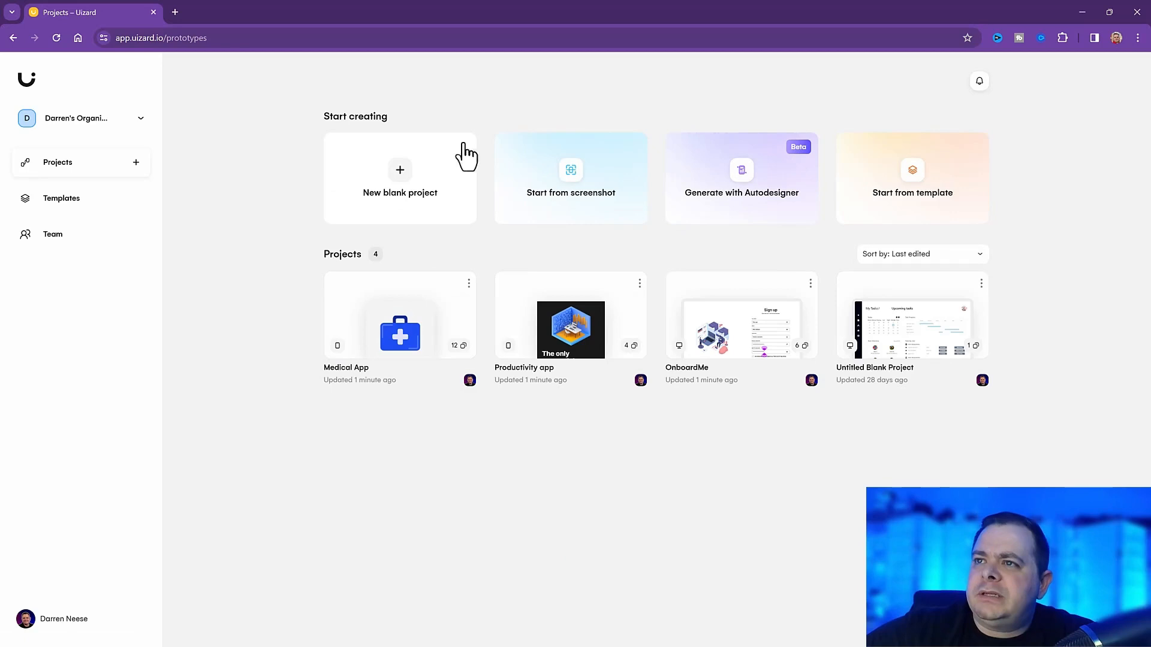
pyautogui.moveTo(417, 142)
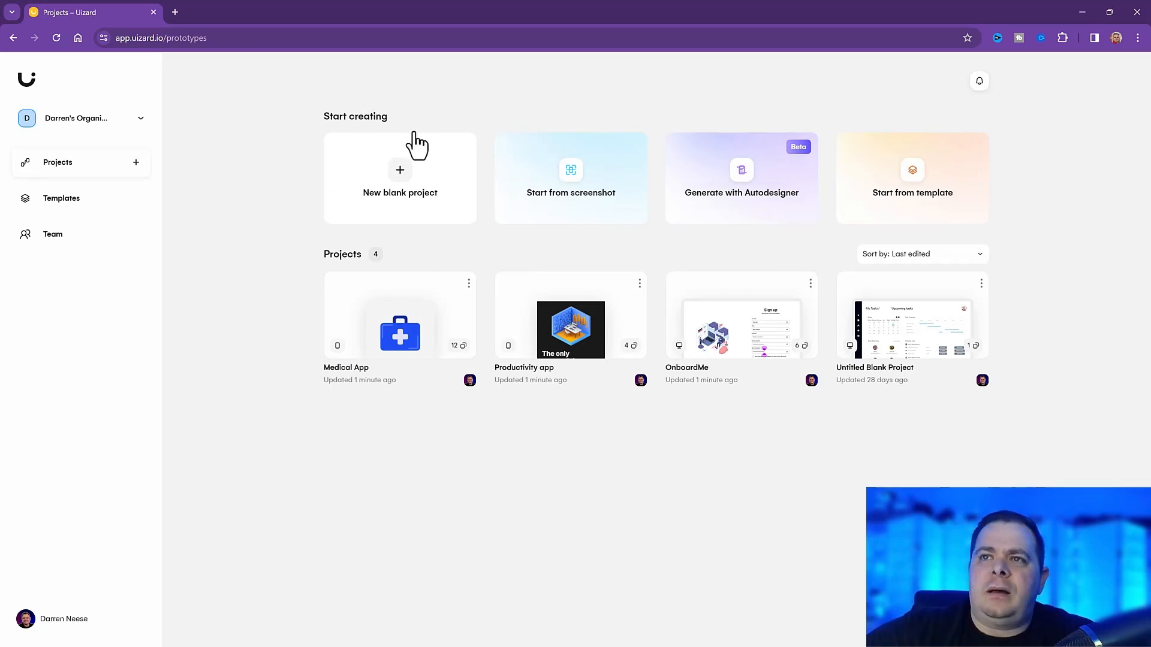
pyautogui.moveTo(331, 277)
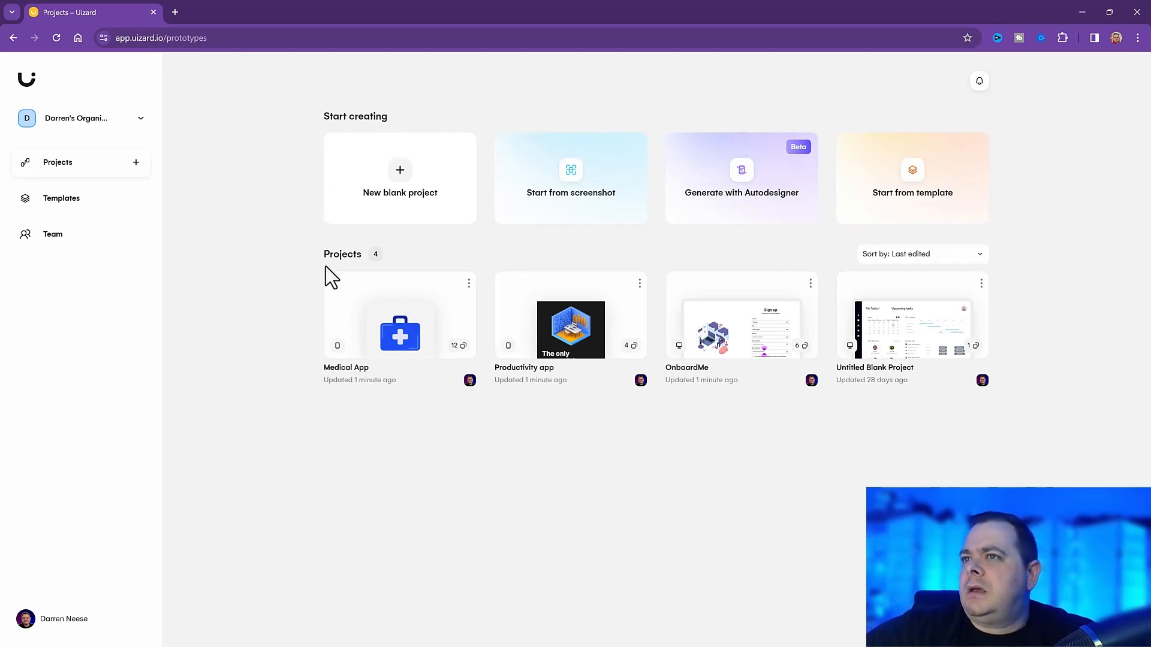
pyautogui.moveTo(595, 205)
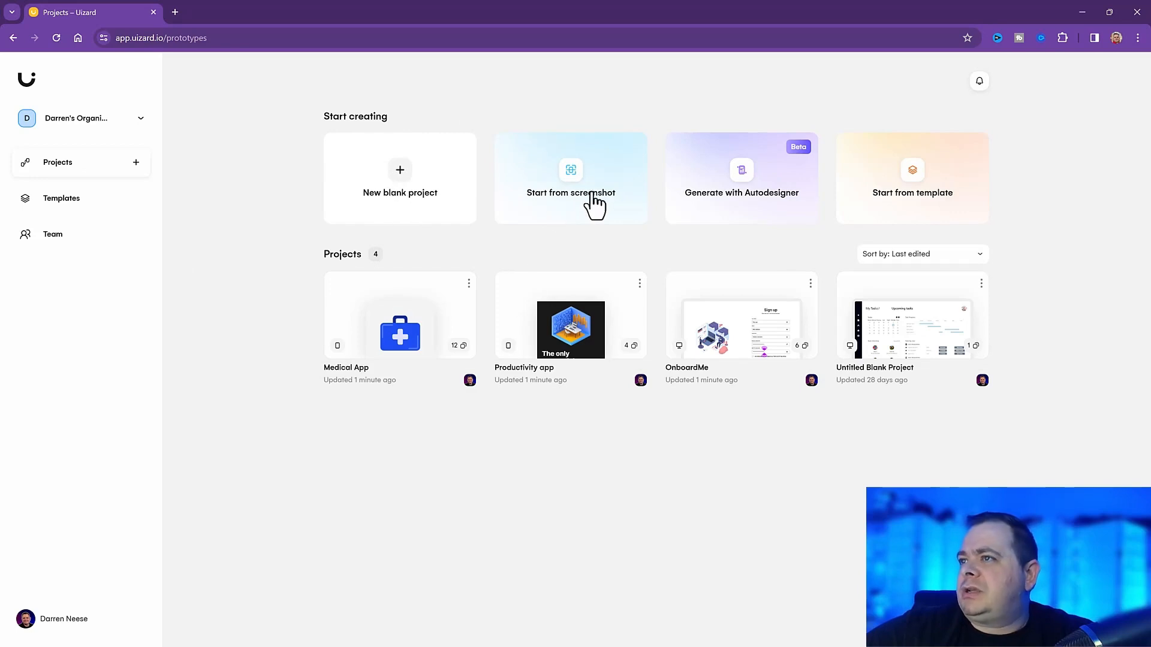
pyautogui.moveTo(686, 242)
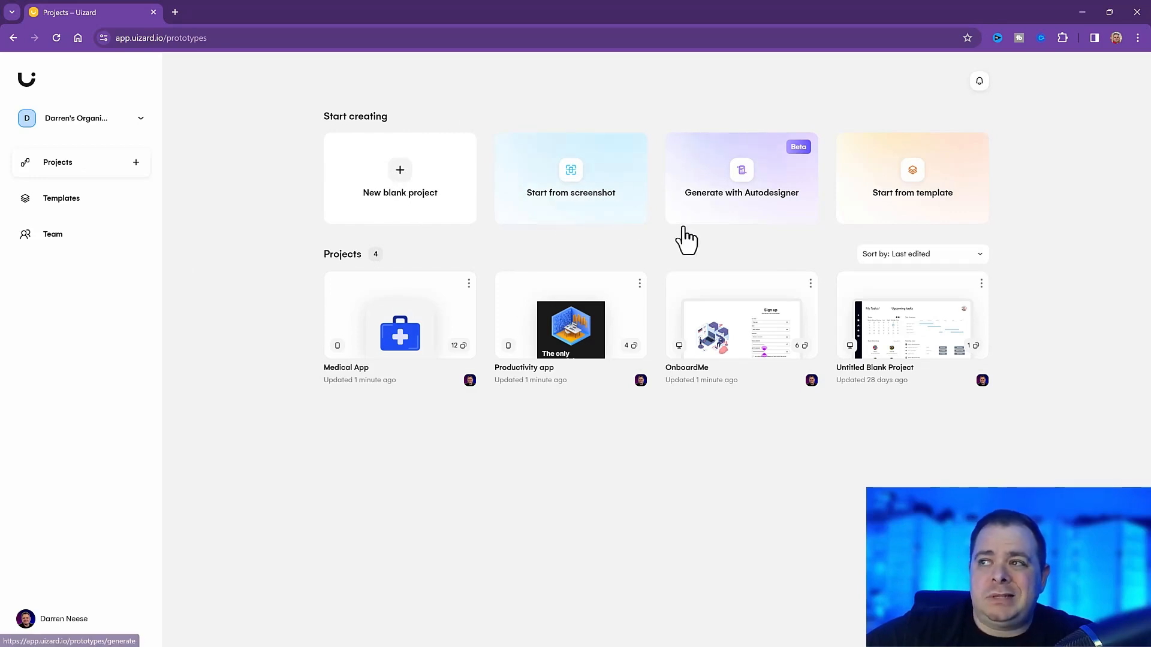
pyautogui.moveTo(712, 163)
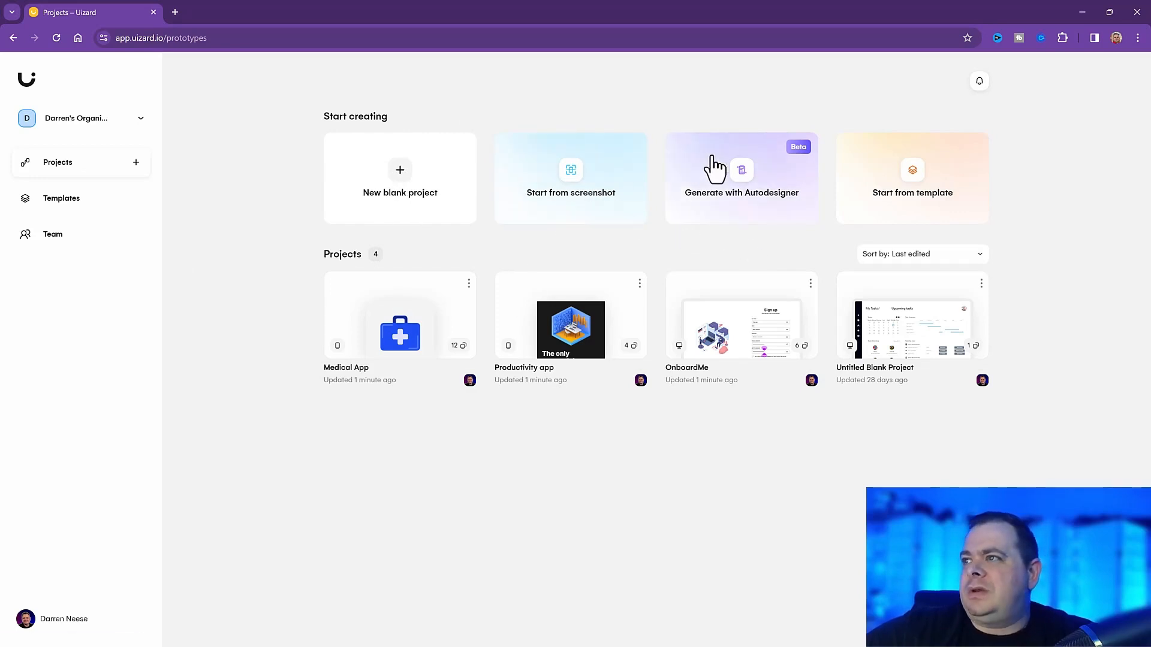
pyautogui.moveTo(748, 406)
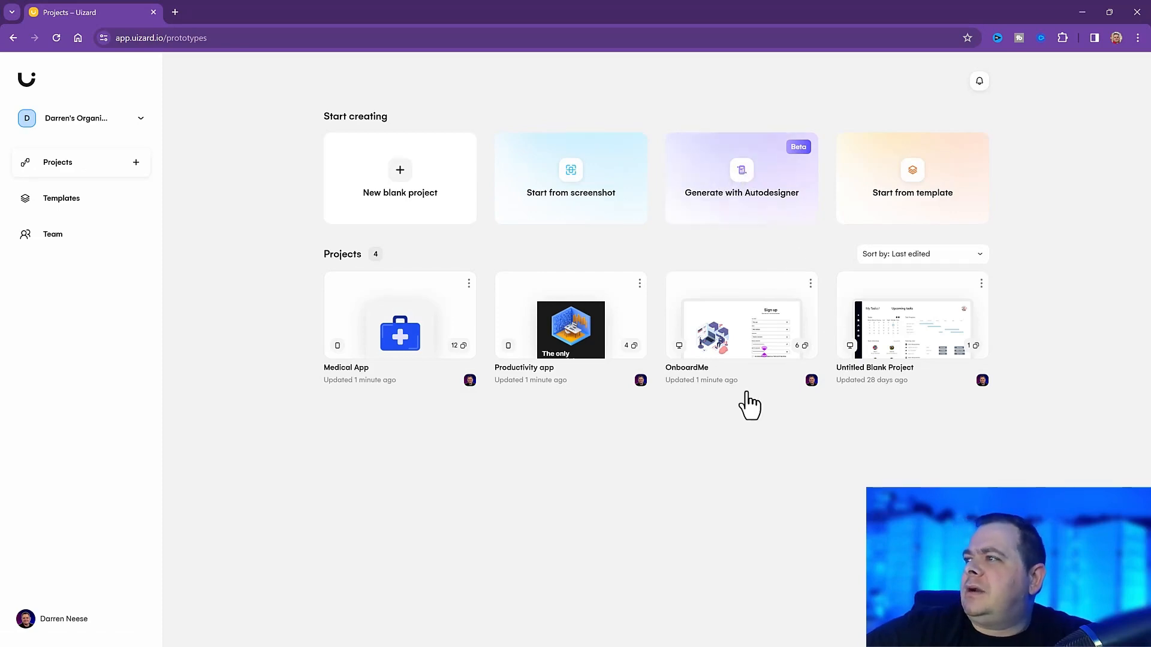
pyautogui.moveTo(911, 184)
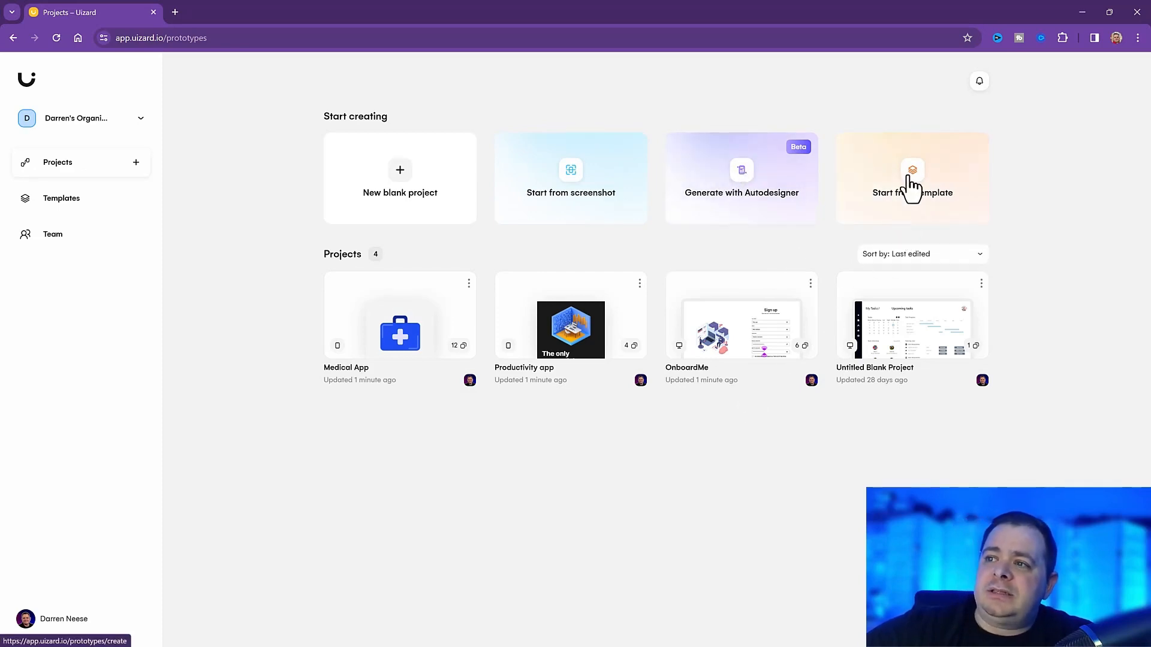
pyautogui.click(912, 178)
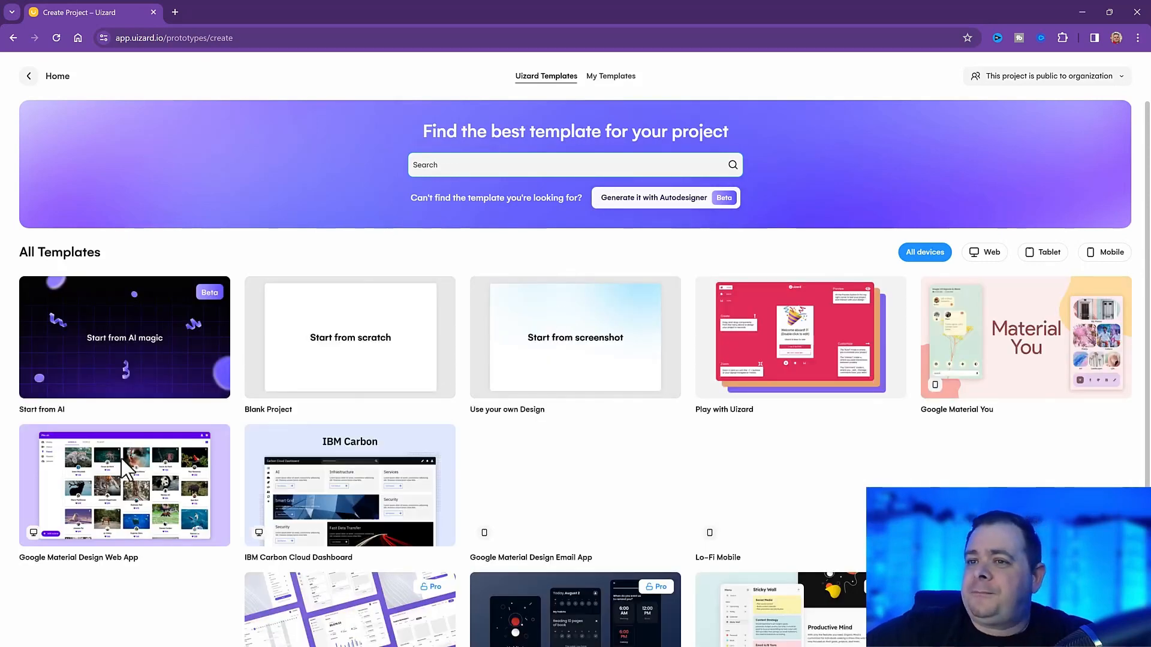
pyautogui.moveTo(172, 366)
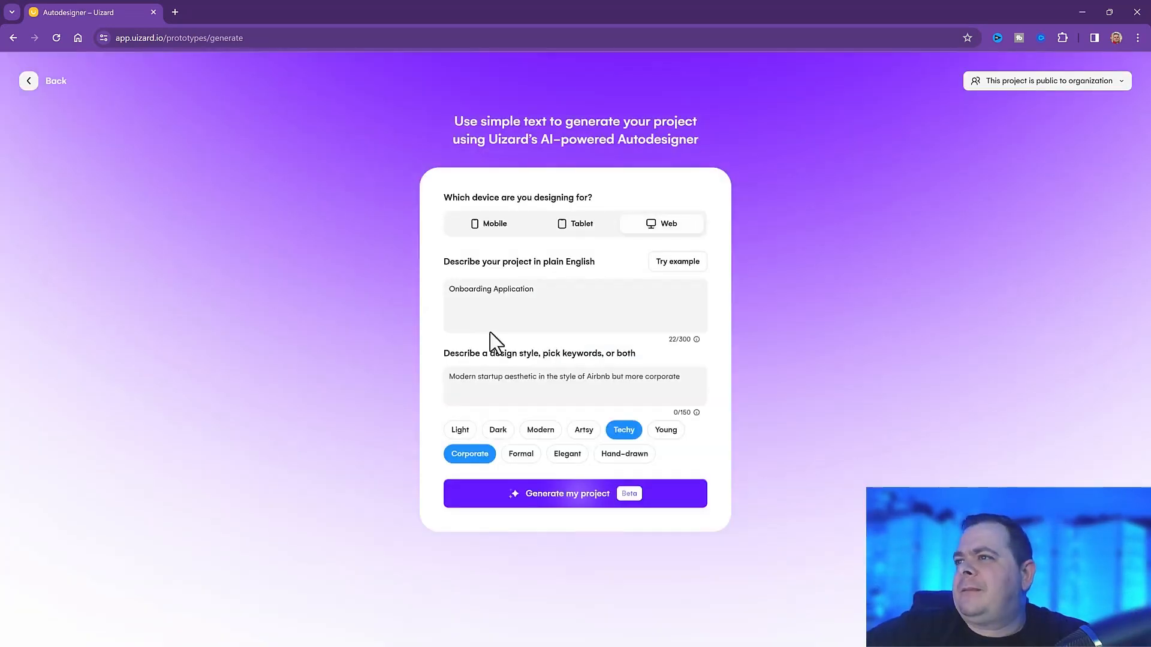
pyautogui.moveTo(573, 231)
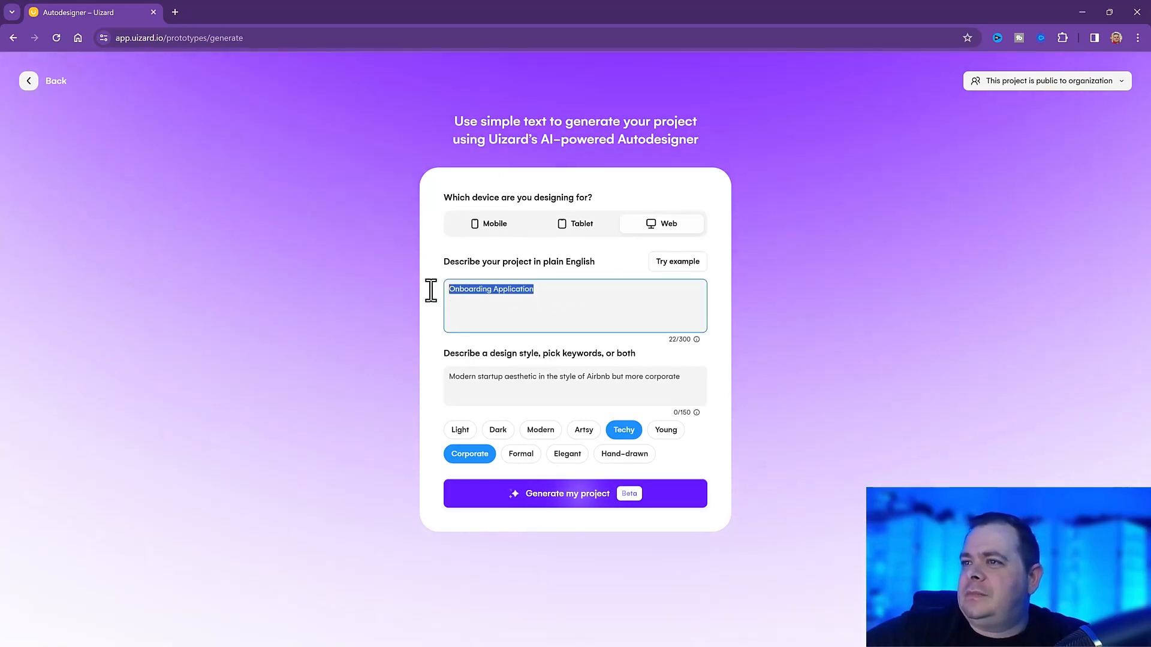
# Enter 'Onboarding Application' as the project description and a corporate startup style description.
pyautogui.click(569, 289)
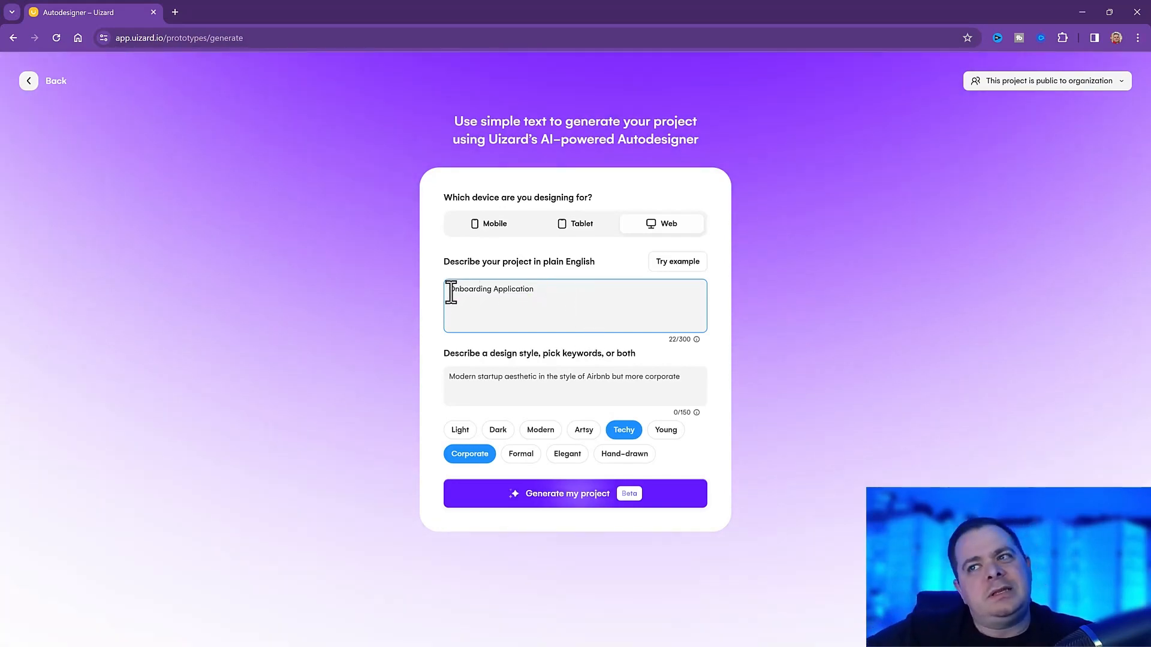
pyautogui.doubleClick(489, 289)
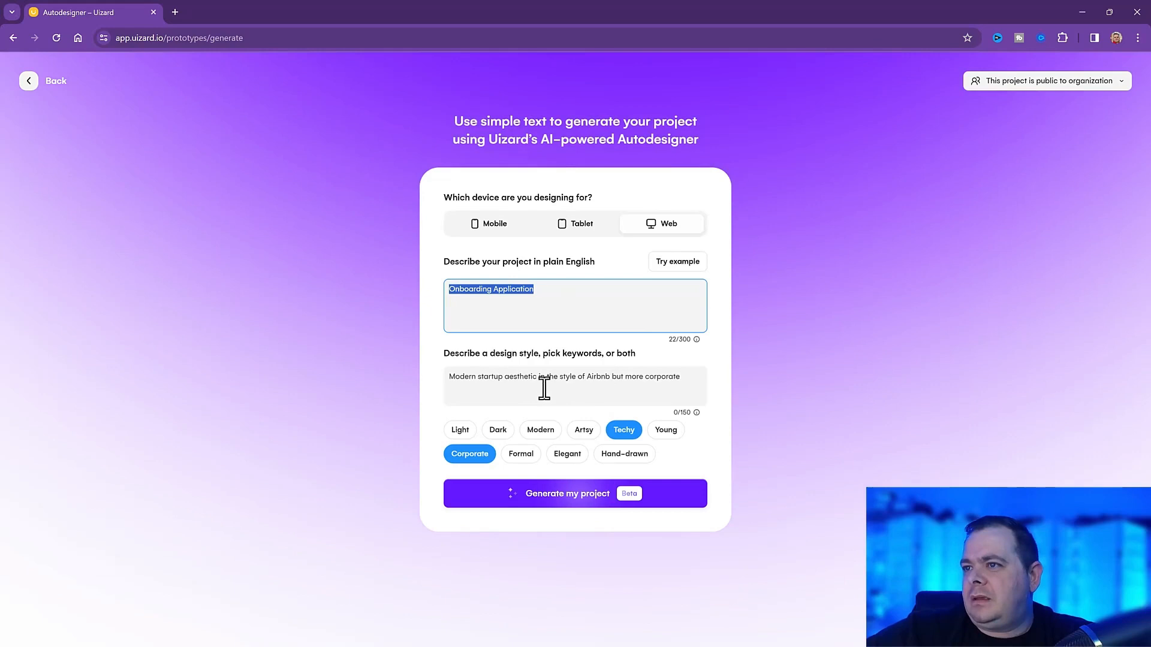
pyautogui.moveTo(694, 367)
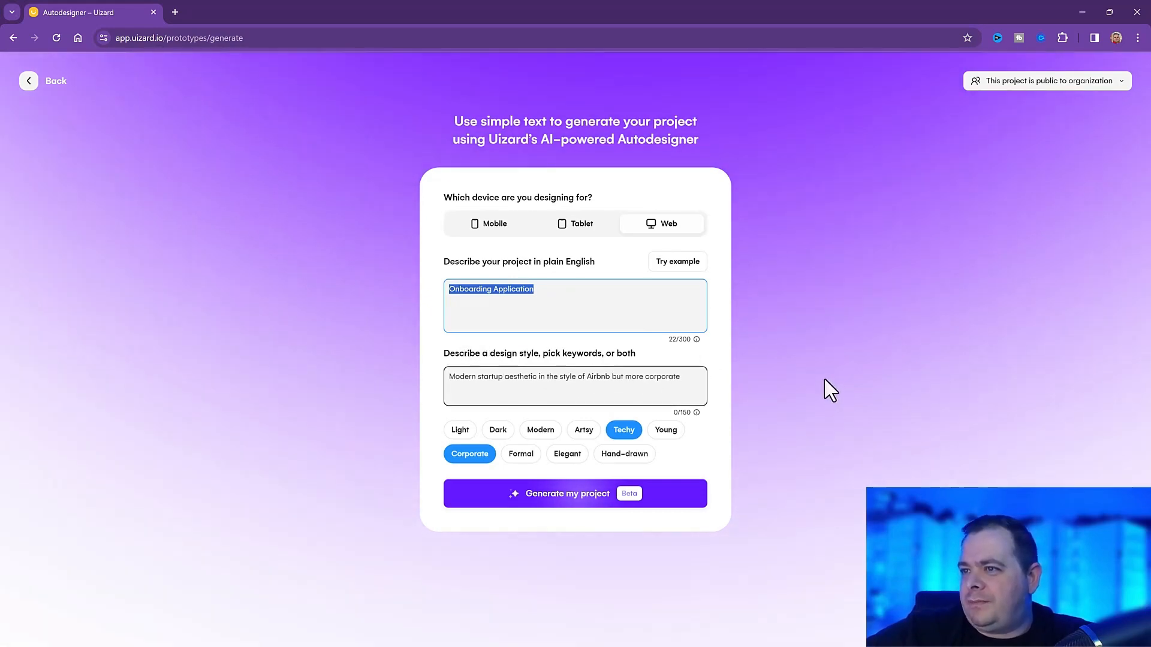
pyautogui.click(575, 385)
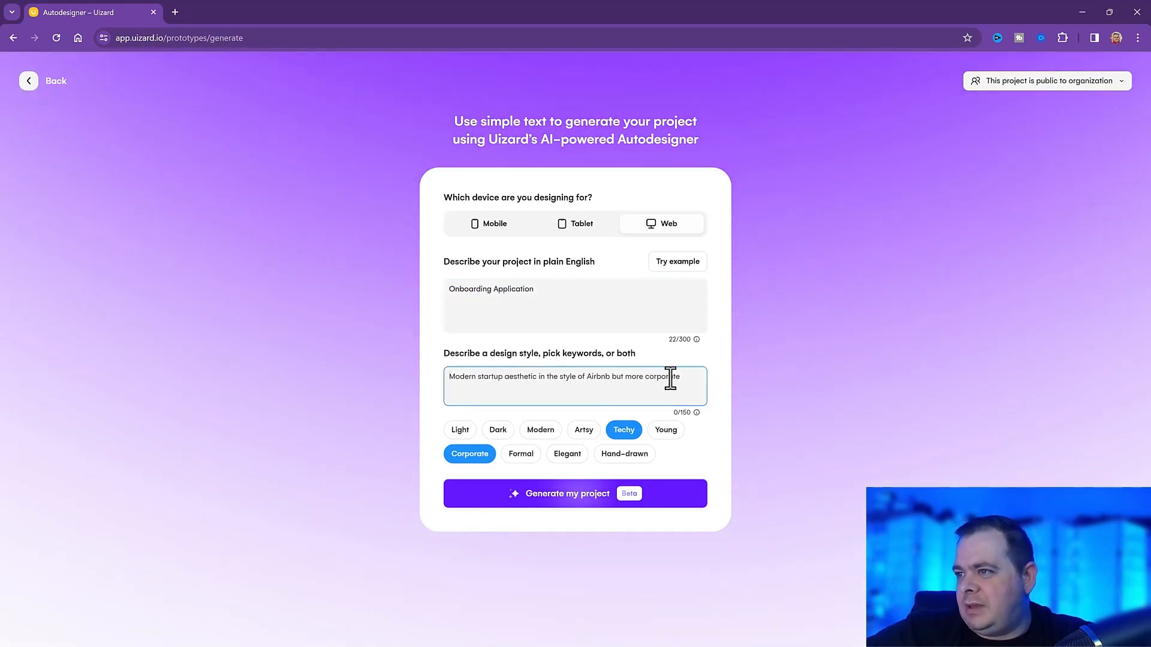
pyautogui.moveTo(561, 376)
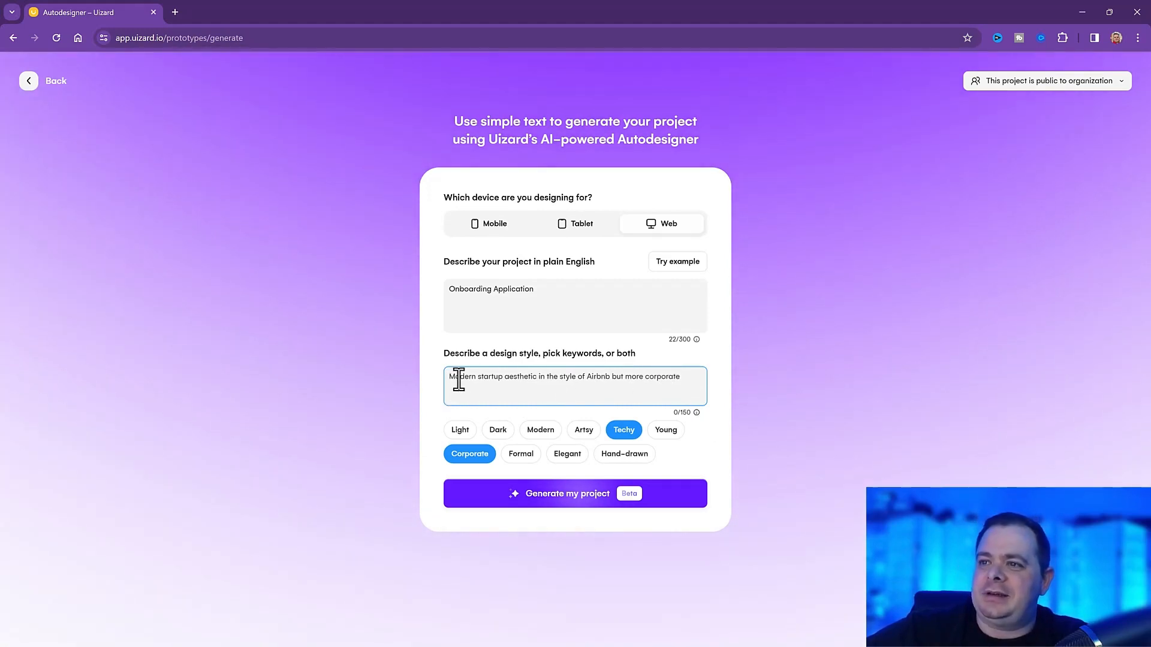
pyautogui.moveTo(776, 385)
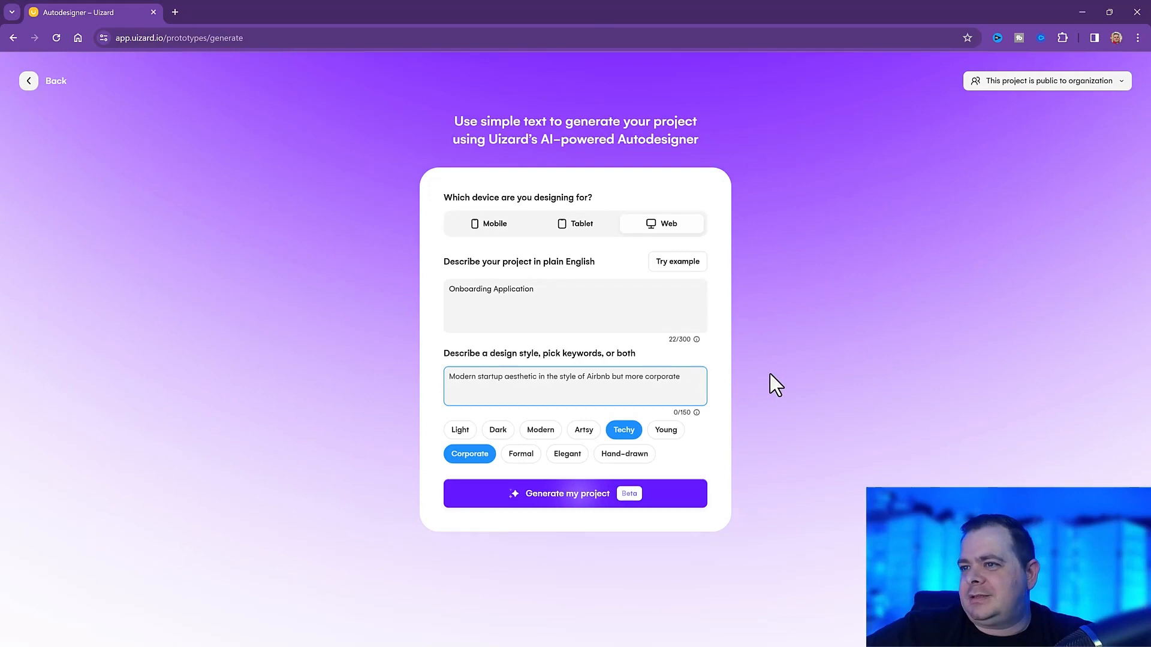
pyautogui.moveTo(732, 380)
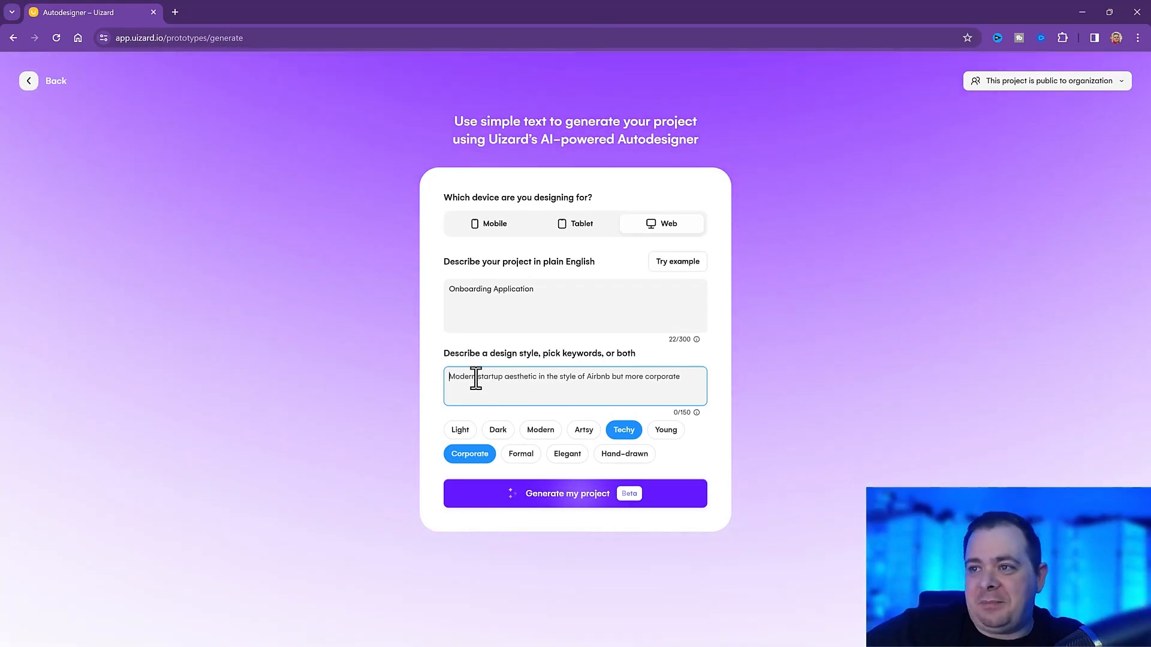
pyautogui.moveTo(531, 530)
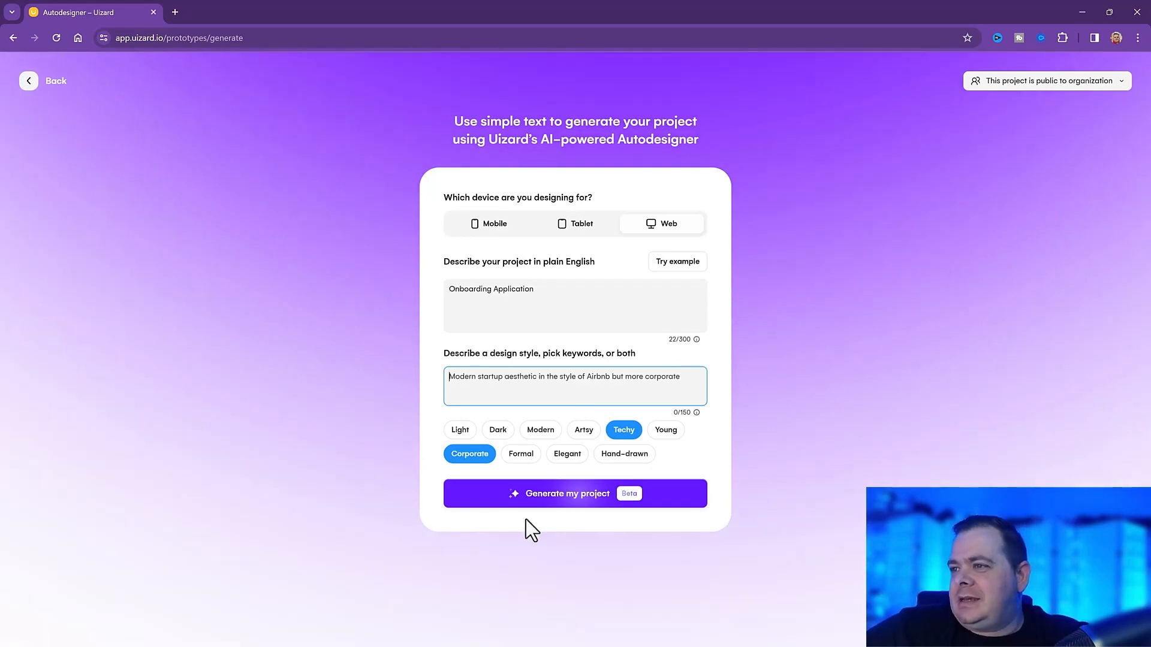
pyautogui.moveTo(627, 440)
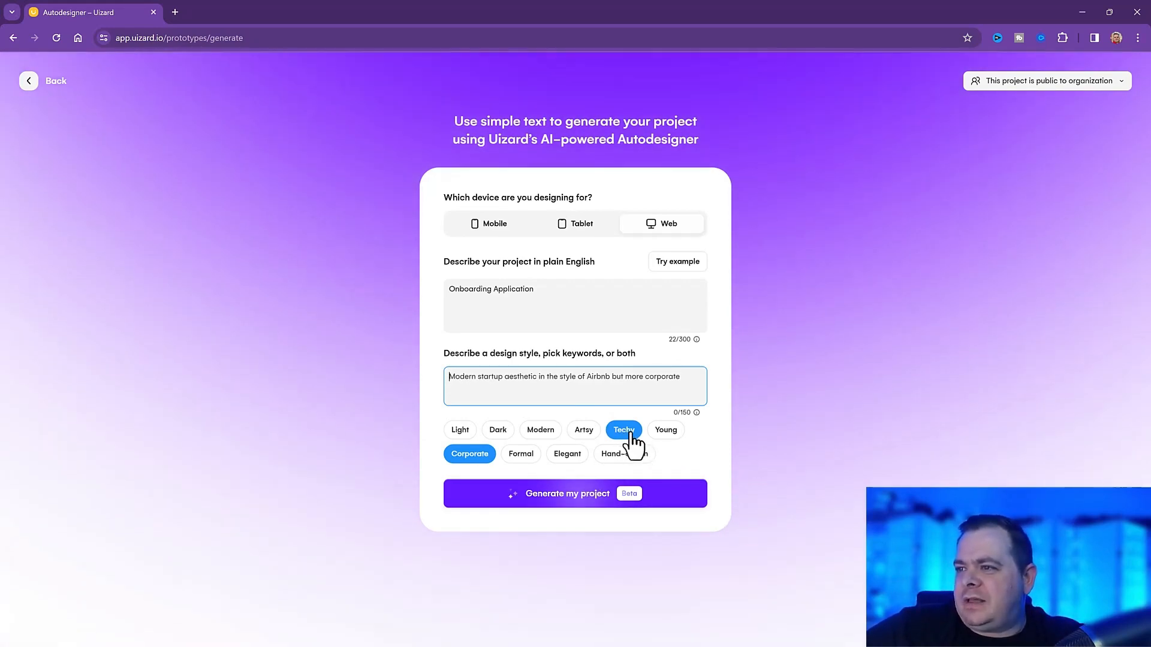
pyautogui.moveTo(675, 578)
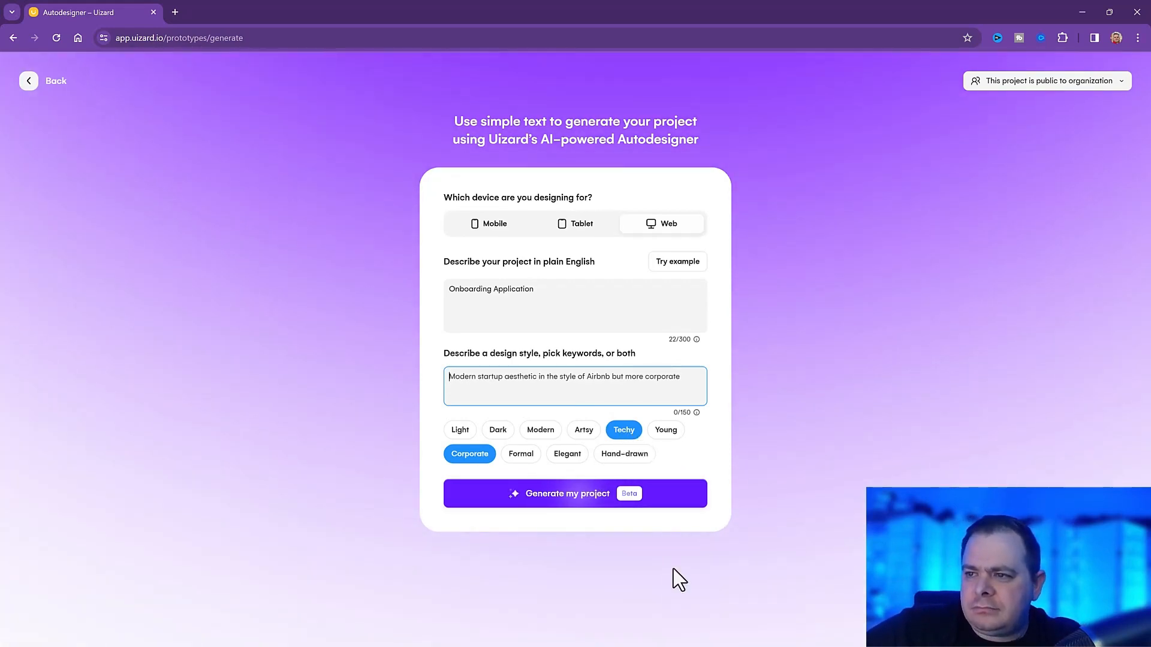
pyautogui.moveTo(681, 567)
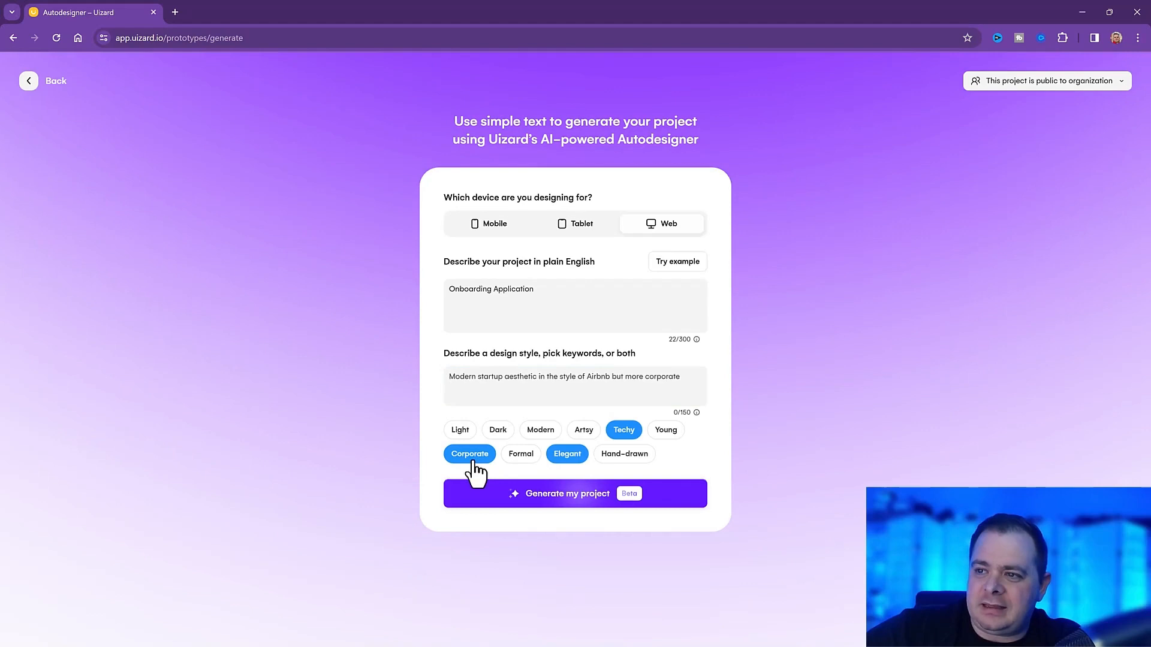
# Choose Modern, Techy and Elegant as the style keywords instead of Corporate.
pyautogui.click(469, 453)
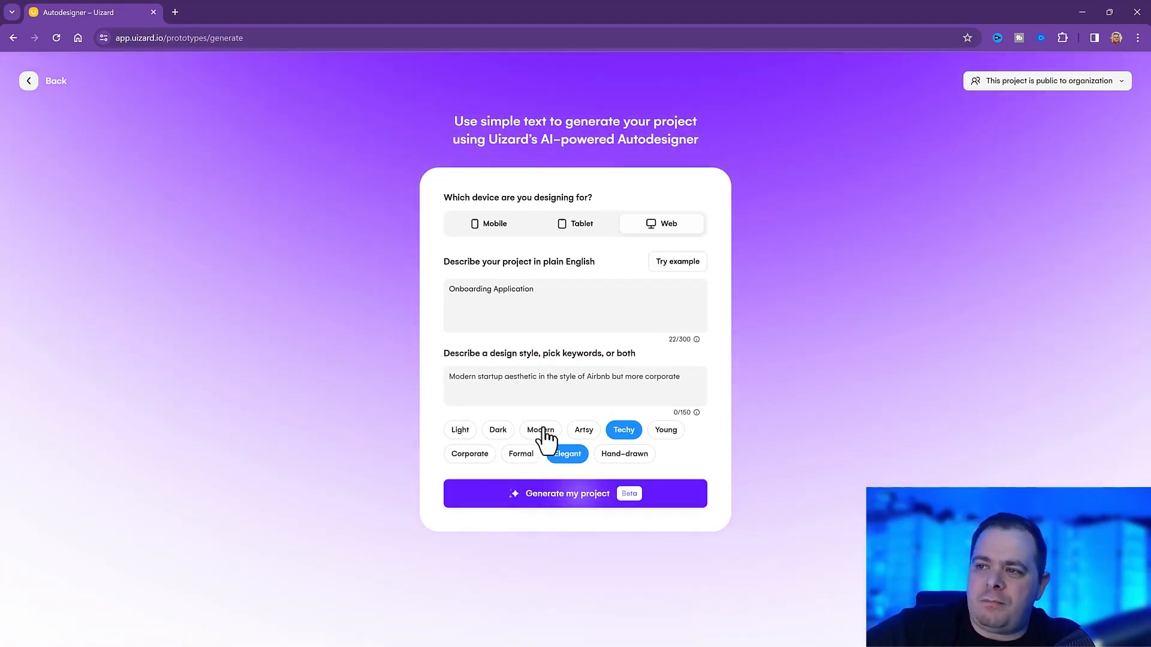
pyautogui.click(539, 429)
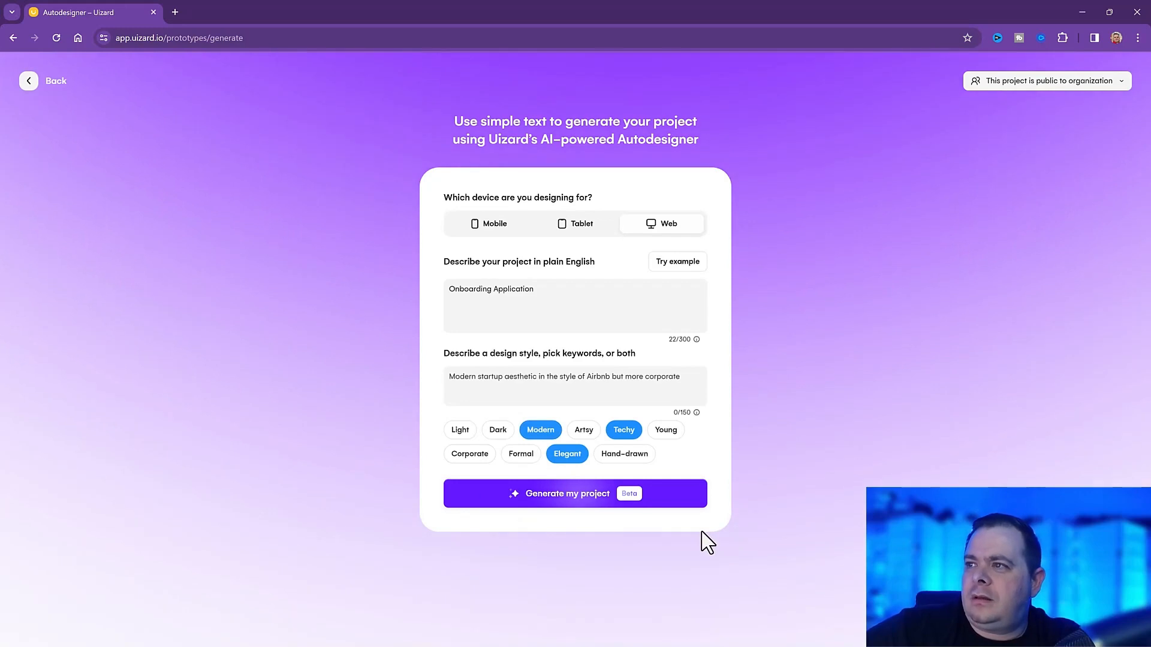
pyautogui.click(574, 493)
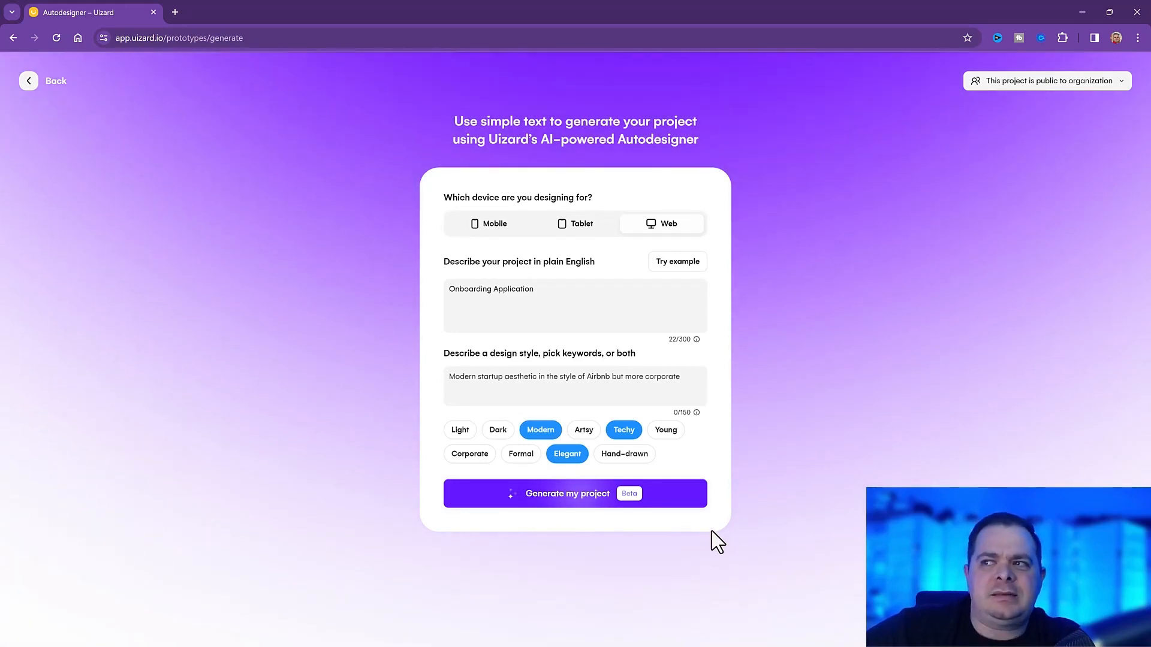
pyautogui.moveTo(612, 502)
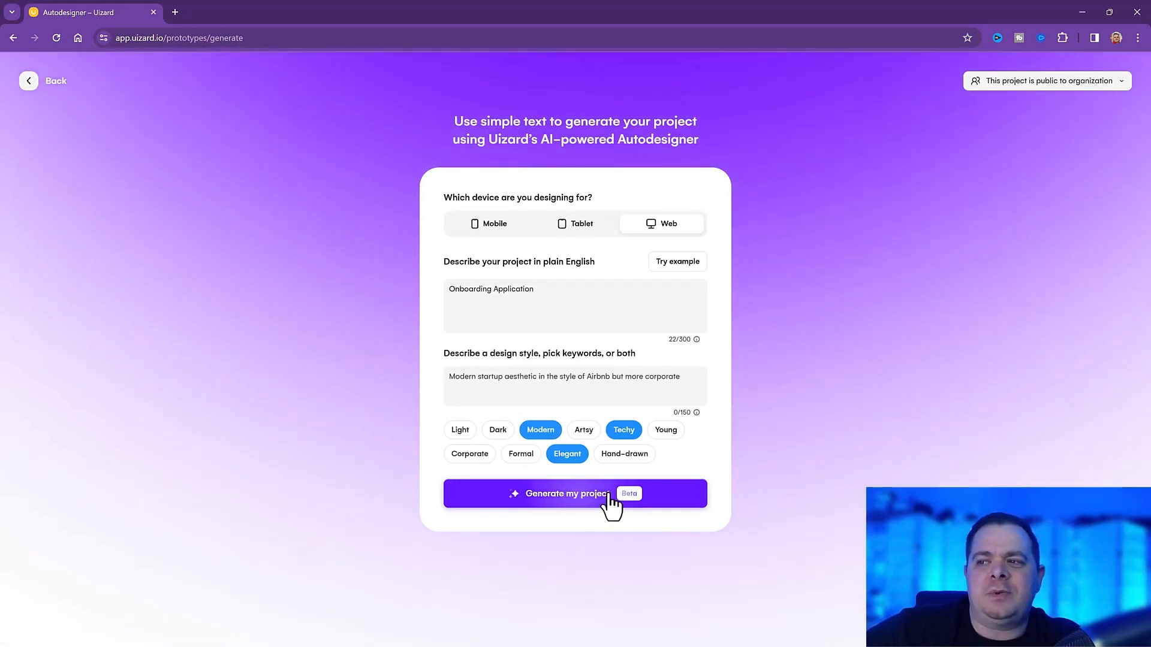
# Generate the OnboardEasy project so Autodesigner builds its dark-themed screens.
pyautogui.click(567, 492)
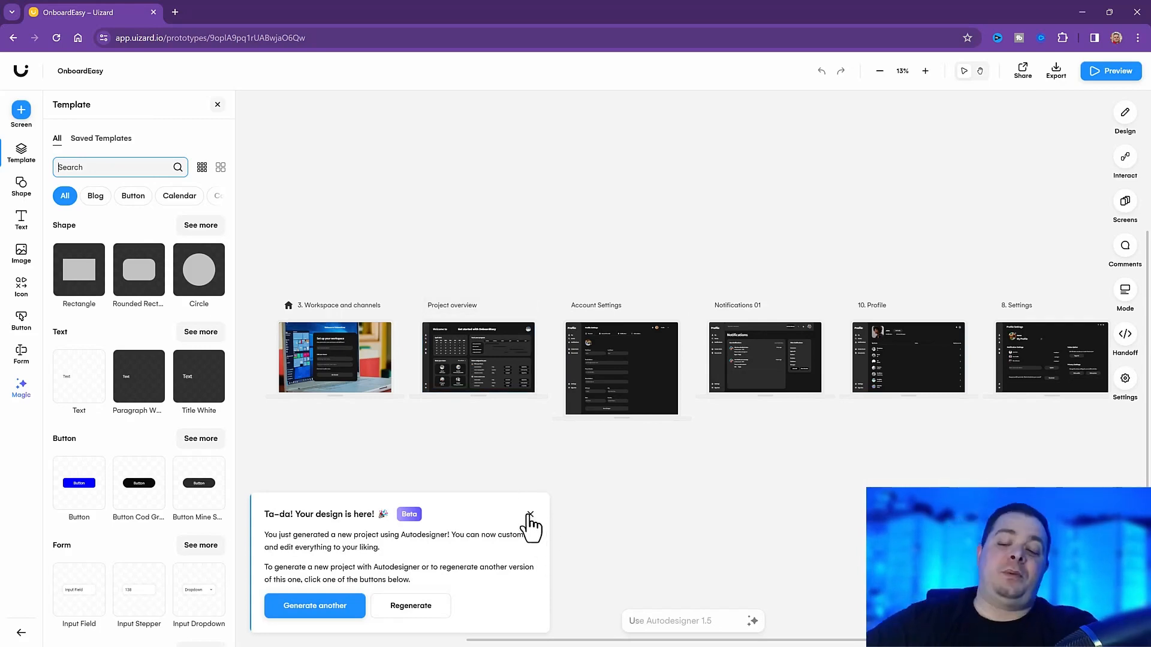
# Dismiss the 'Ta-da! Your design is here!' popup to clear the canvas.
pyautogui.click(528, 518)
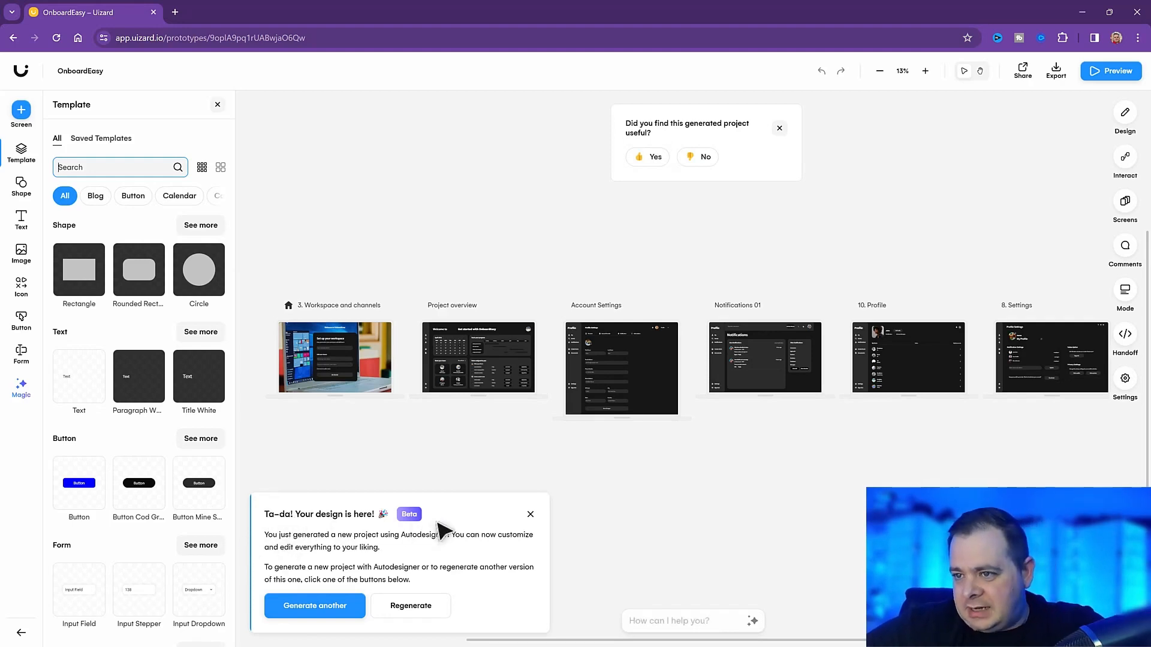
pyautogui.moveTo(416, 546)
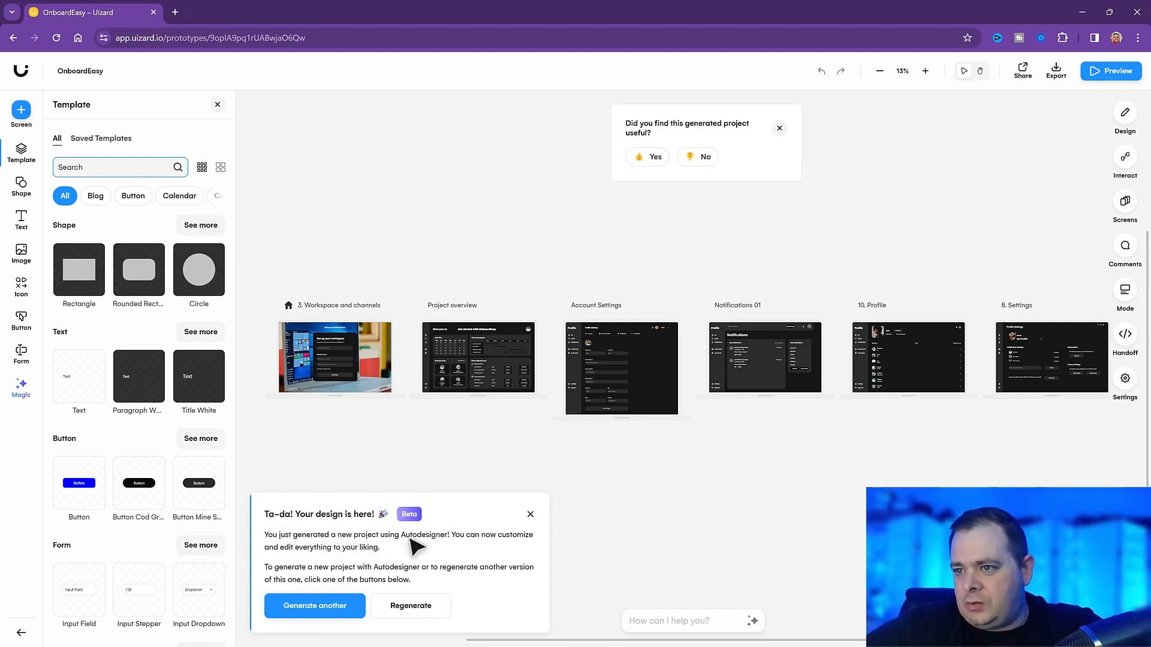
pyautogui.moveTo(518, 553)
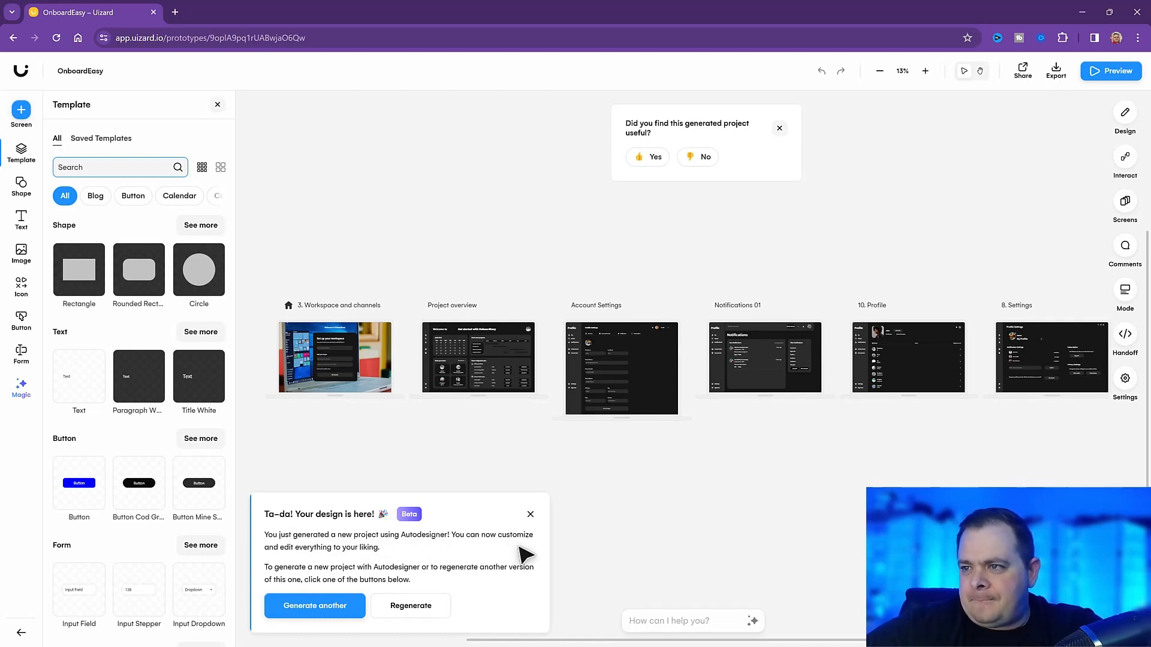
pyautogui.moveTo(542, 518)
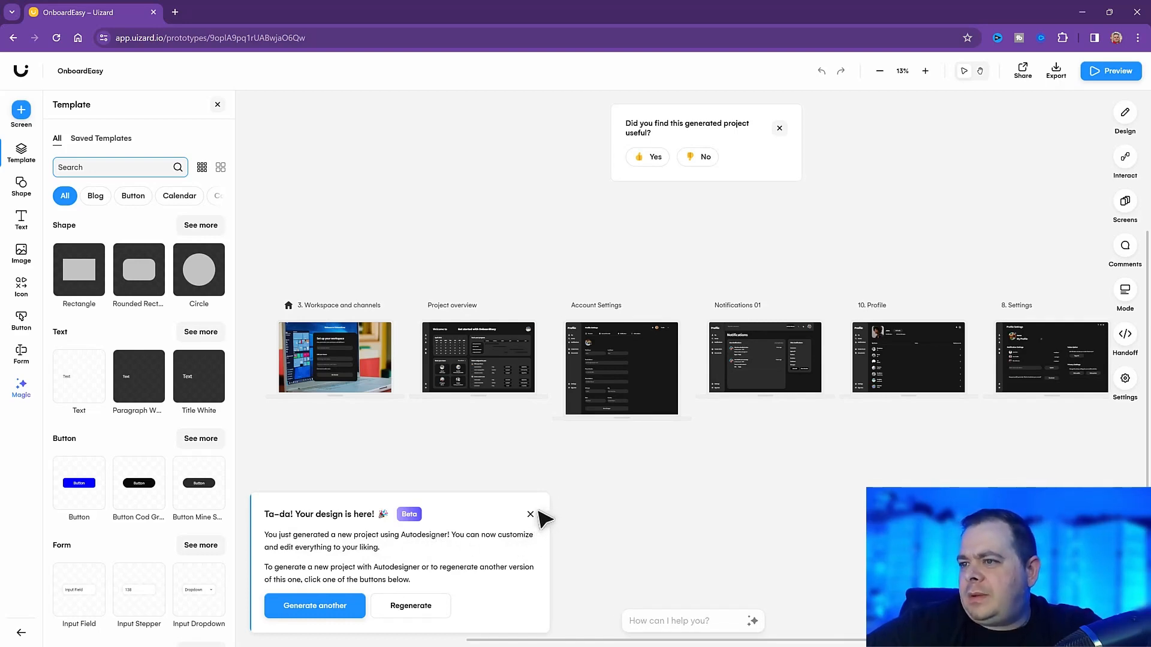
pyautogui.click(530, 514)
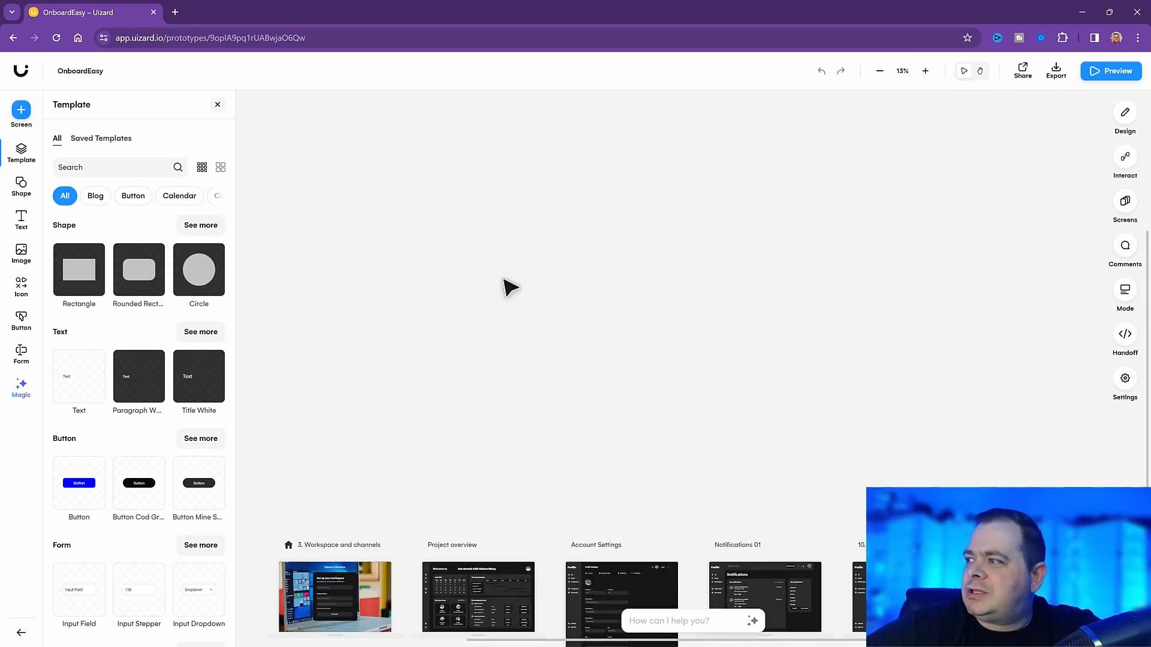
# Zoom in on the canvas until the 'Set up your workspace' screen is large.
pyautogui.scroll(3)
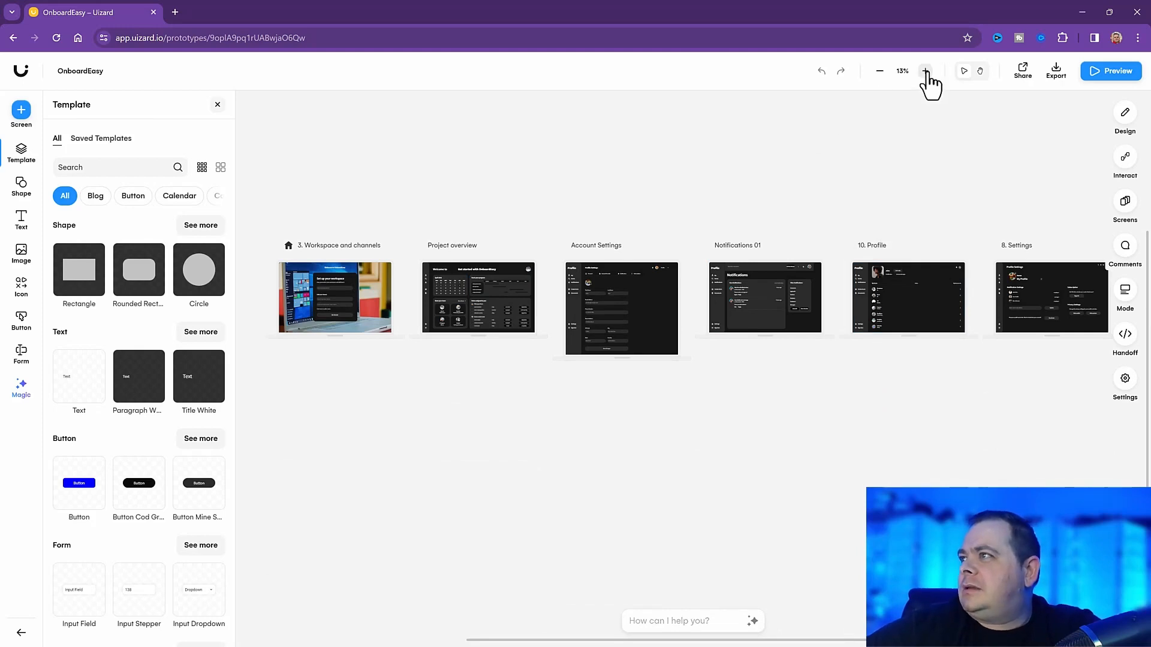
pyautogui.click(926, 71)
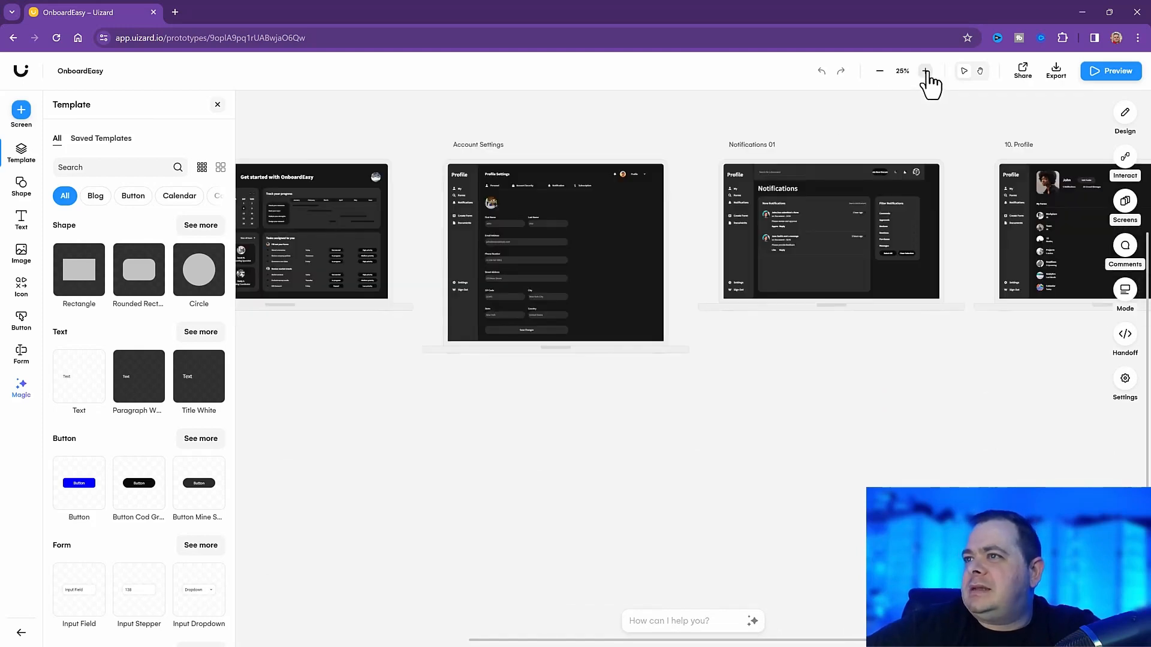
pyautogui.click(926, 71)
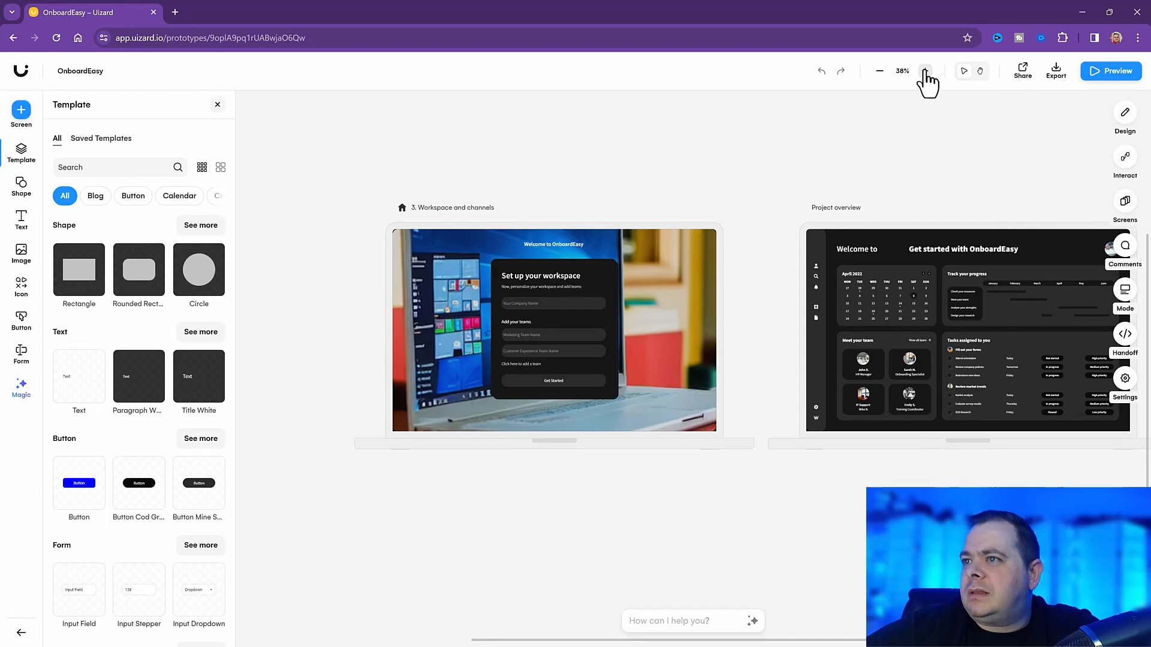
pyautogui.click(925, 70)
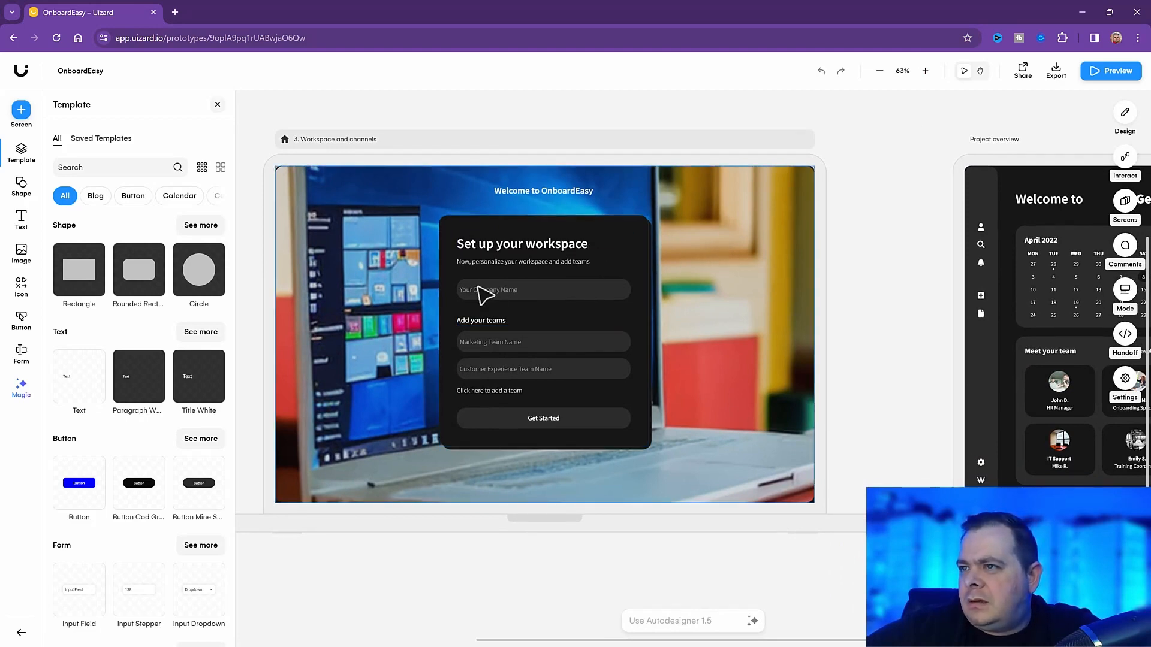
# Pan to the Project overview screen and zoom to 75% to inspect calendar, team and tasks.
pyautogui.click(543, 368)
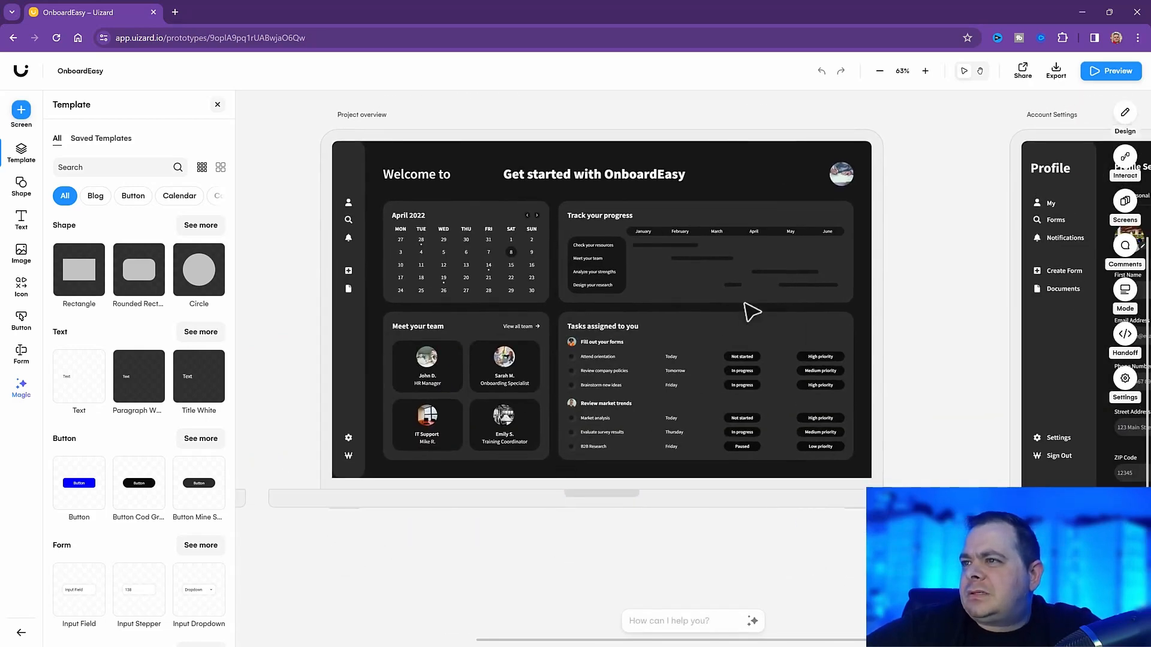
pyautogui.moveTo(465, 566)
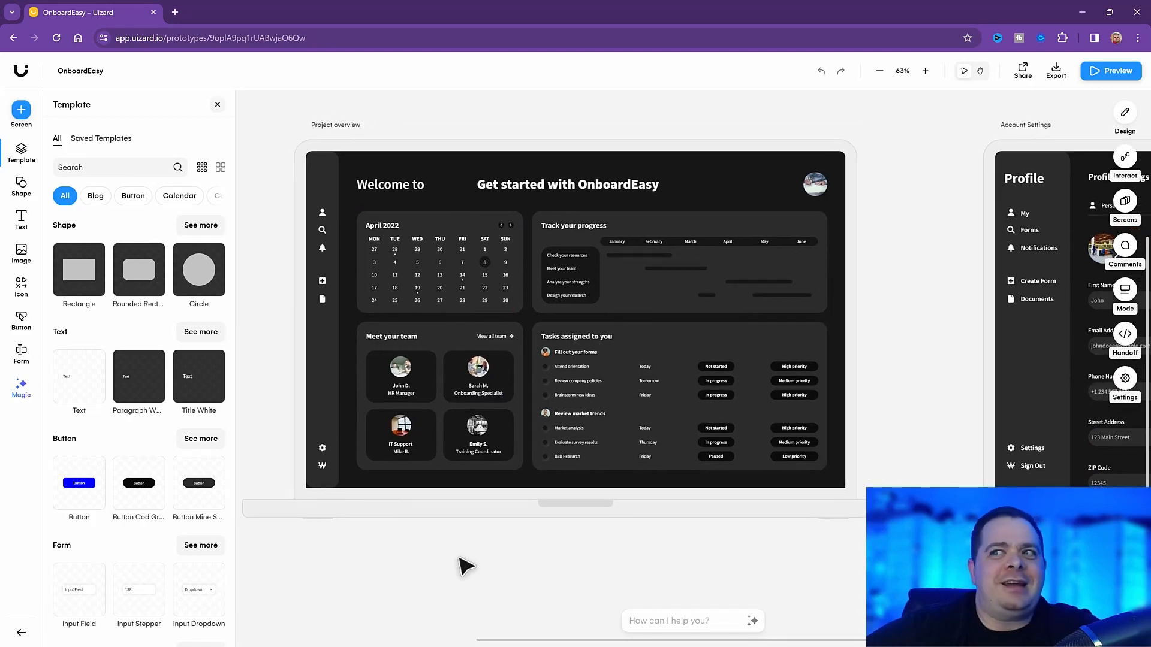
pyautogui.moveTo(518, 591)
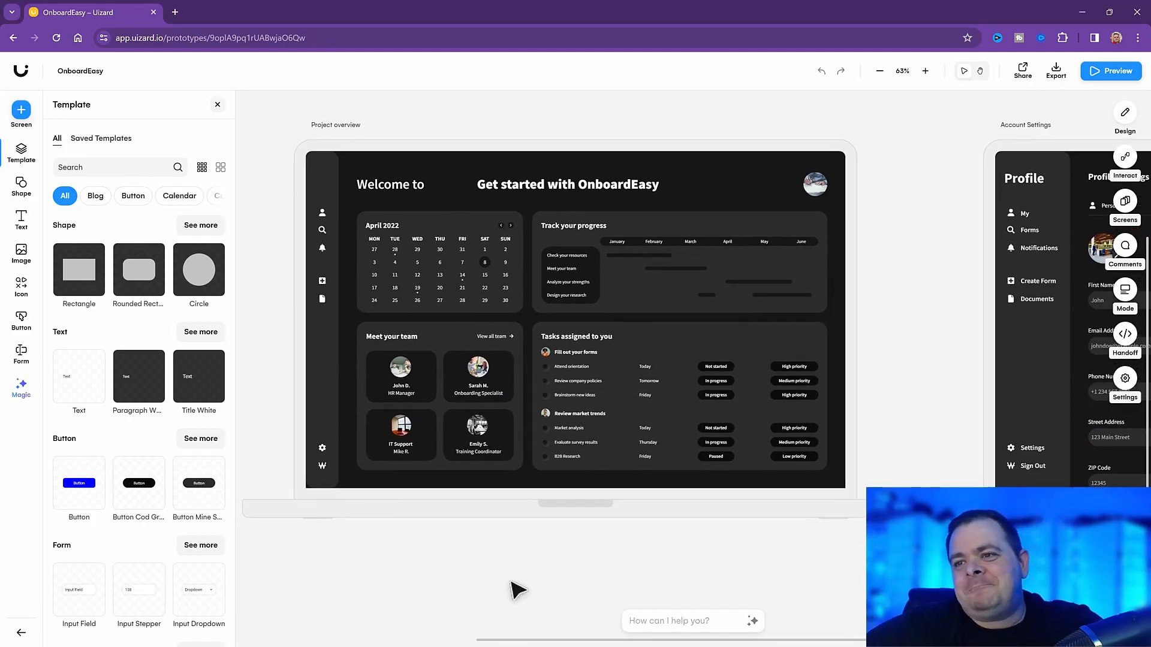
pyautogui.moveTo(536, 577)
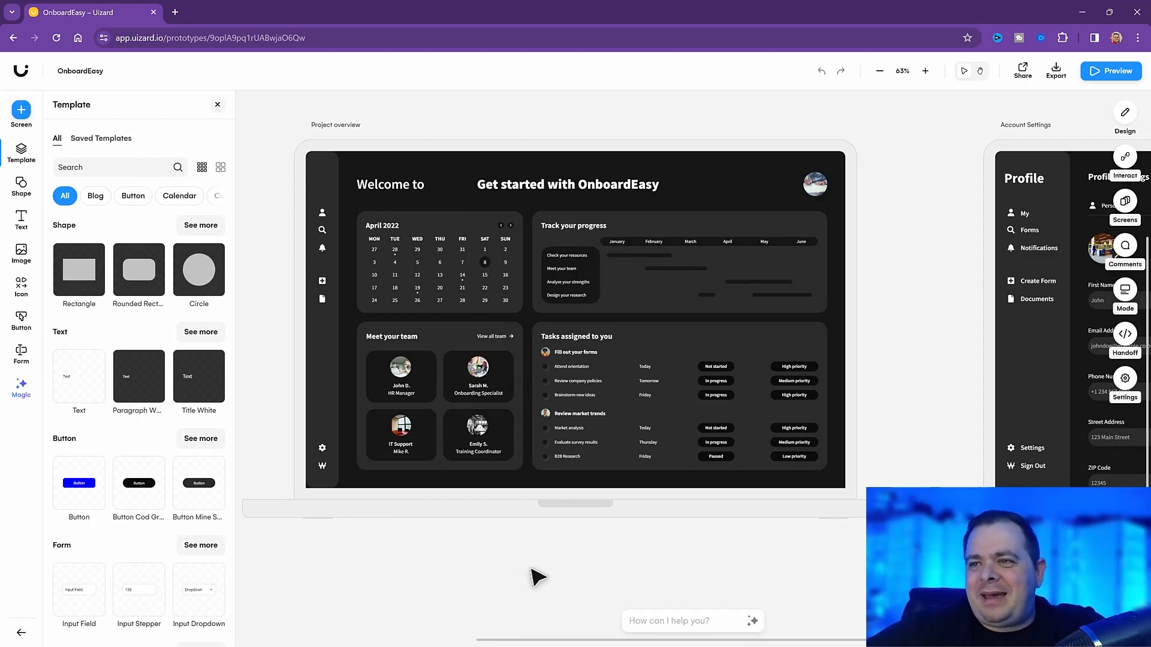
pyautogui.click(567, 185)
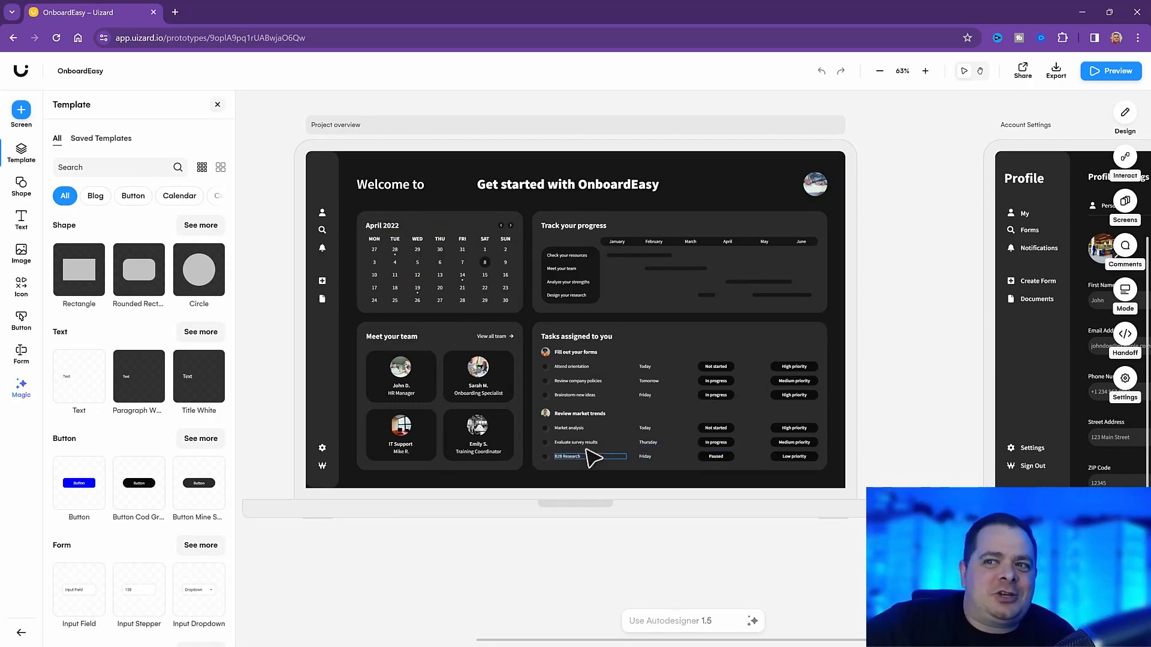
pyautogui.click(400, 434)
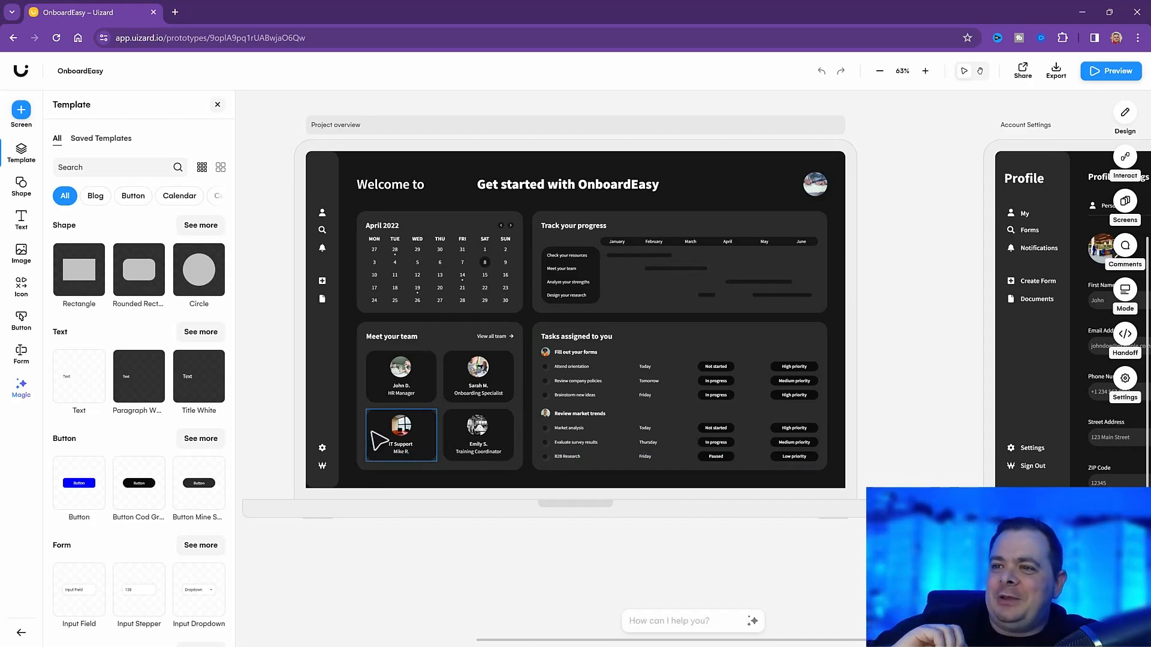
pyautogui.moveTo(766, 495)
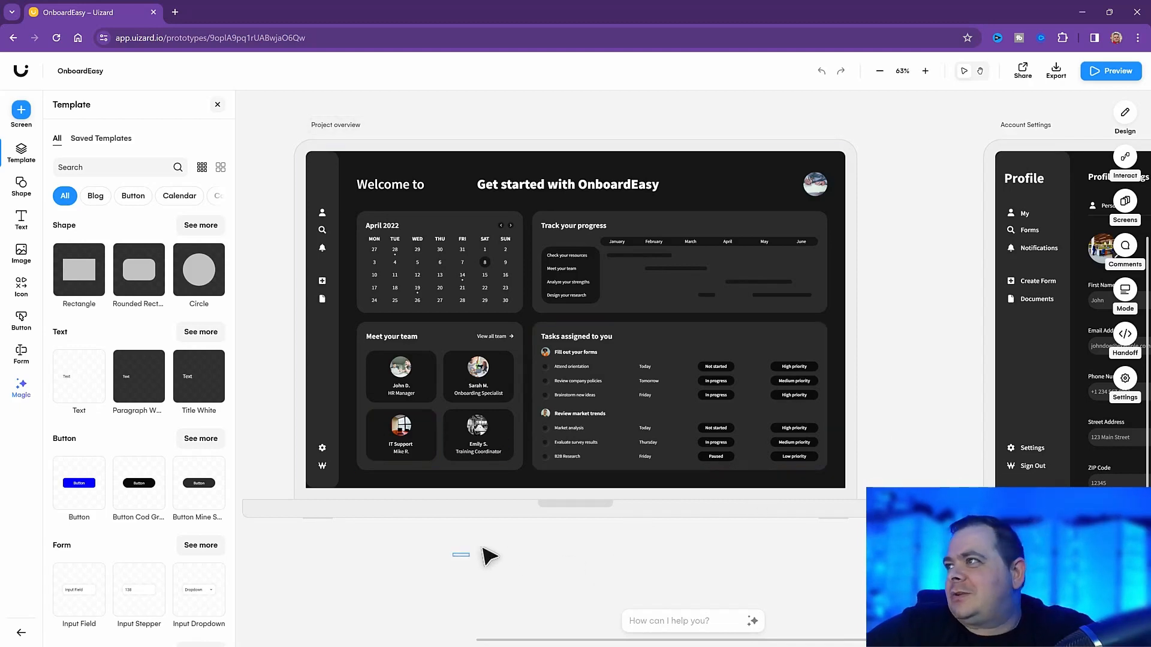
pyautogui.click(925, 70)
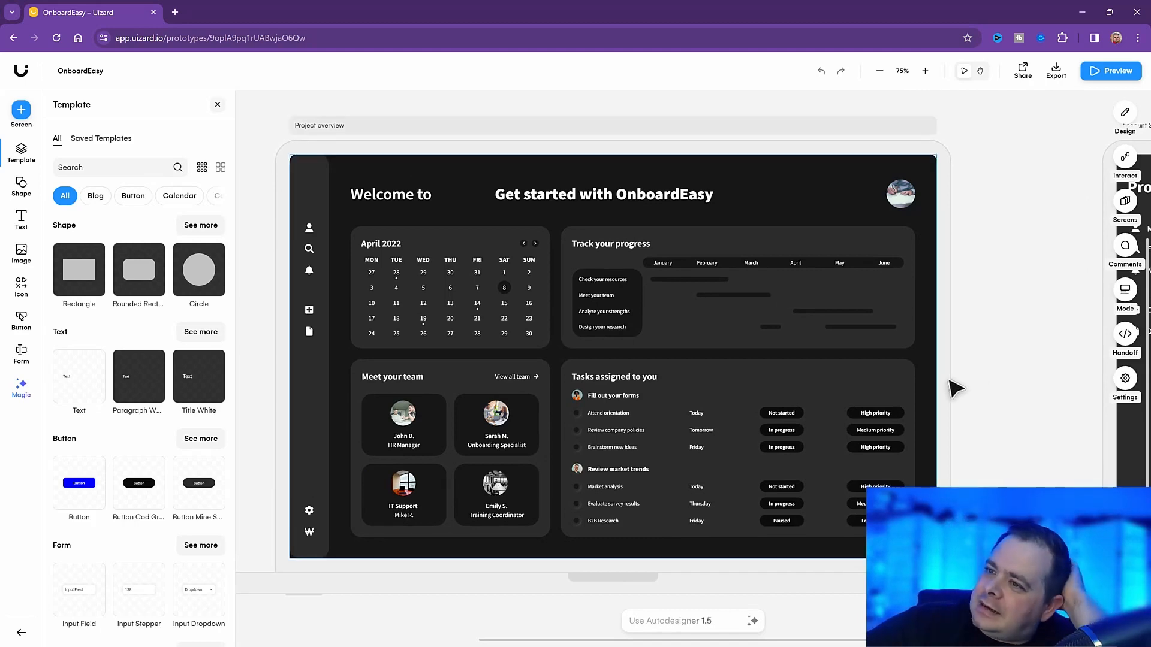
pyautogui.click(614, 376)
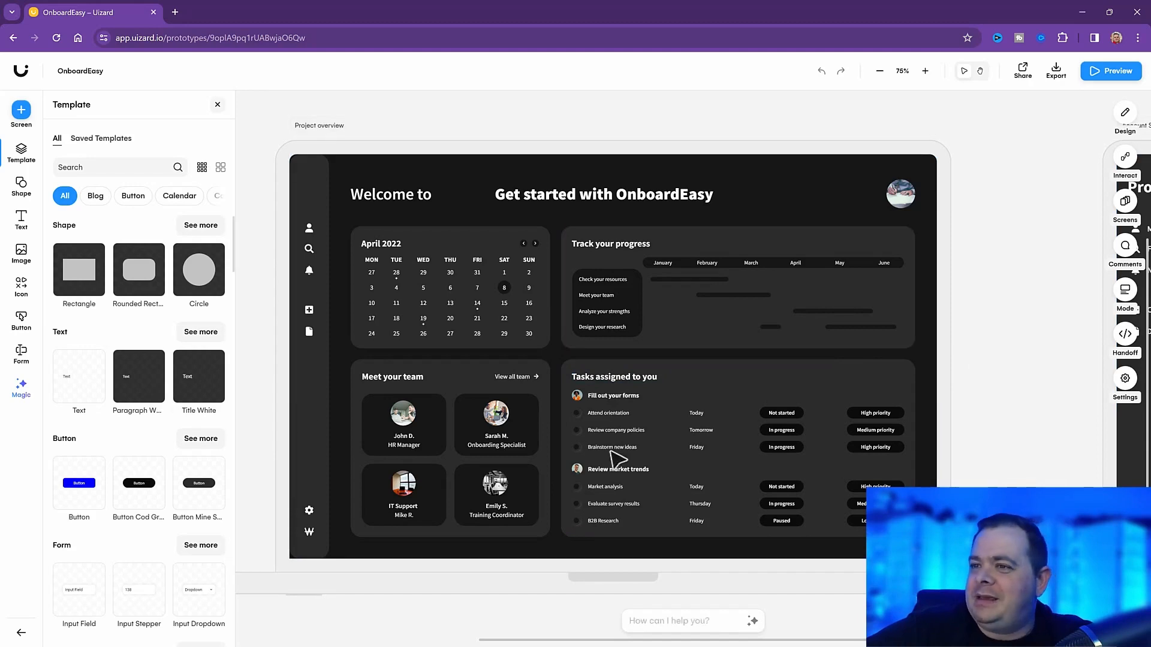
pyautogui.moveTo(989, 432)
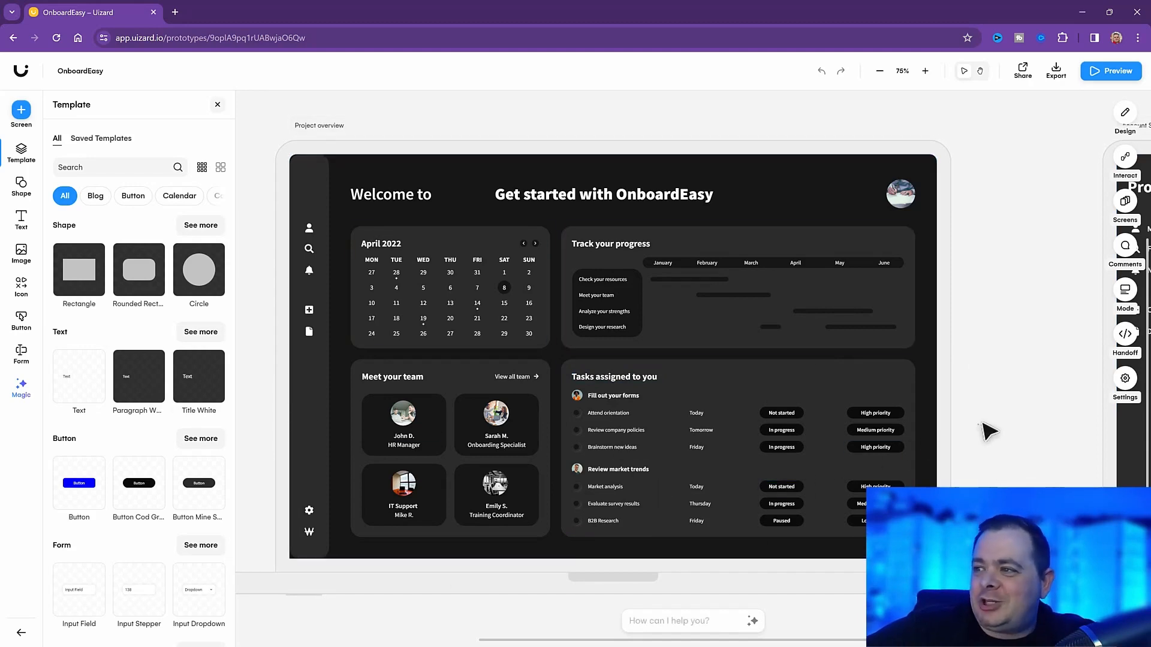
pyautogui.moveTo(1038, 450)
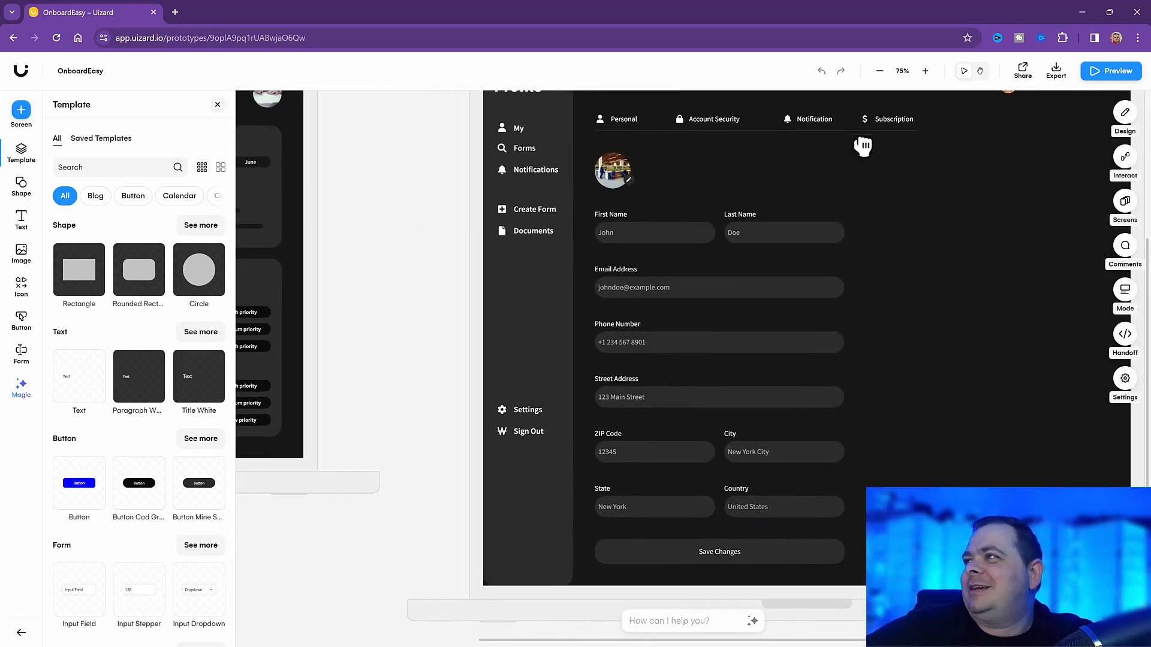
pyautogui.click(879, 71)
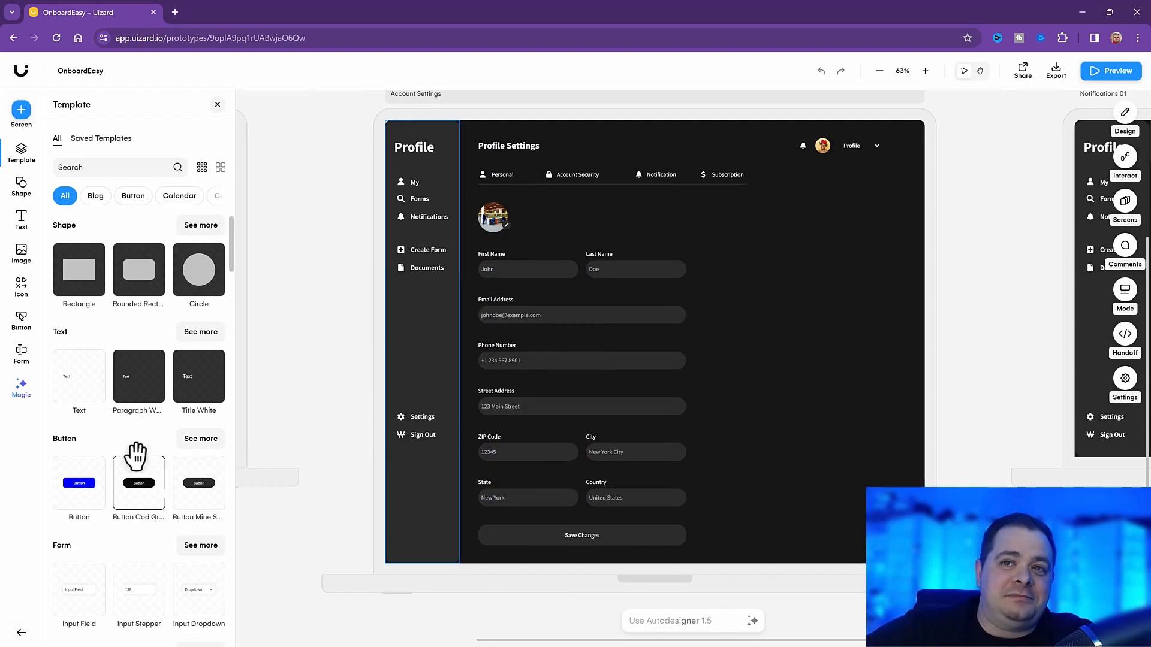
pyautogui.moveTo(554, 352)
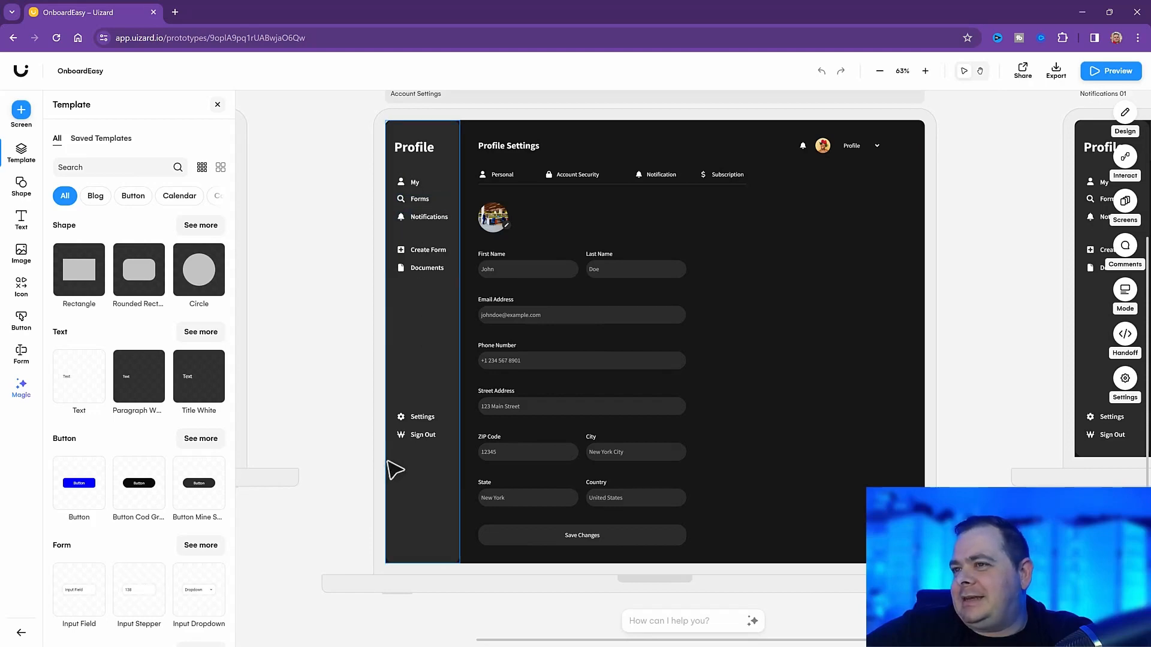
pyautogui.moveTo(394, 508)
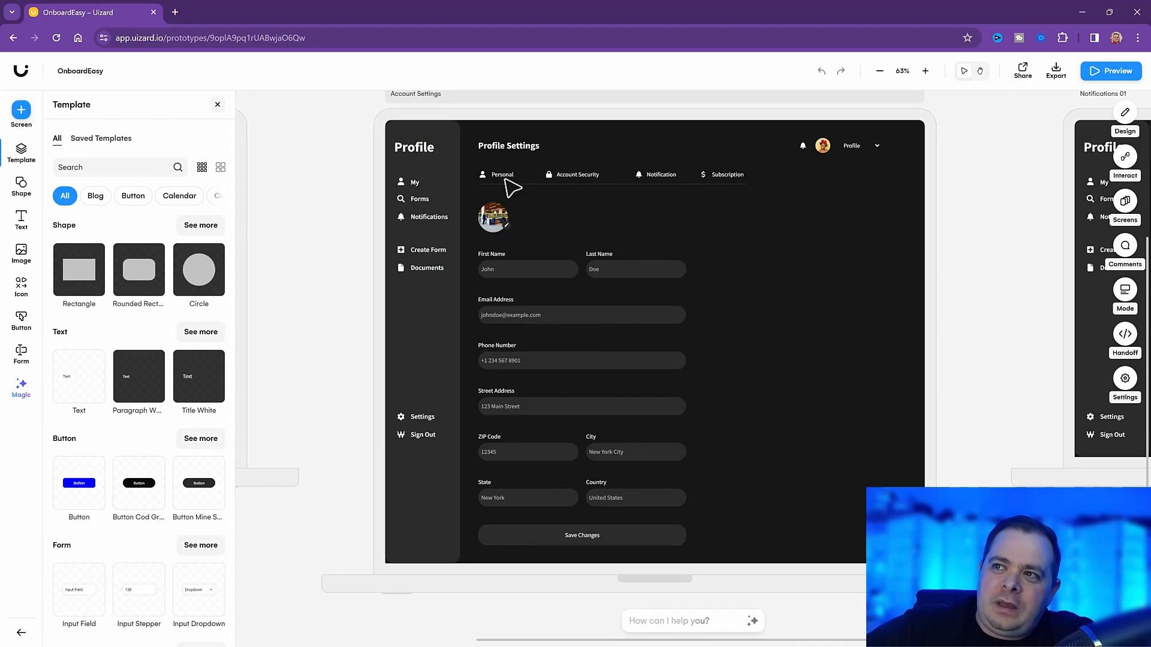
pyautogui.moveTo(594, 177)
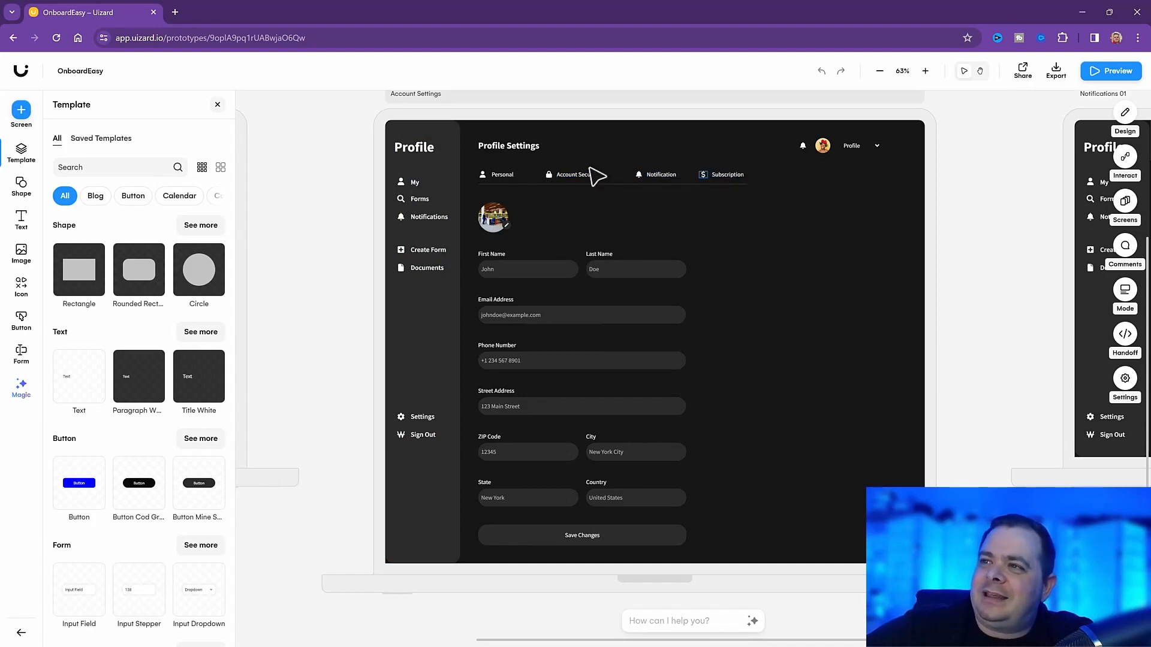
pyautogui.moveTo(619, 175)
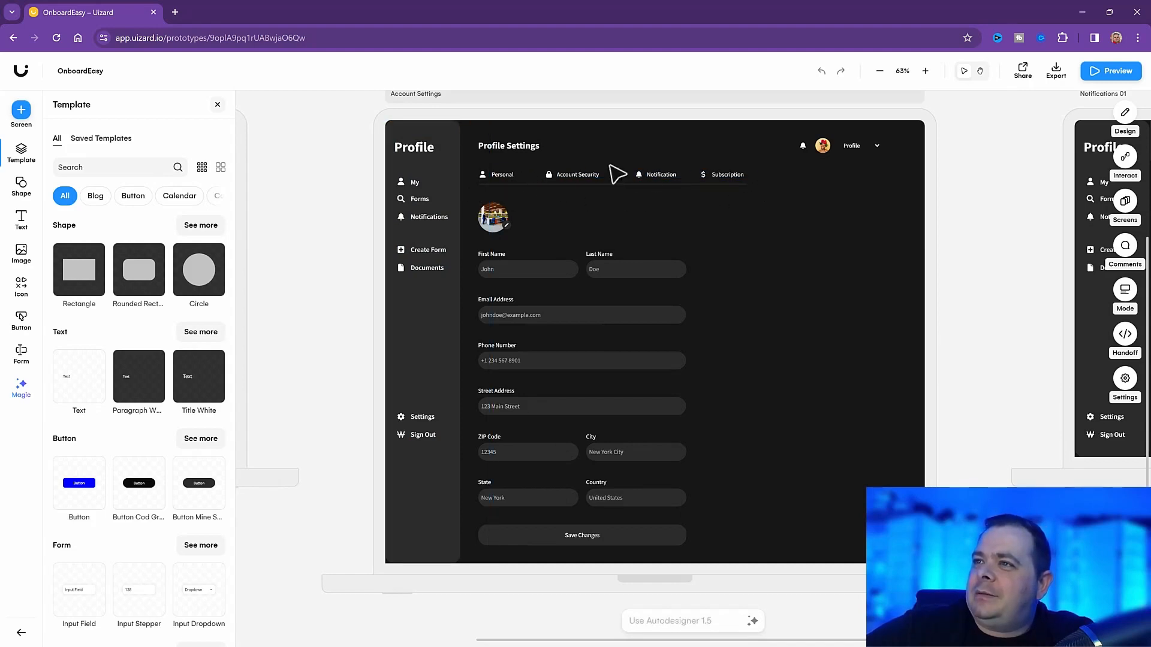
pyautogui.moveTo(694, 561)
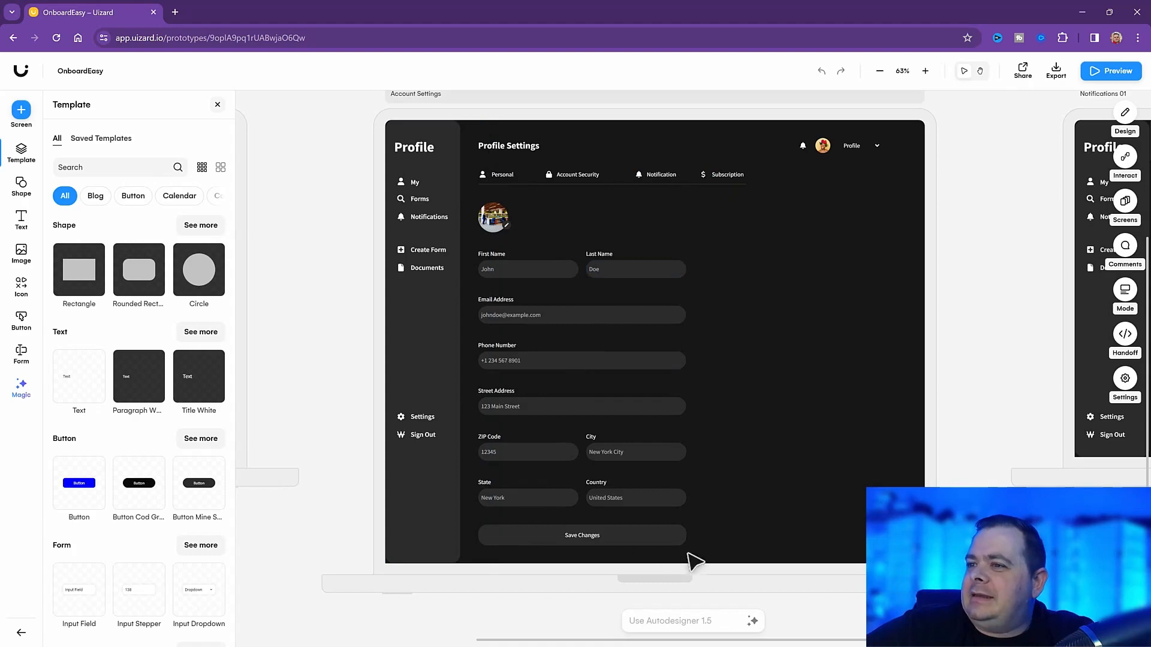
pyautogui.moveTo(952, 403)
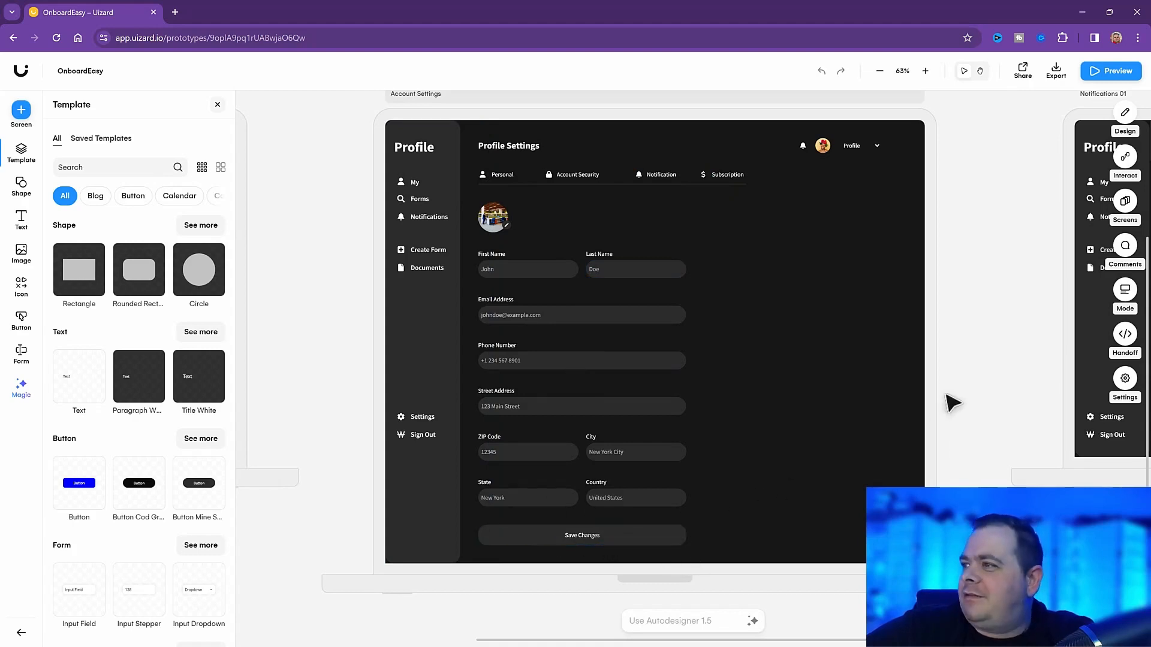
pyautogui.moveTo(565, 384)
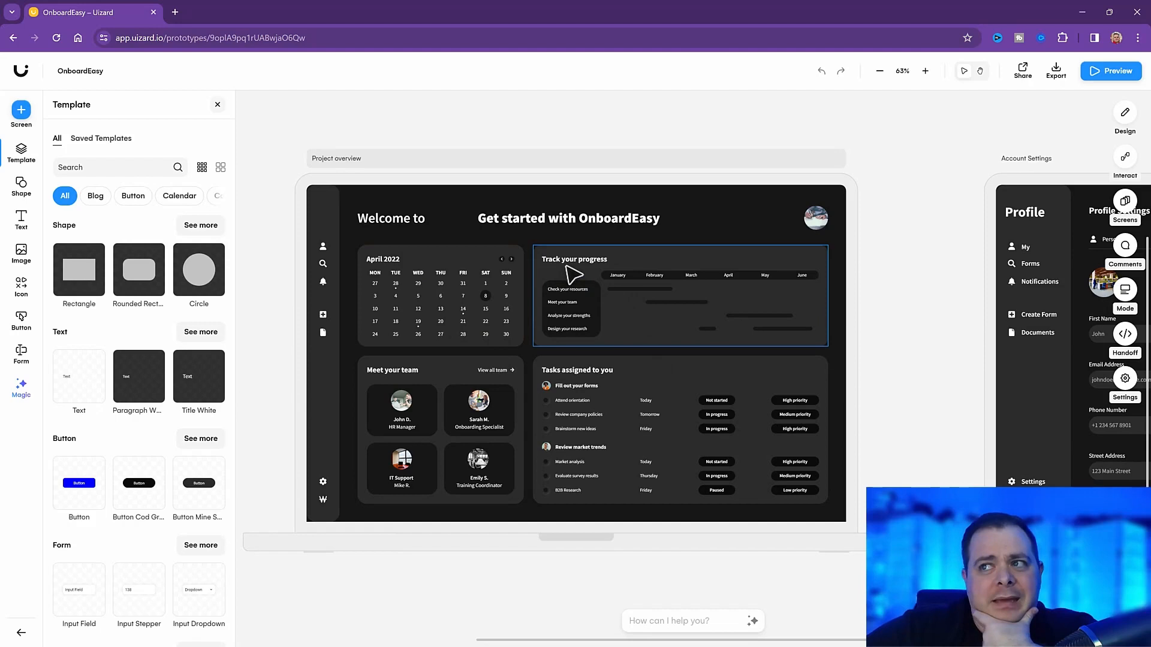
pyautogui.moveTo(584, 281)
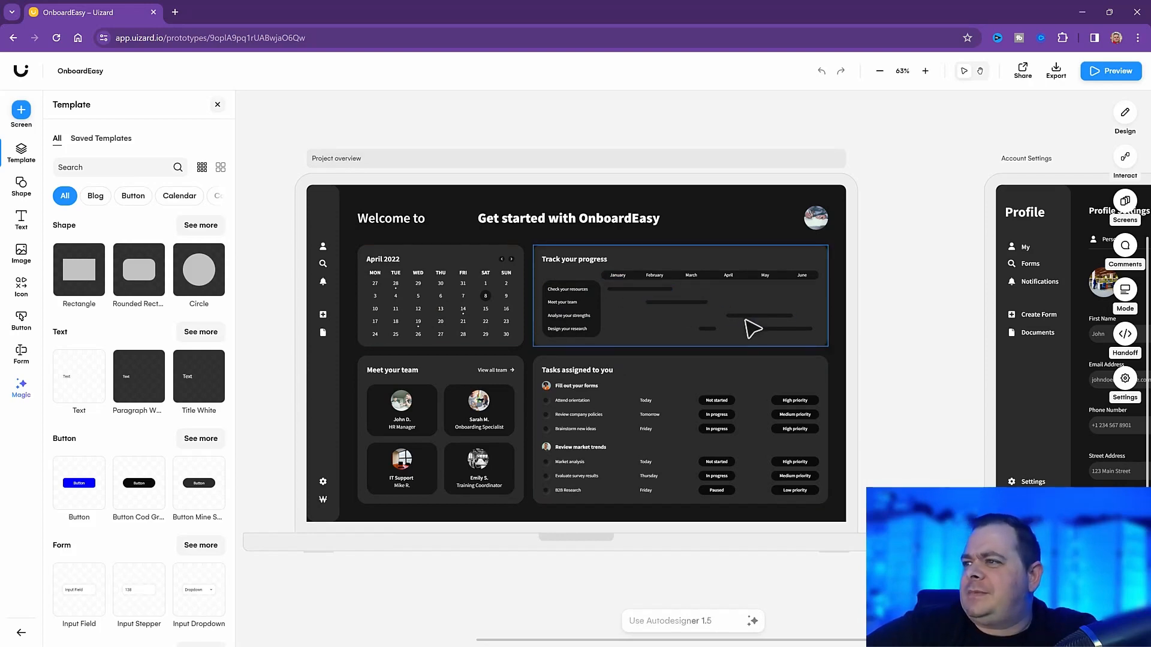
pyautogui.moveTo(899, 295)
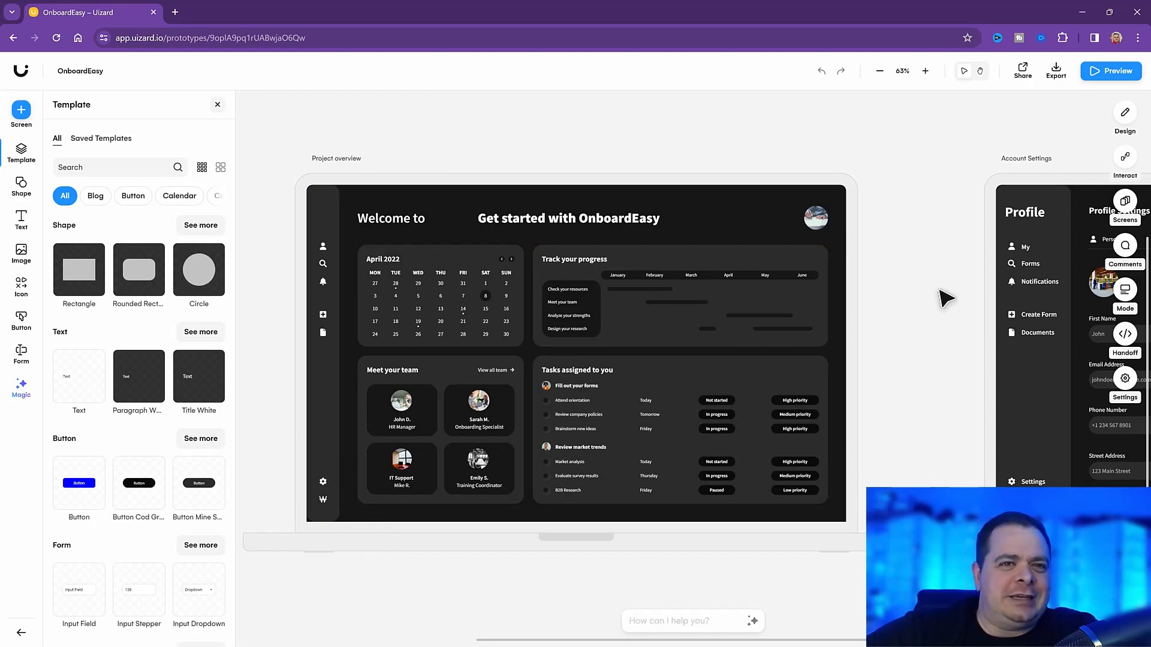
pyautogui.moveTo(704, 316)
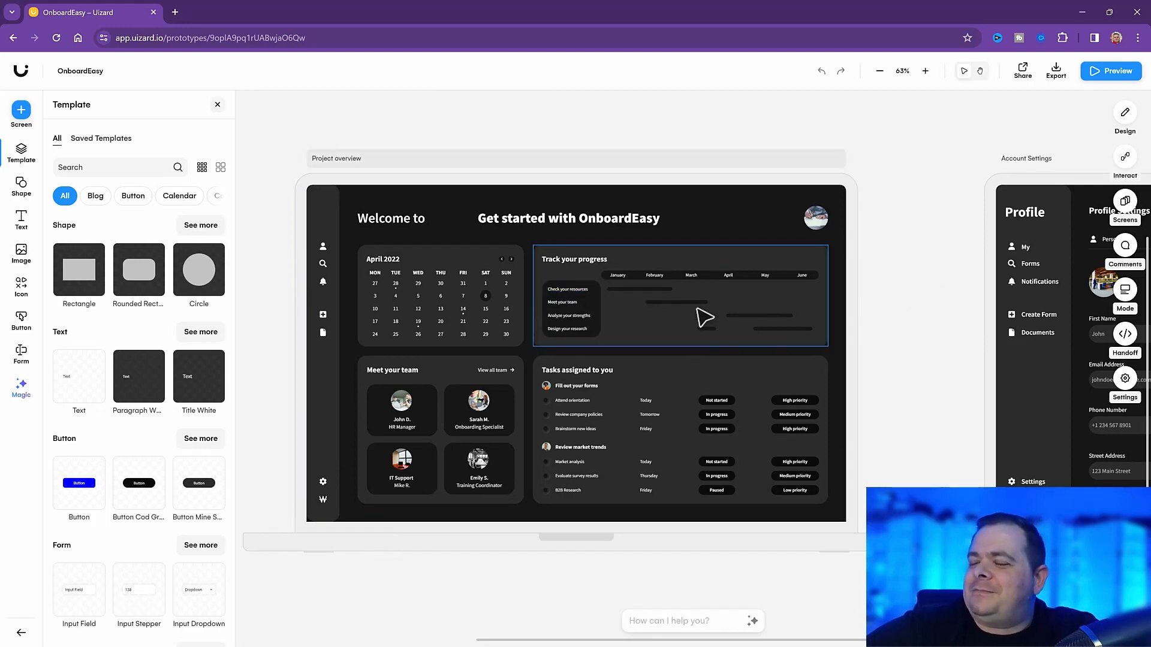
pyautogui.moveTo(711, 321)
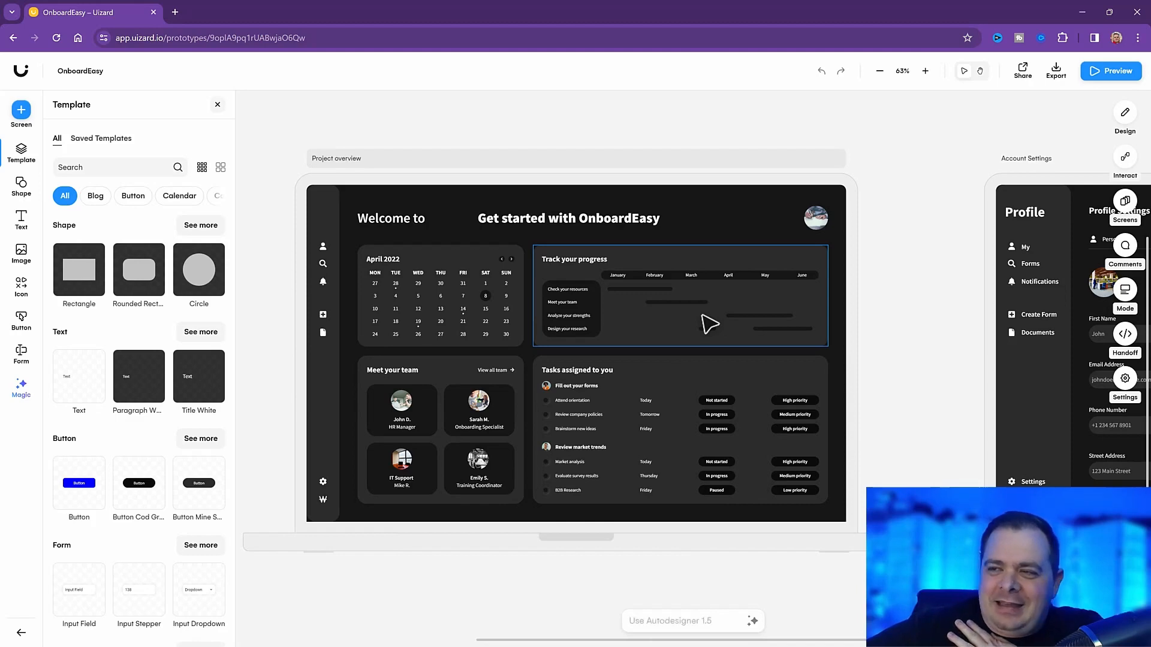
pyautogui.moveTo(760, 325)
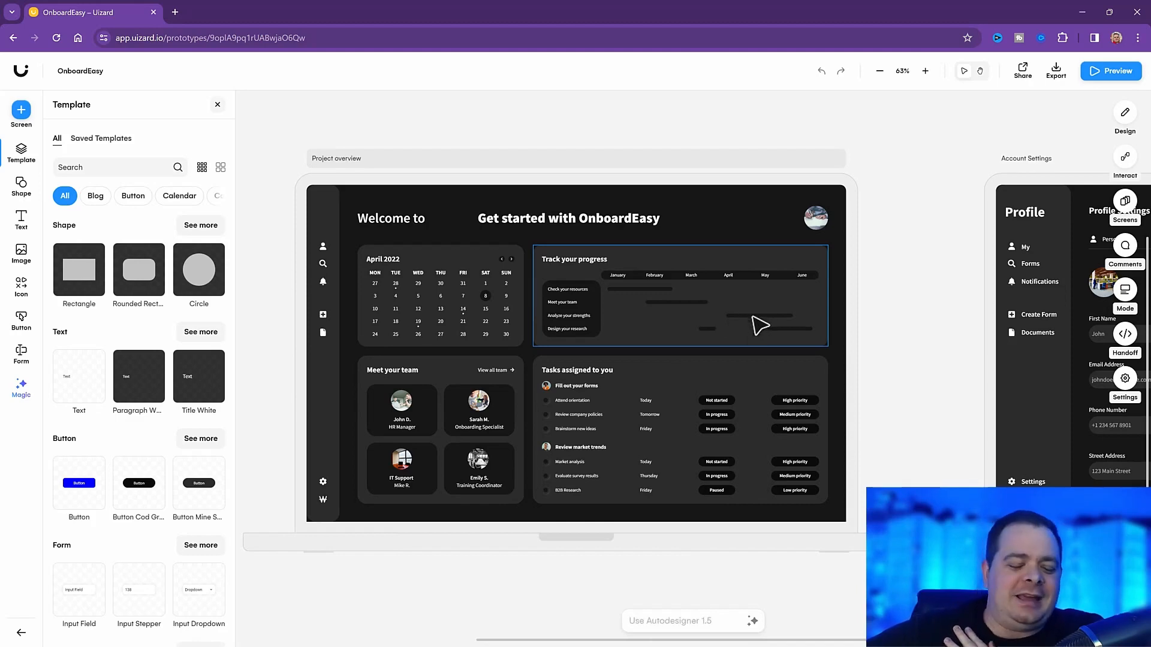
pyautogui.moveTo(895, 365)
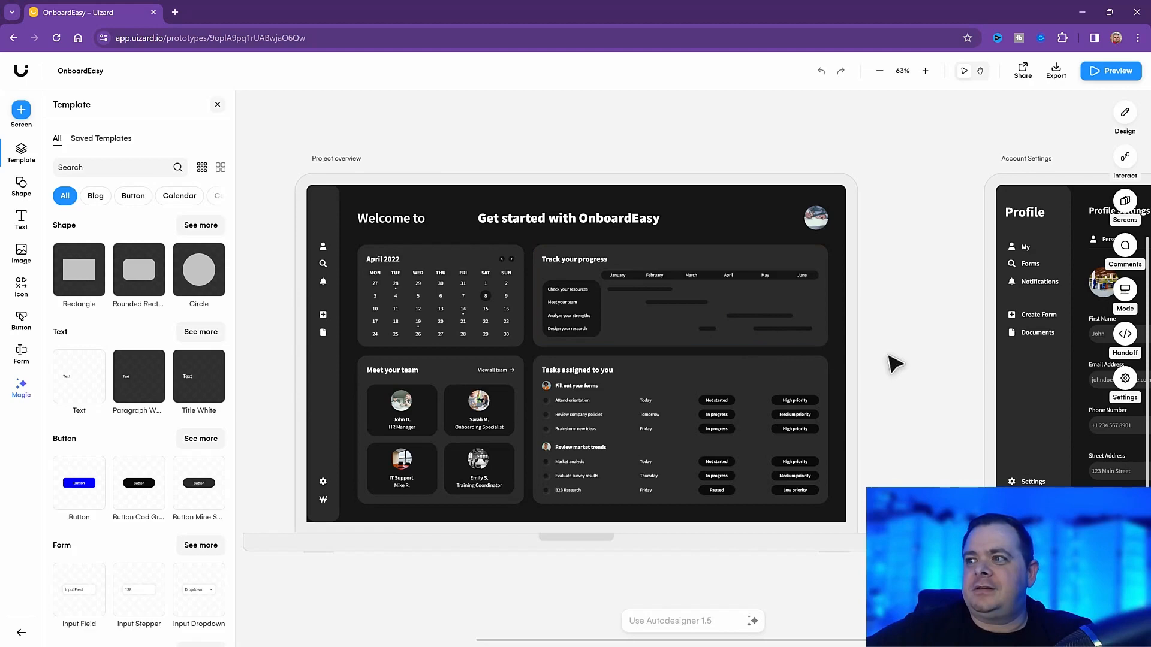
pyautogui.moveTo(478, 415)
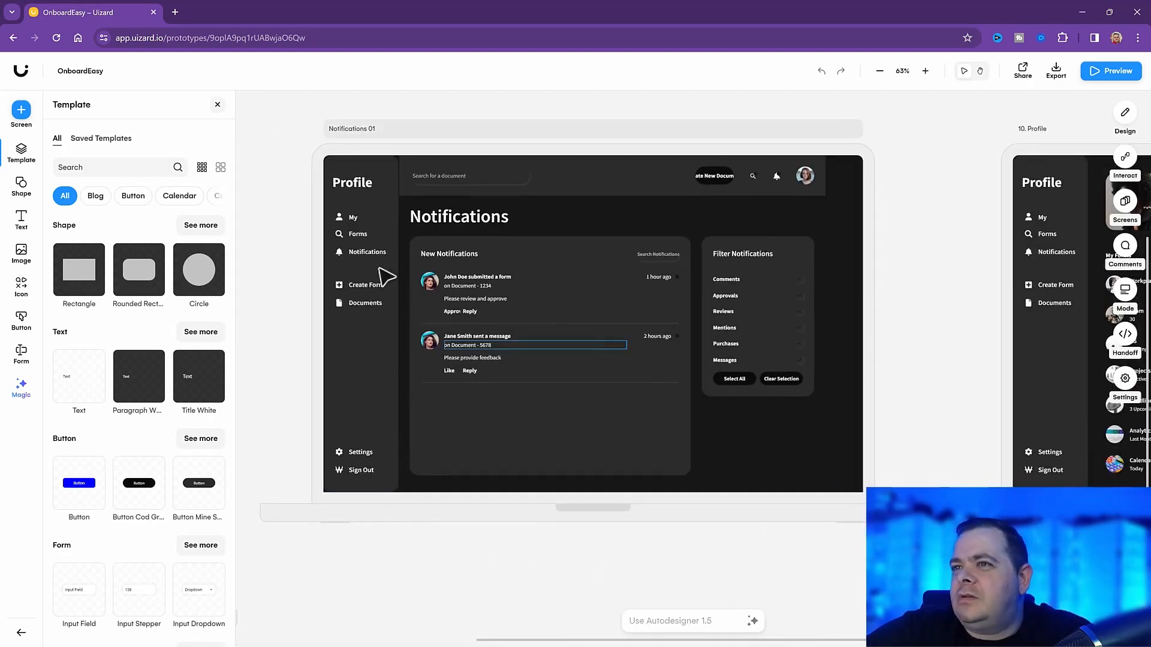
pyautogui.moveTo(947, 335)
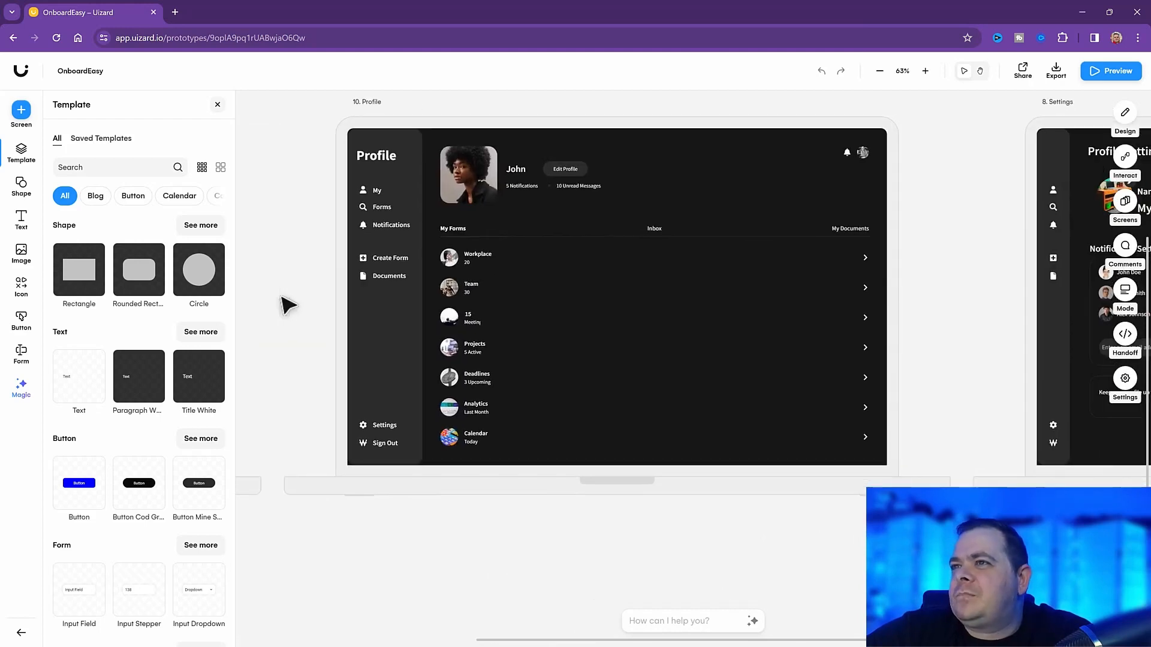
pyautogui.moveTo(452, 243)
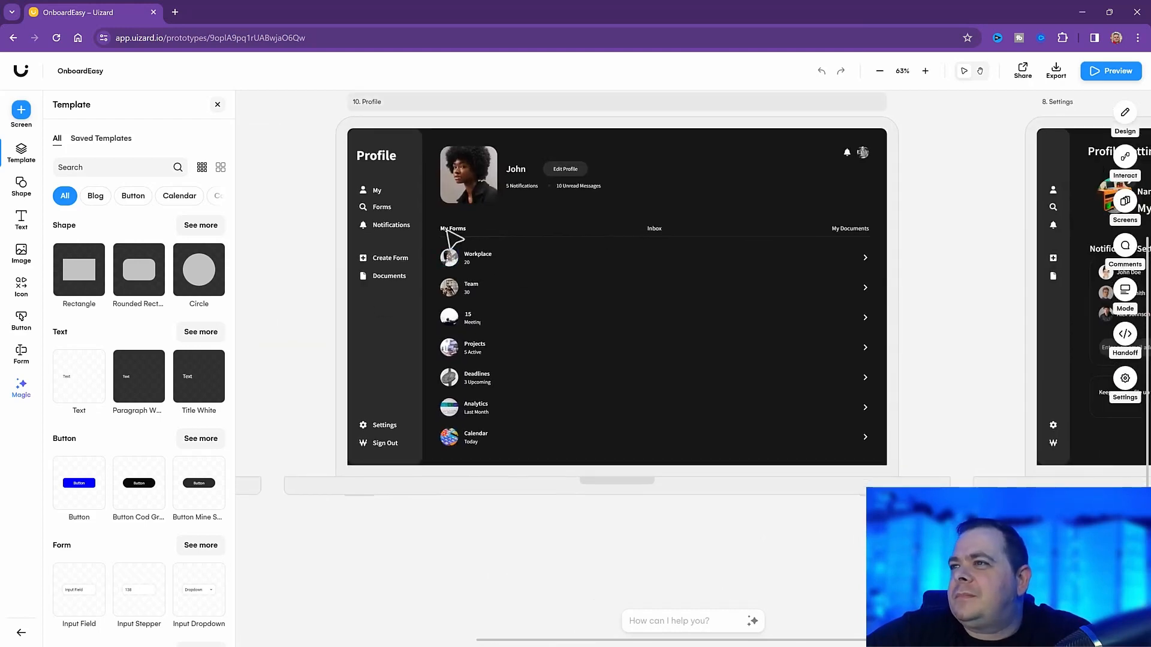
pyautogui.moveTo(961, 301)
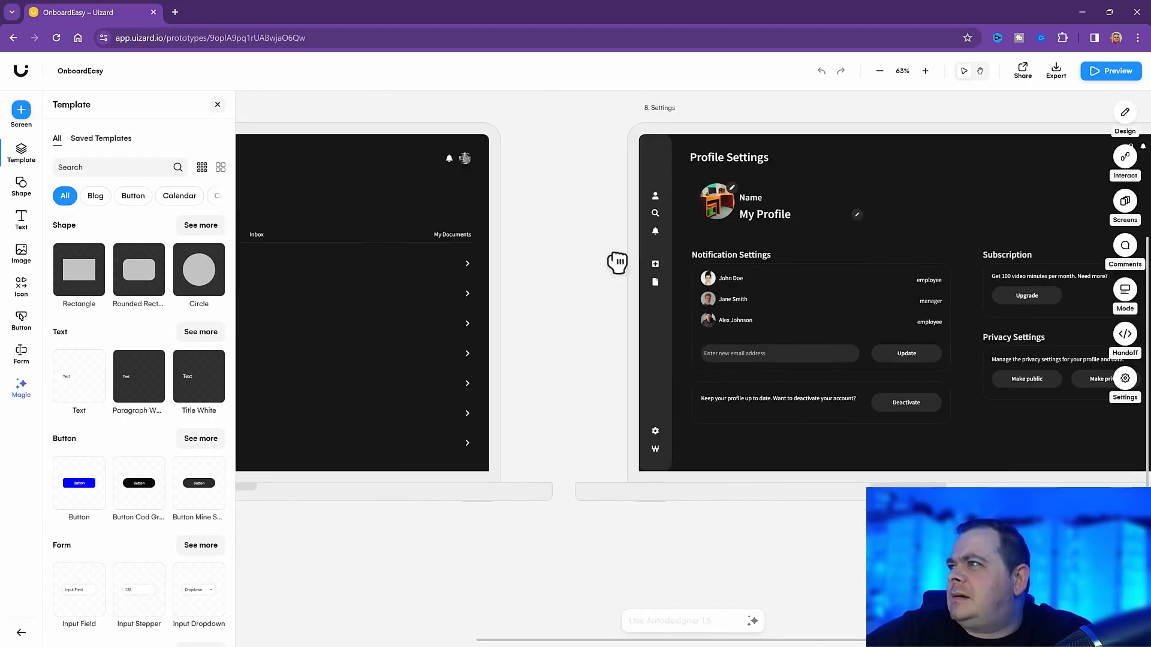
# Zoom out twice so the Profile and Settings screens fit in view.
pyautogui.click(878, 71)
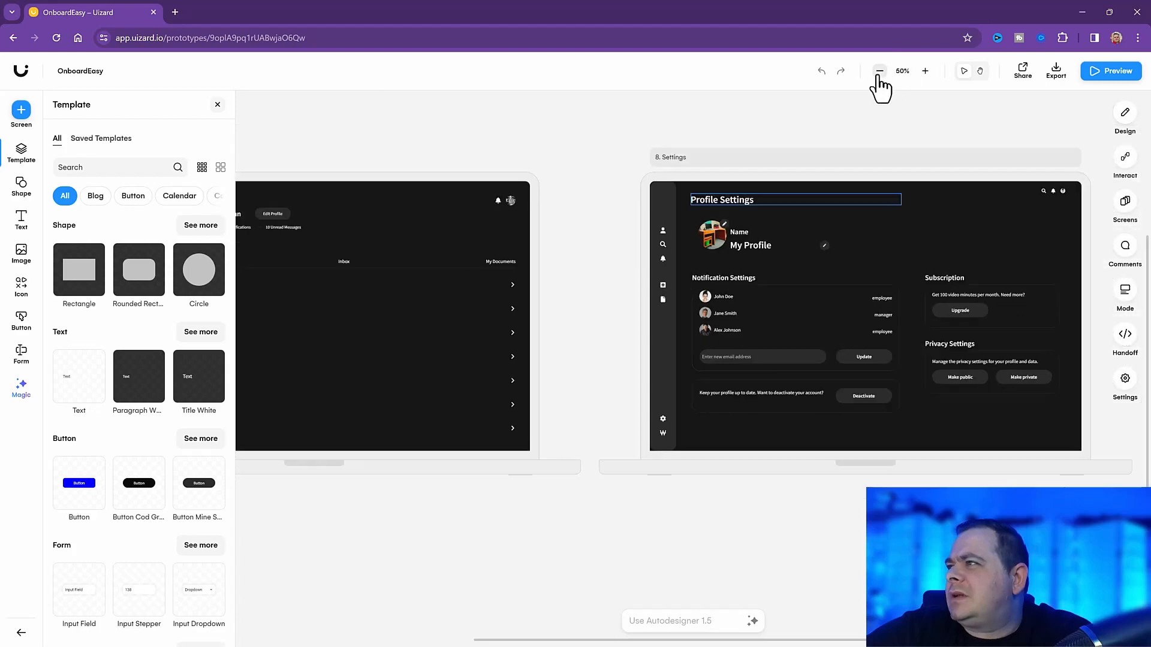
pyautogui.click(879, 71)
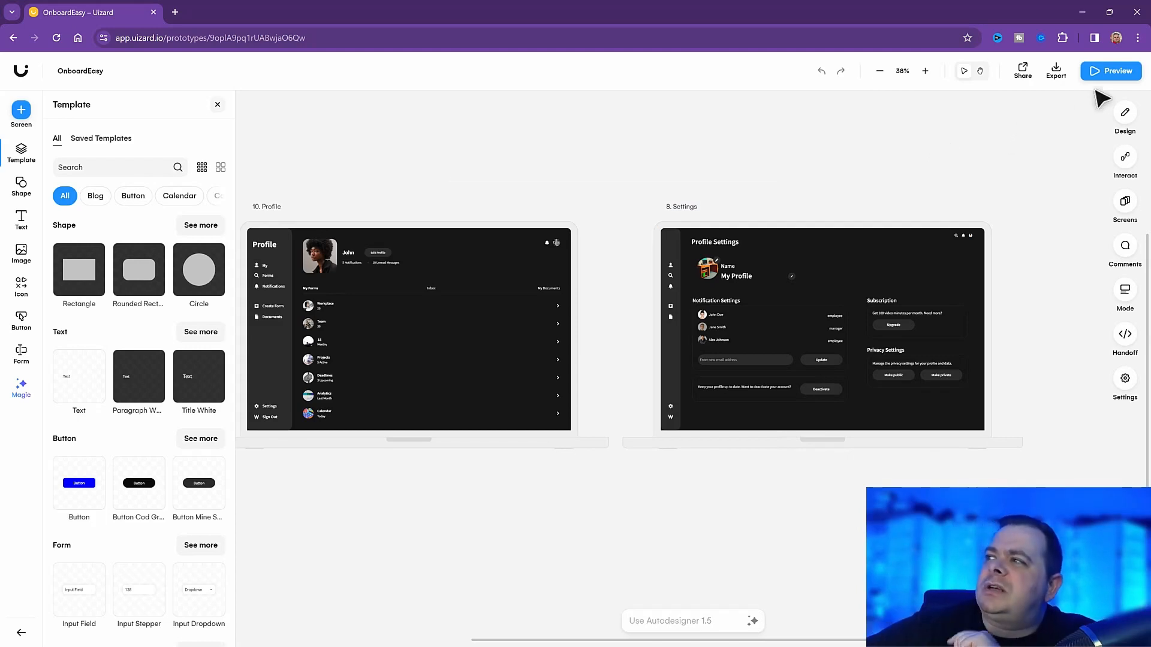
# Launch the interactive preview of the OnboardEasy prototype in a new tab.
pyautogui.click(1110, 71)
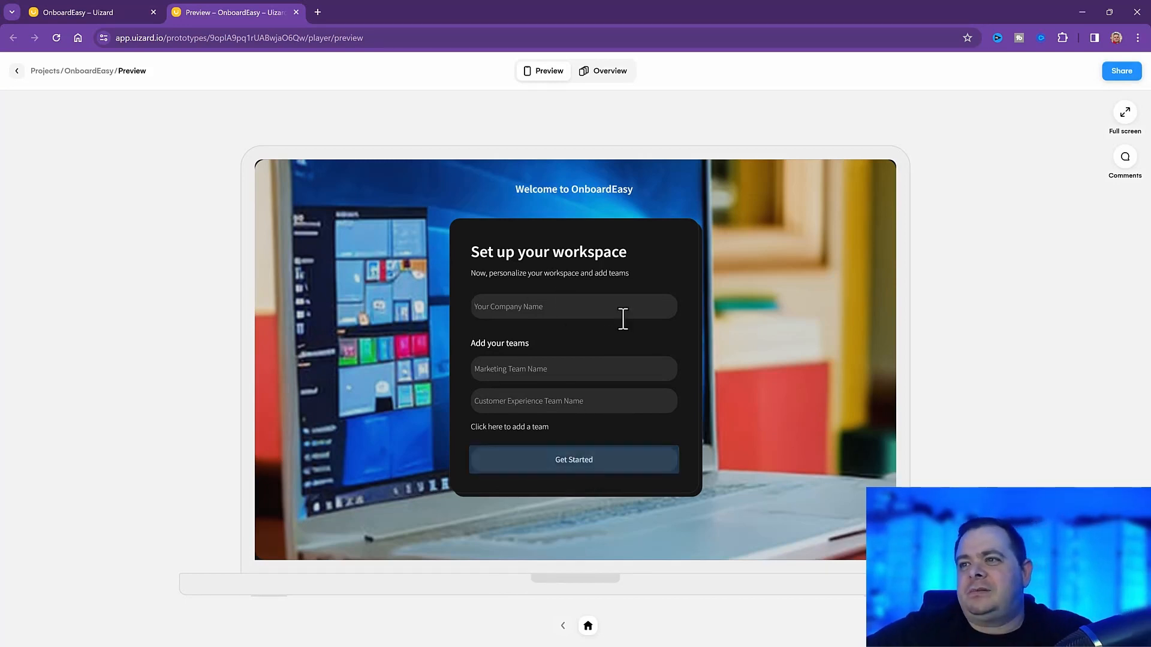
# Enter company name 'NEESE' and 'Marketing Team', then submit with Get Started.
pyautogui.write('NEESEUS')
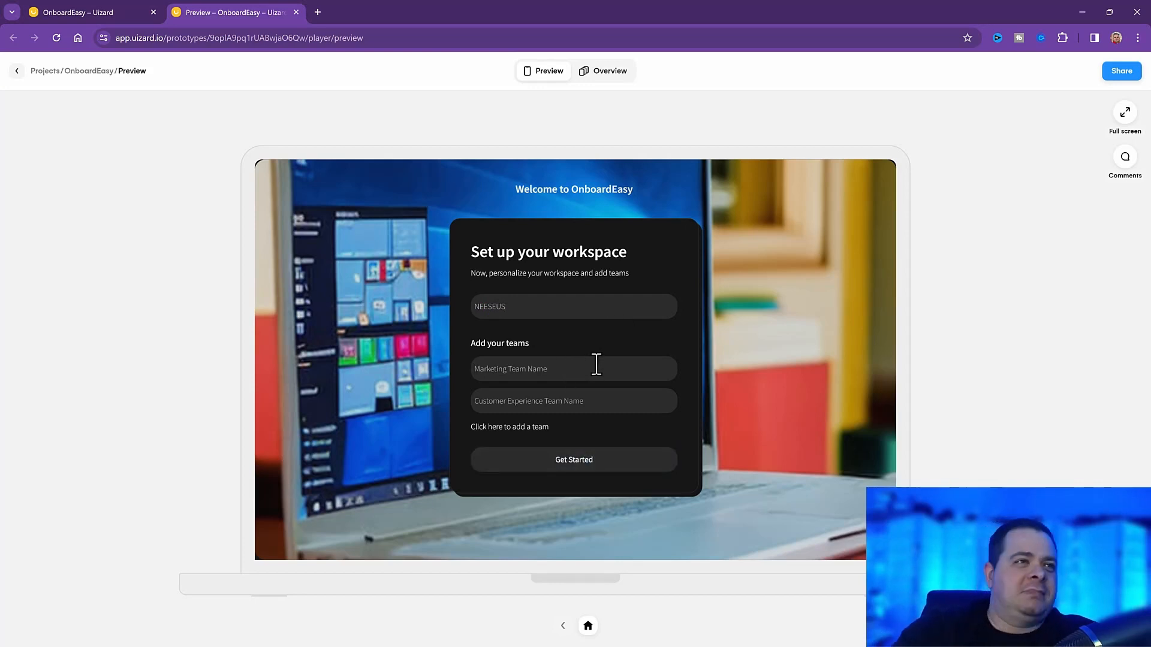
pyautogui.write('M')
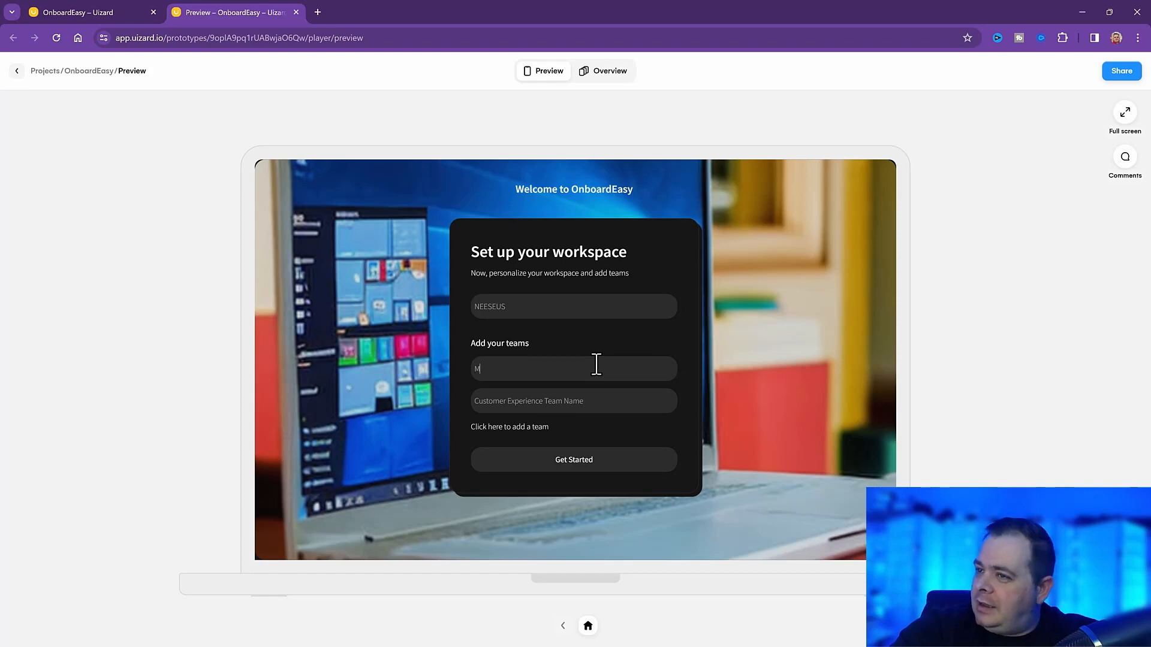
pyautogui.write('arketing Team')
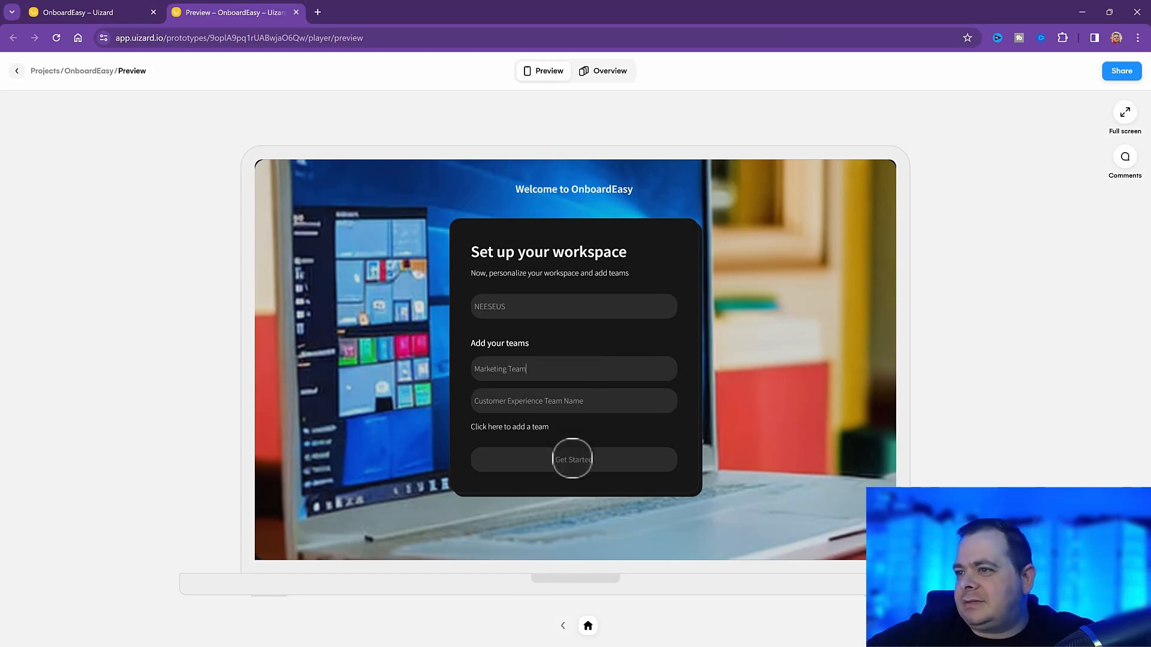
pyautogui.click(573, 459)
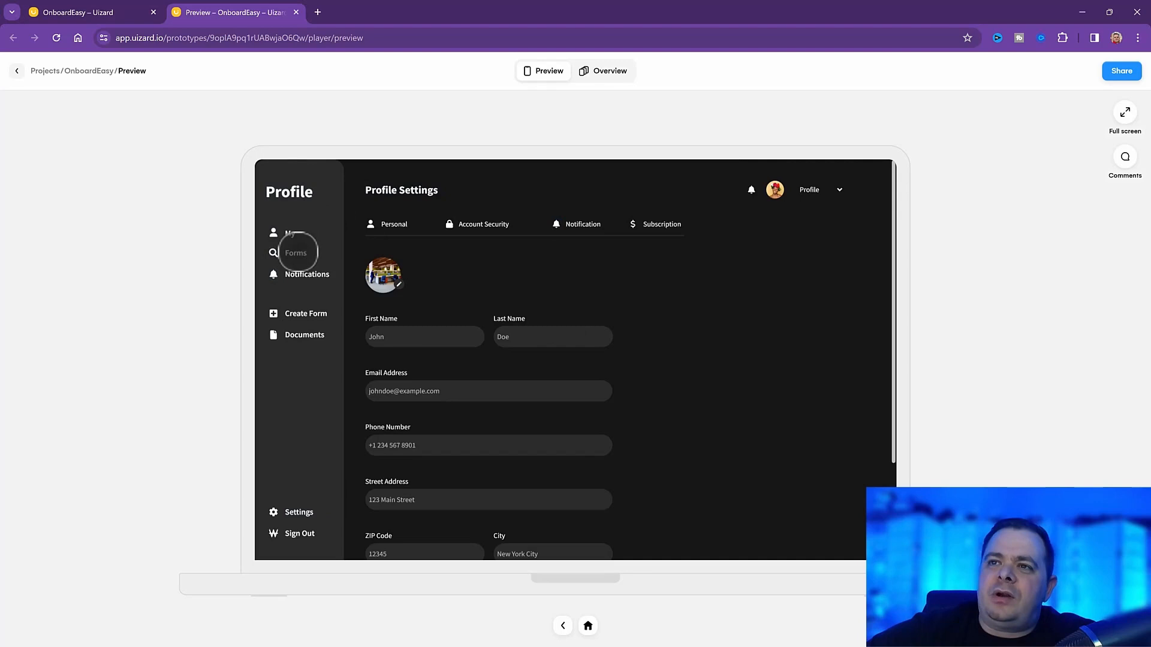
pyautogui.moveTo(306, 299)
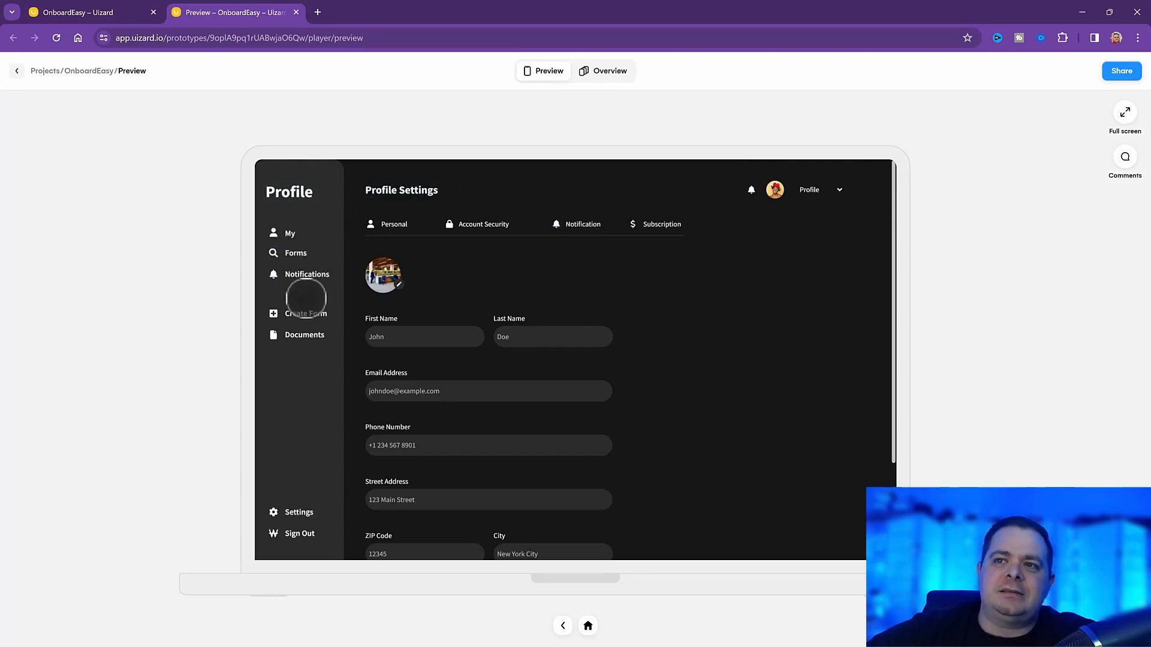
pyautogui.moveTo(308, 307)
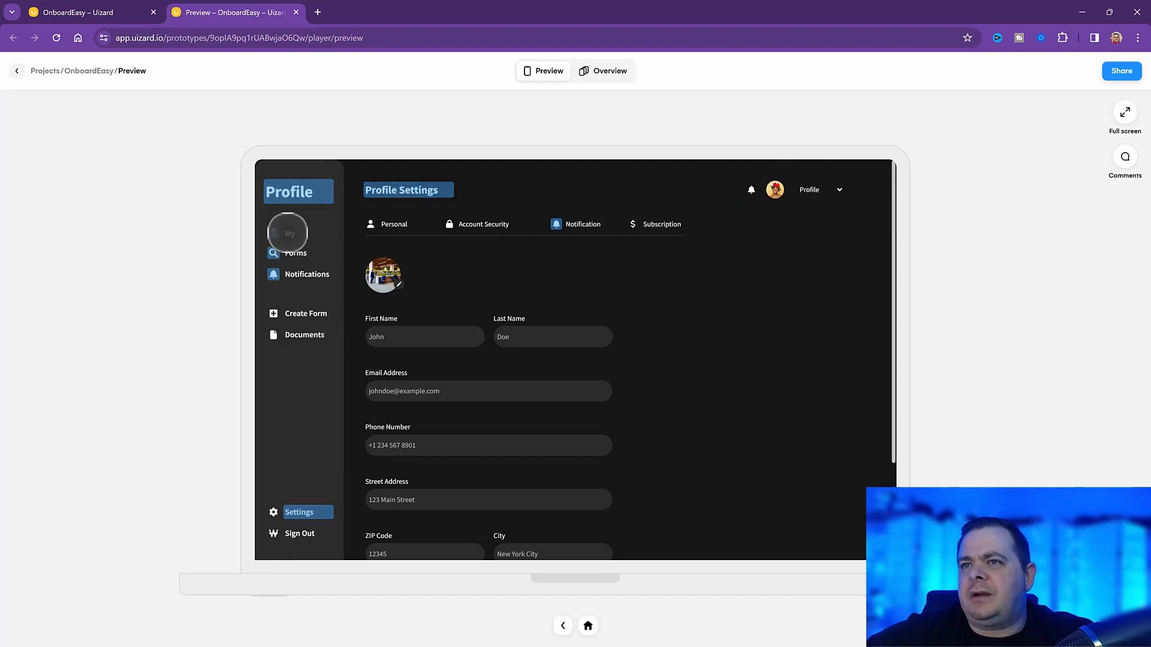
# Reveal the clickable hotspots on the Profile Settings preview via the sidebar Forms items.
pyautogui.click(288, 234)
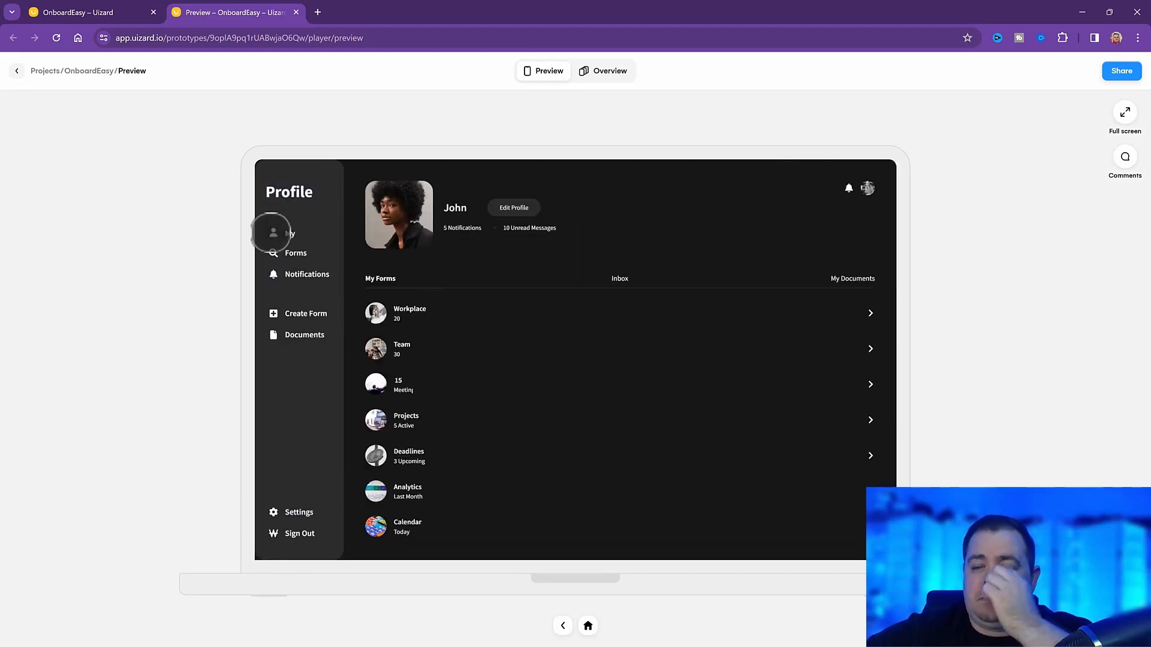
pyautogui.moveTo(330, 218)
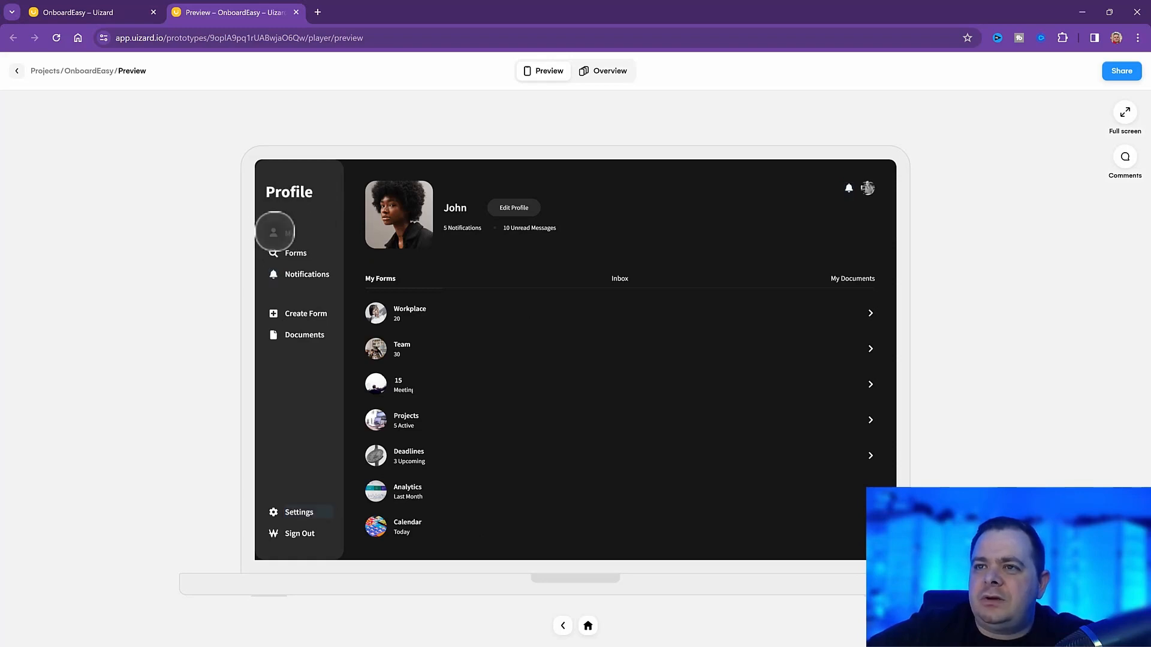
pyautogui.moveTo(273, 276)
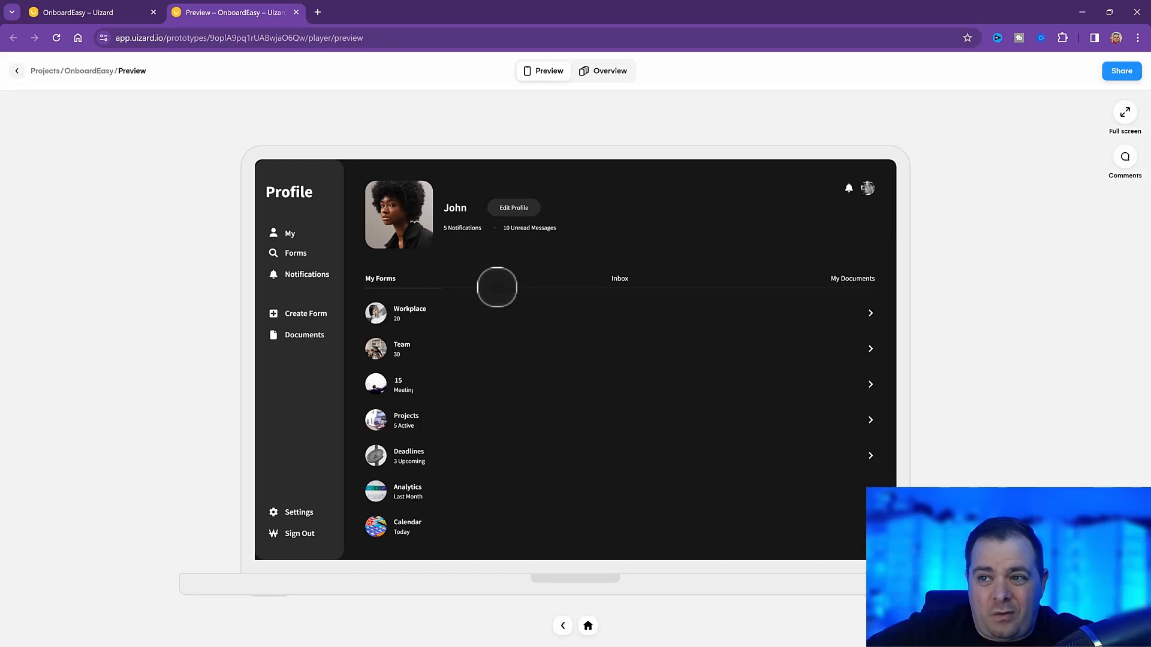
pyautogui.moveTo(495, 529)
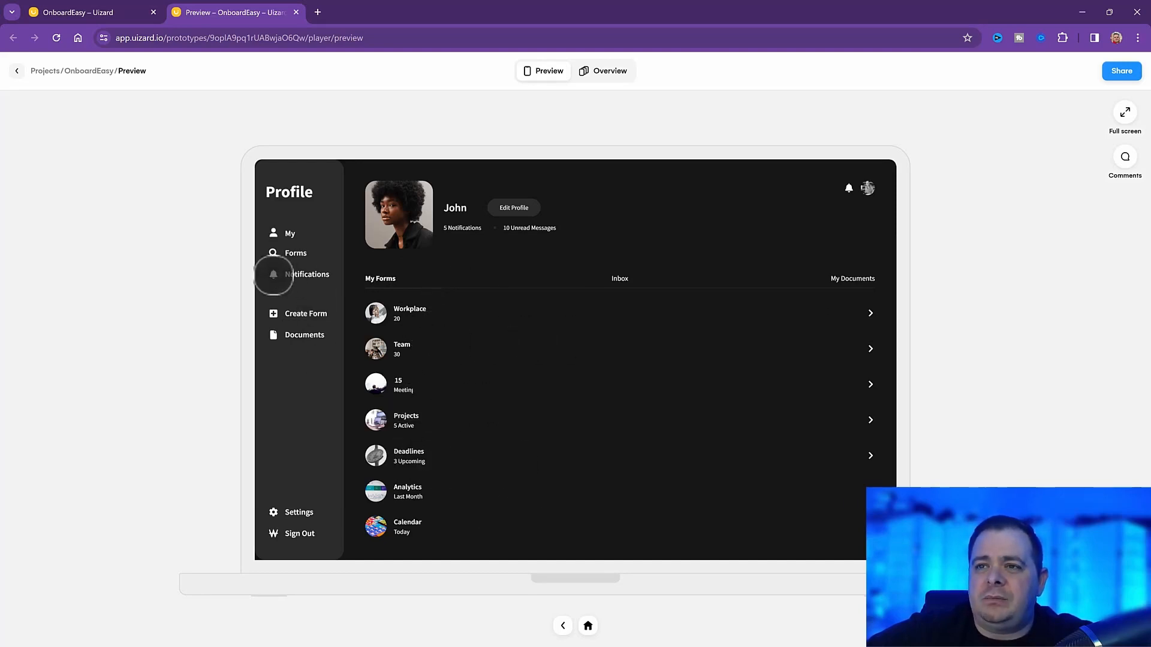
# Exit the preview player back to the OnboardEasy editor showing Profile and Settings.
pyautogui.click(307, 273)
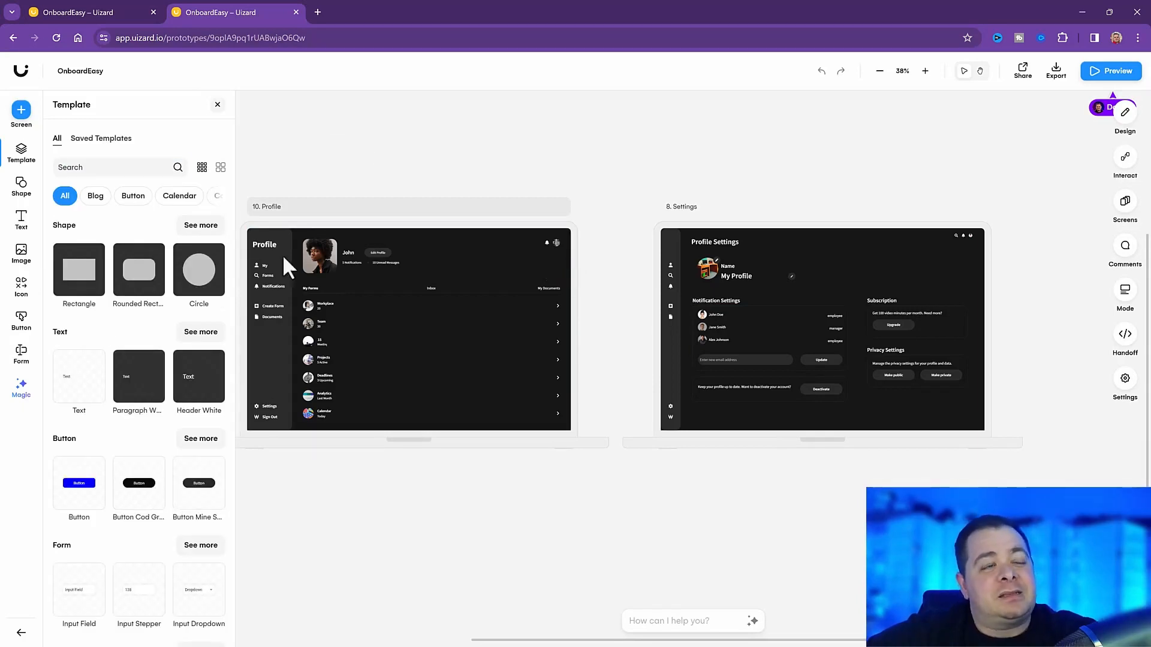
# Bring up the Skool Learn Power Apps community with a search for 'UI'.
pyautogui.click(117, 168)
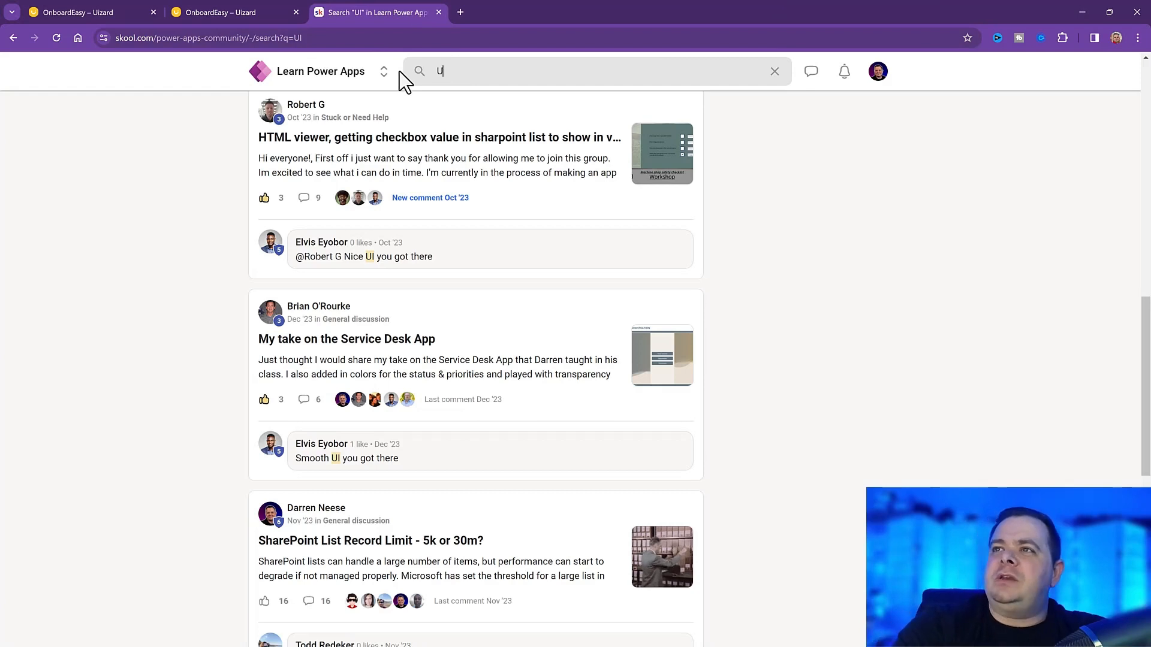
# Search the community for 'UIZARD' and open the 'Great AI Tool to Create Your UI/UX' post.
pyautogui.write('UIZARD.IO')
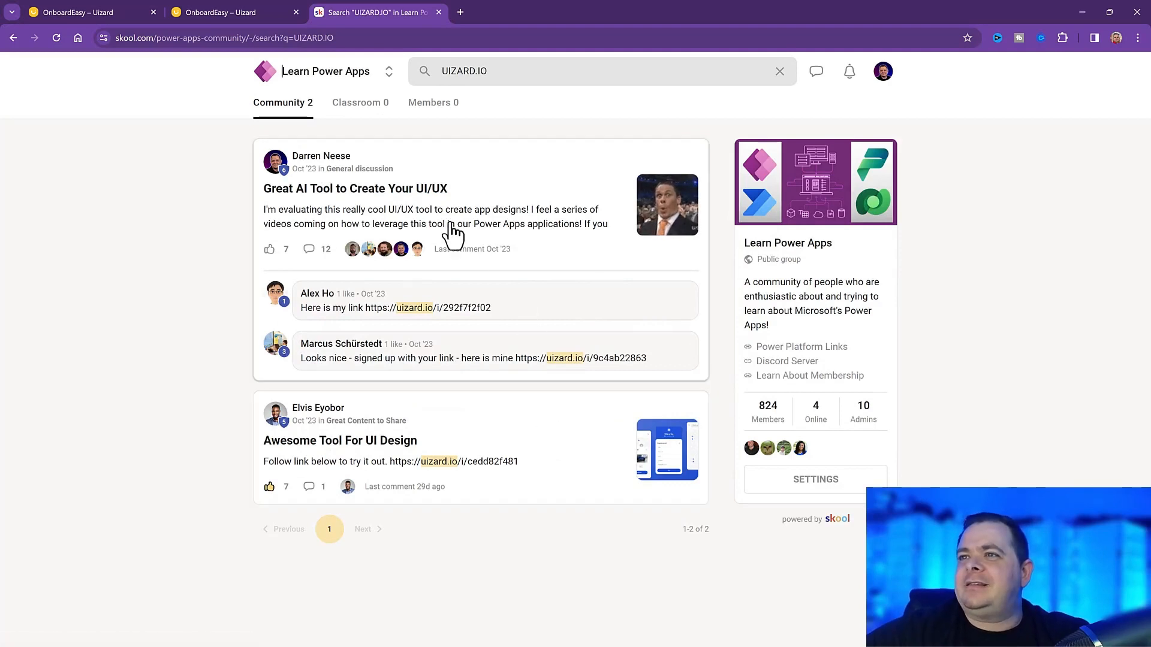
pyautogui.click(355, 189)
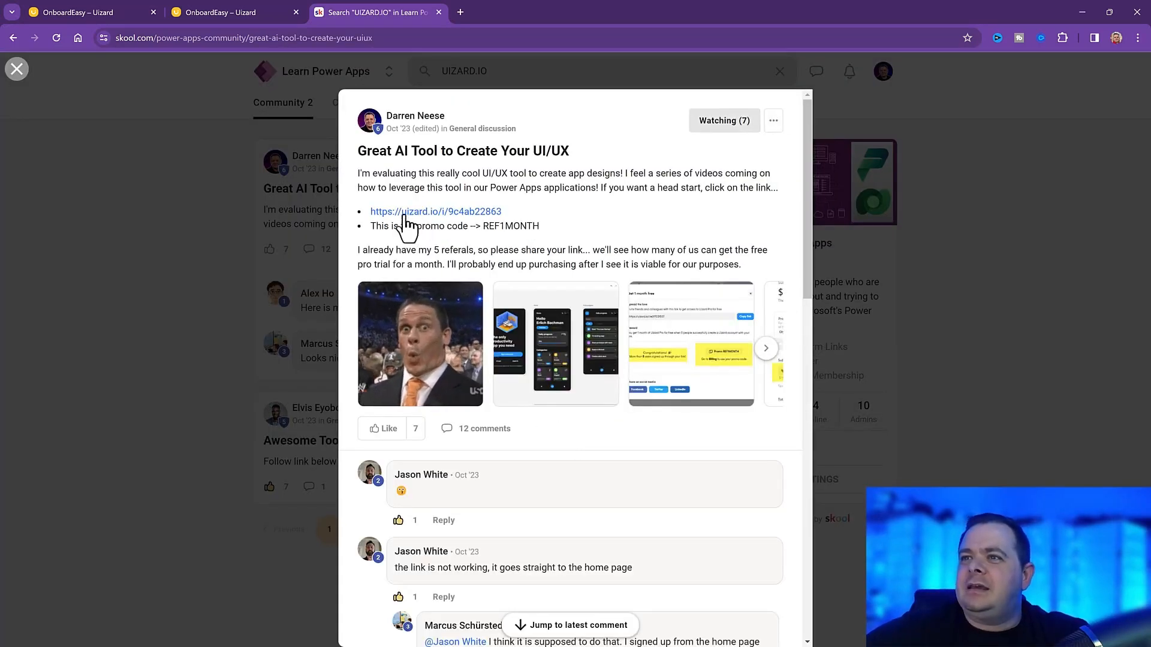
pyautogui.moveTo(573, 227)
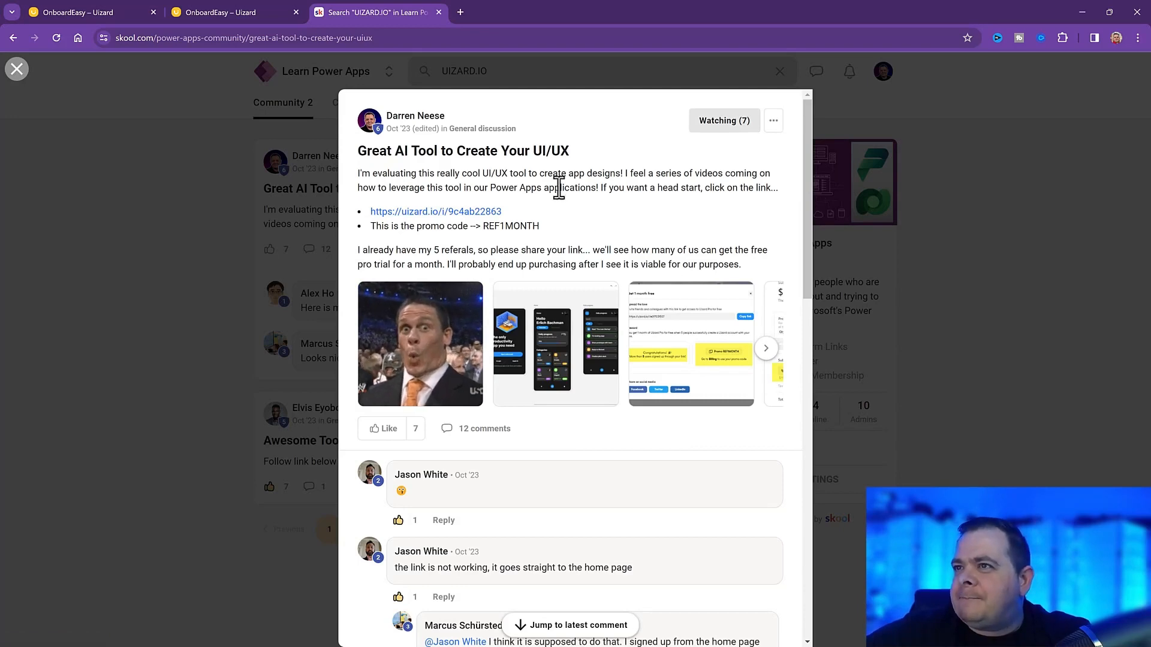
pyautogui.moveTo(586, 323)
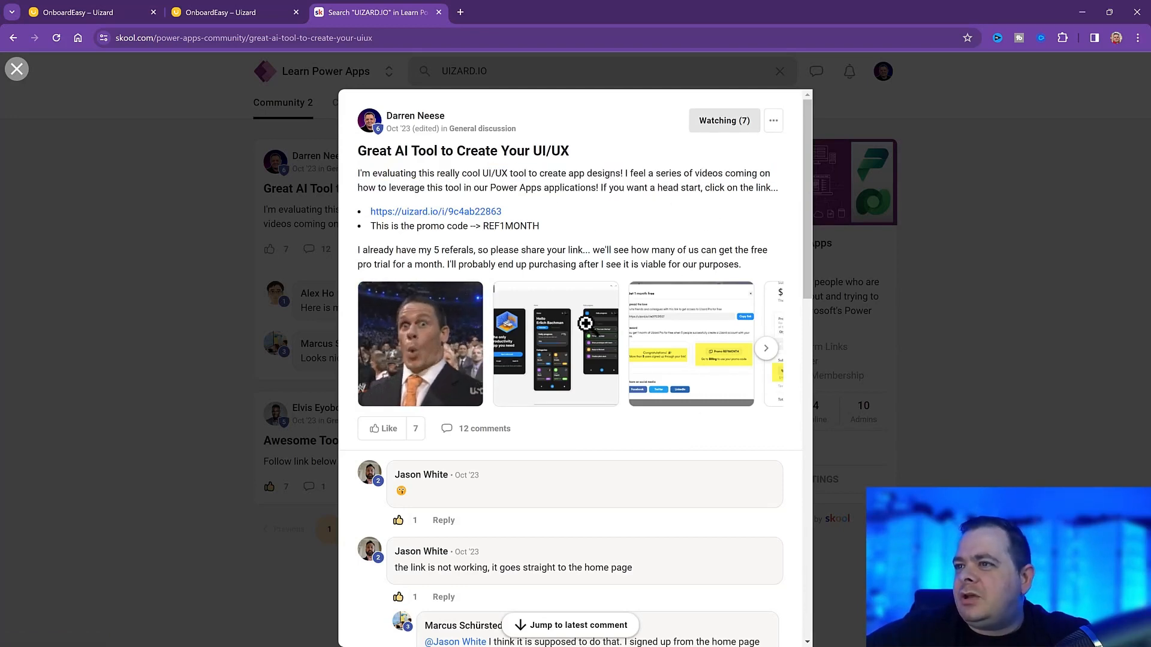
pyautogui.click(555, 344)
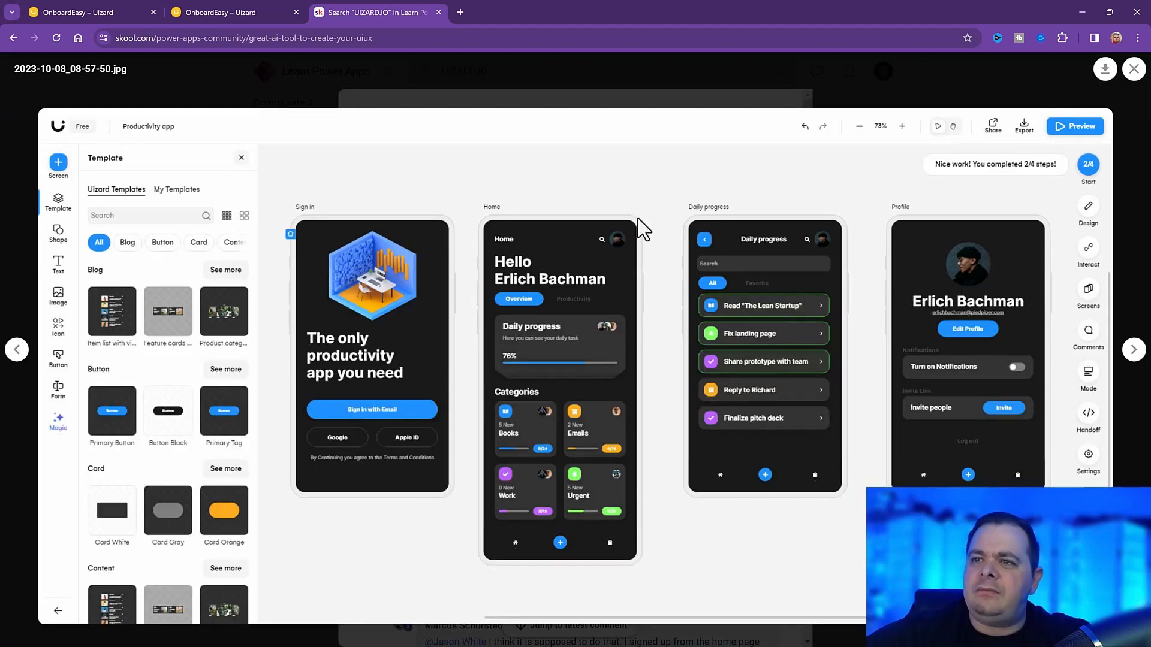
pyautogui.moveTo(603, 110)
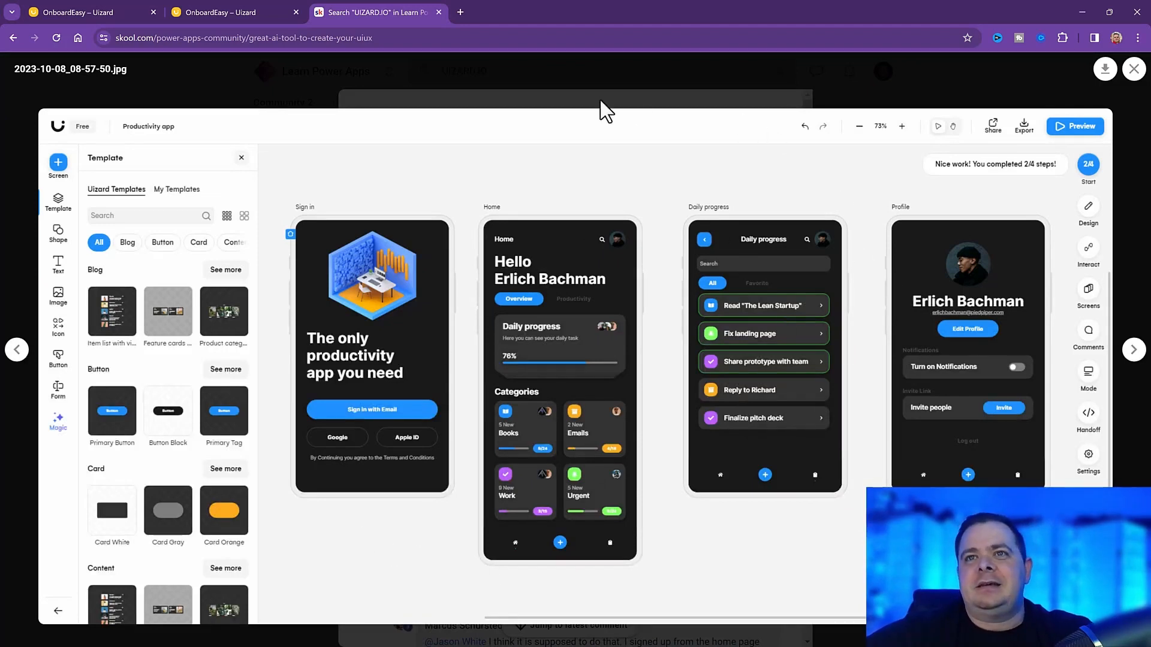
pyautogui.moveTo(286, 103)
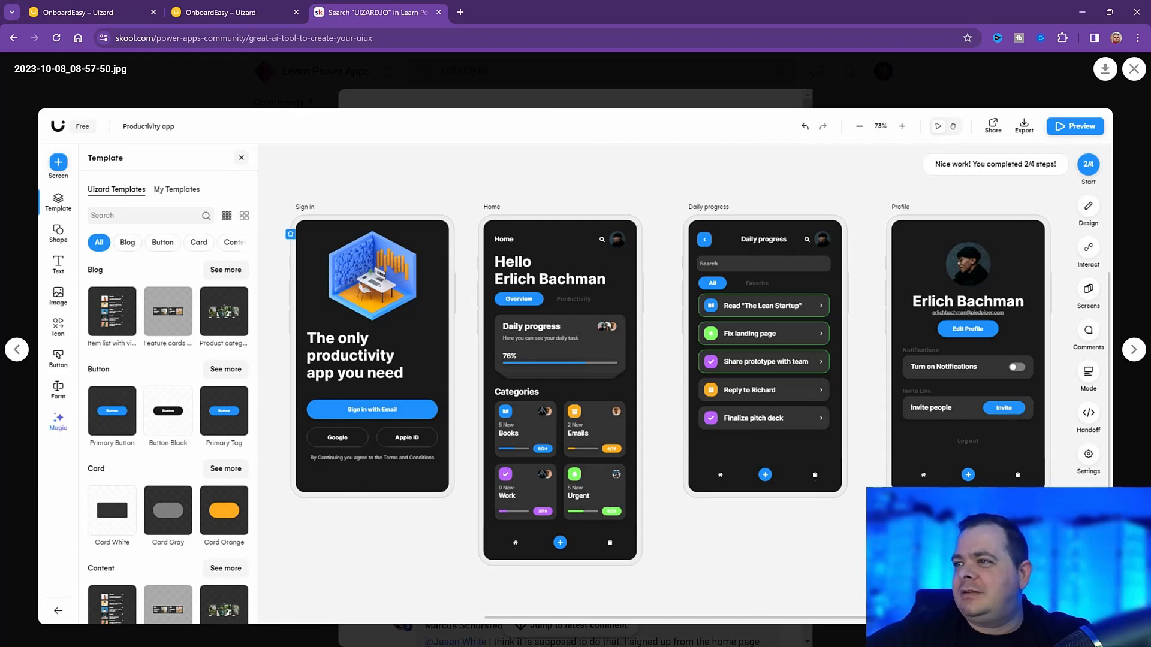
pyautogui.moveTo(141, 181)
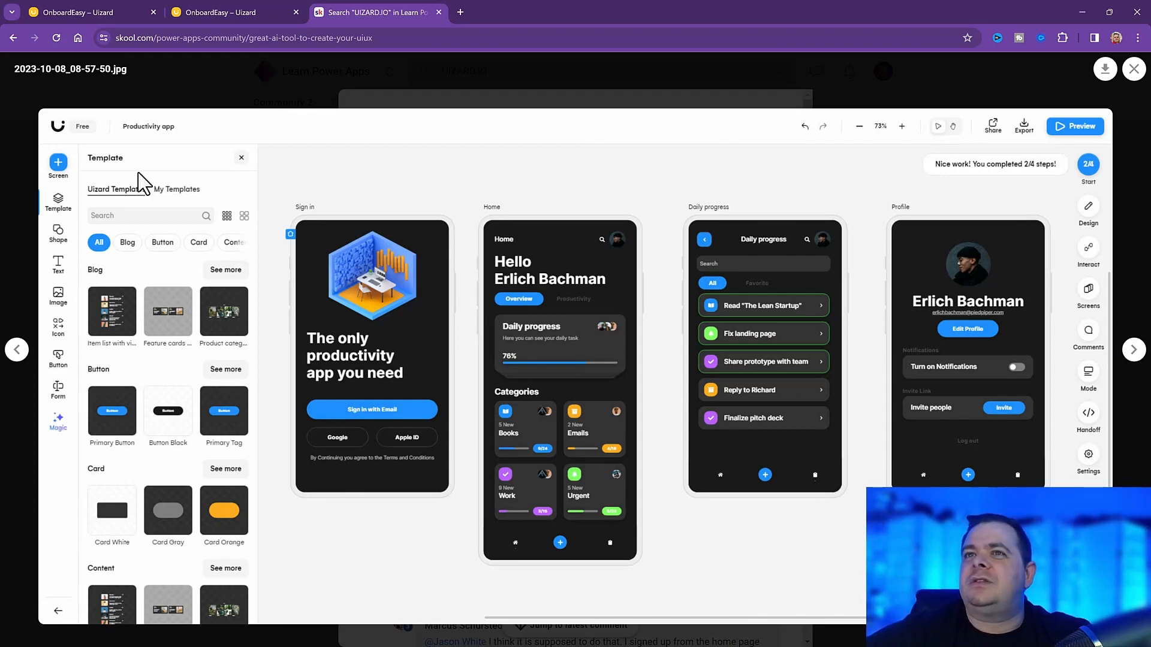
pyautogui.moveTo(1136, 355)
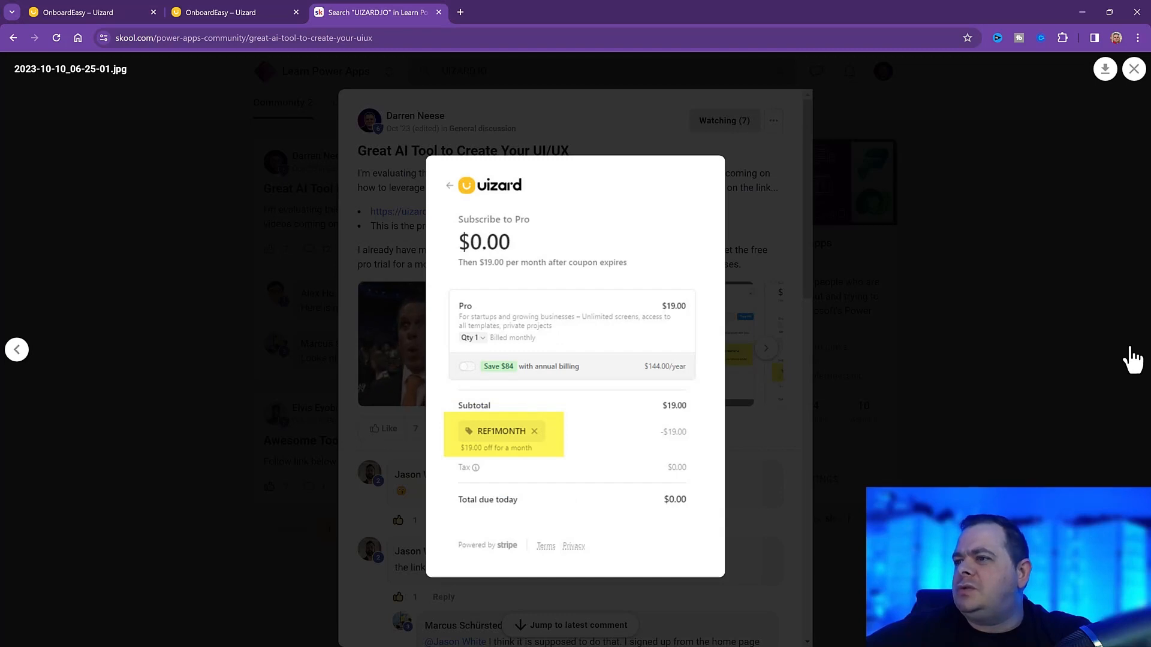
pyautogui.moveTo(195, 227)
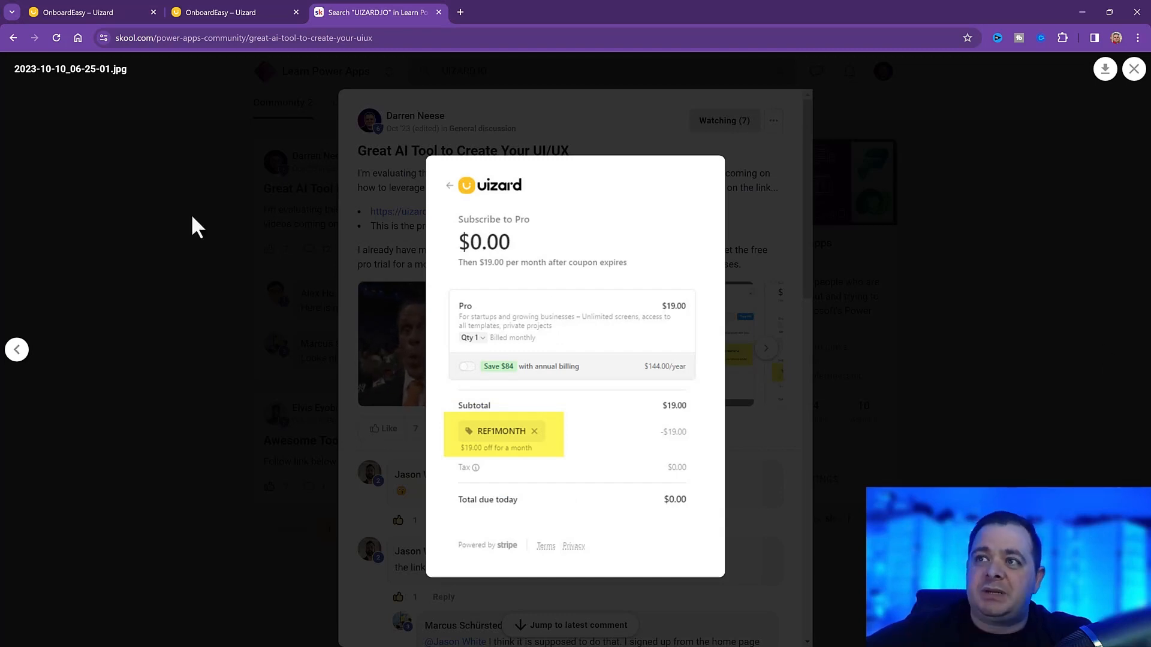
pyautogui.moveTo(756, 252)
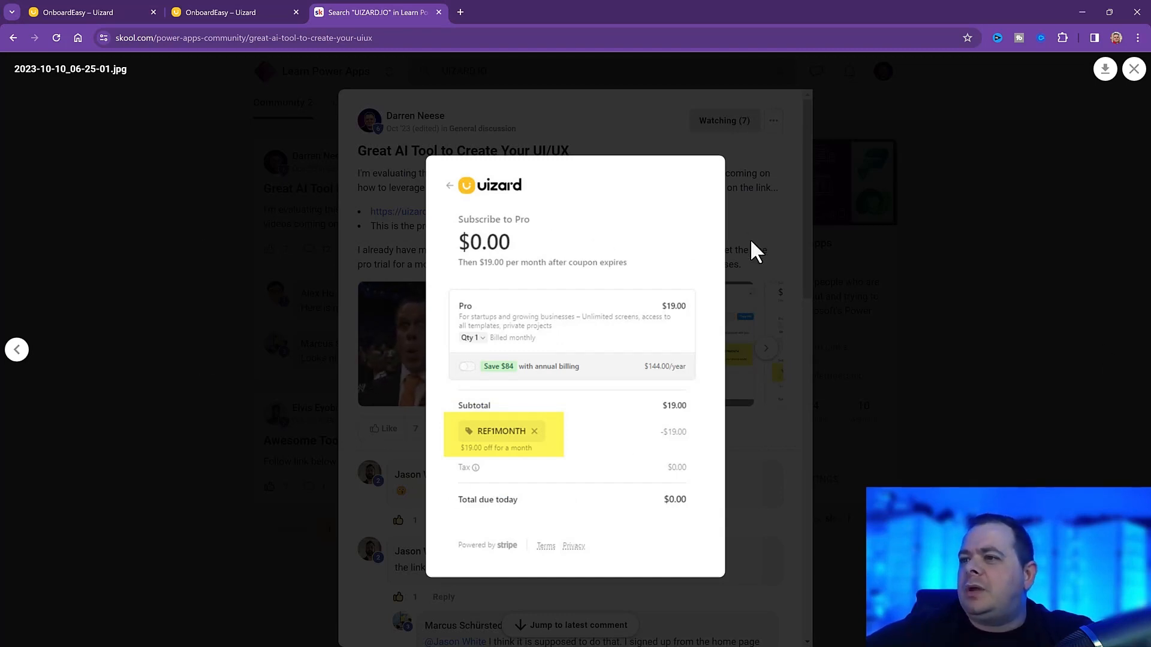
pyautogui.moveTo(768, 230)
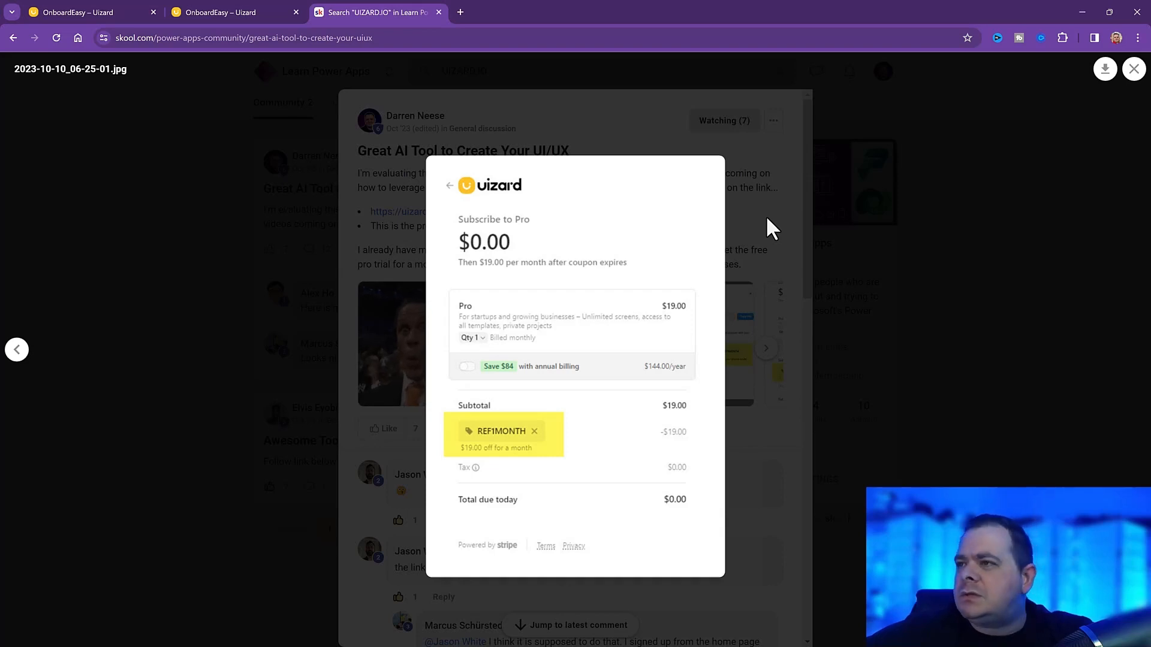
pyautogui.moveTo(767, 227)
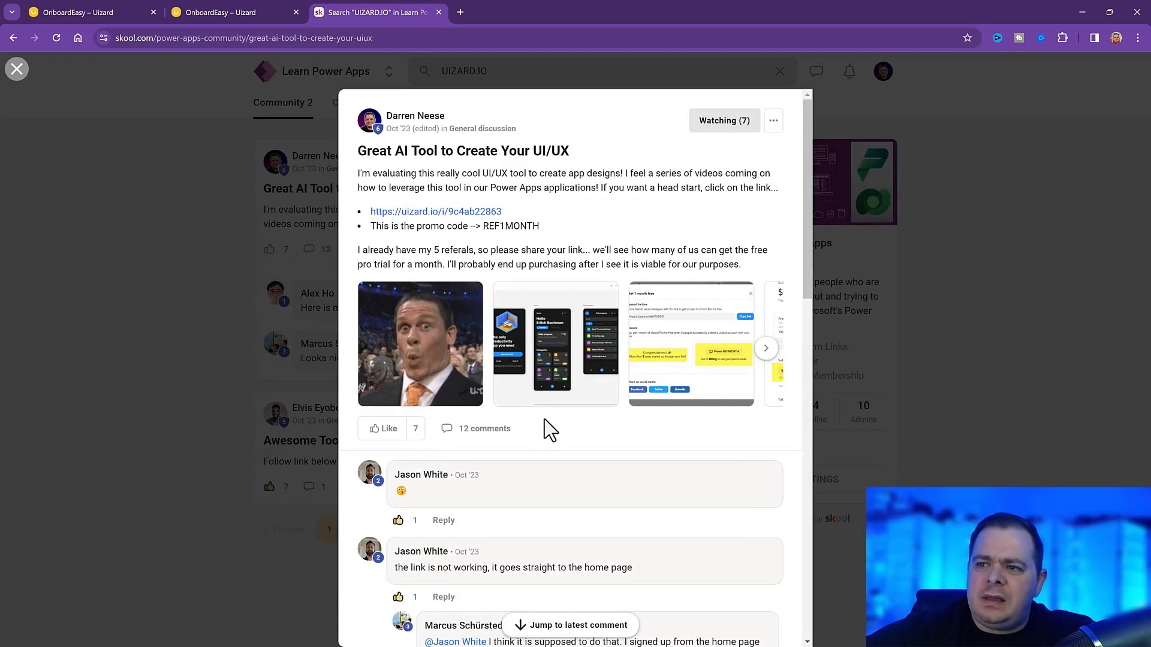
# Scroll through the post's comments, select words in the last one, then close the post.
pyautogui.scroll(-3)
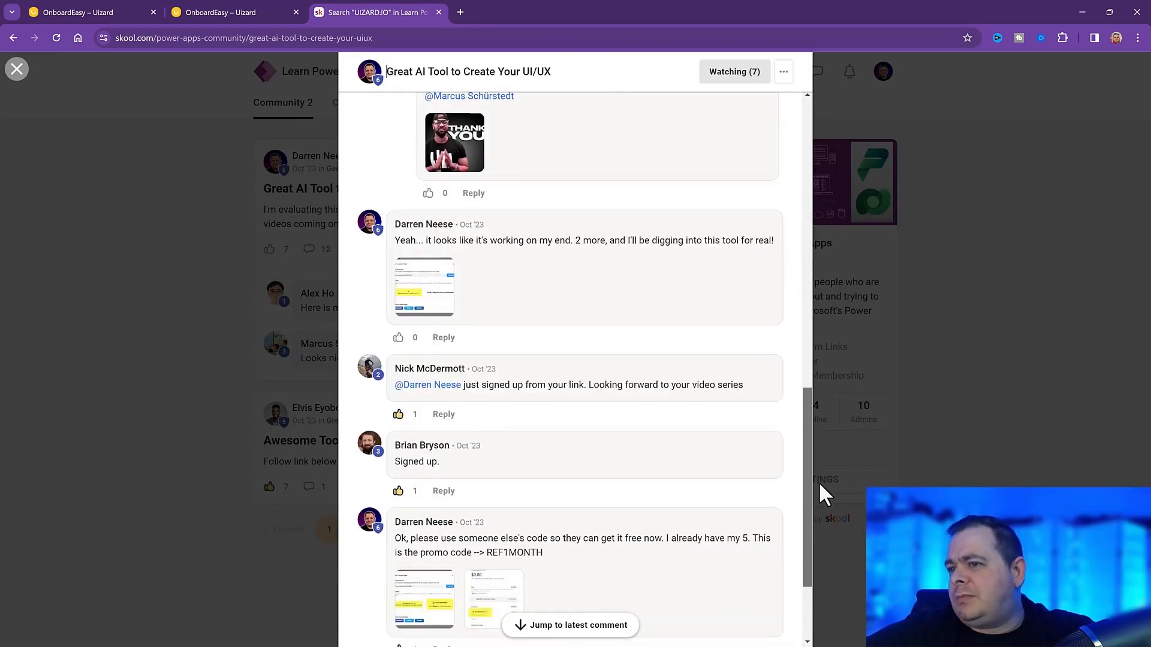
pyautogui.scroll(-3)
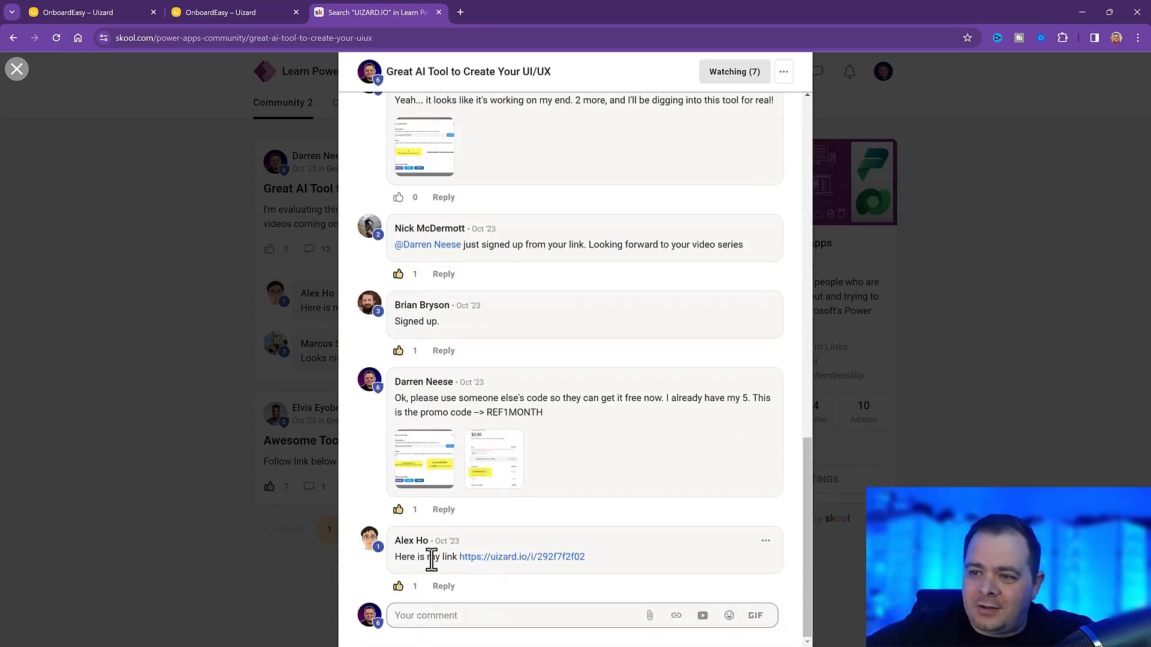
pyautogui.doubleClick(417, 556)
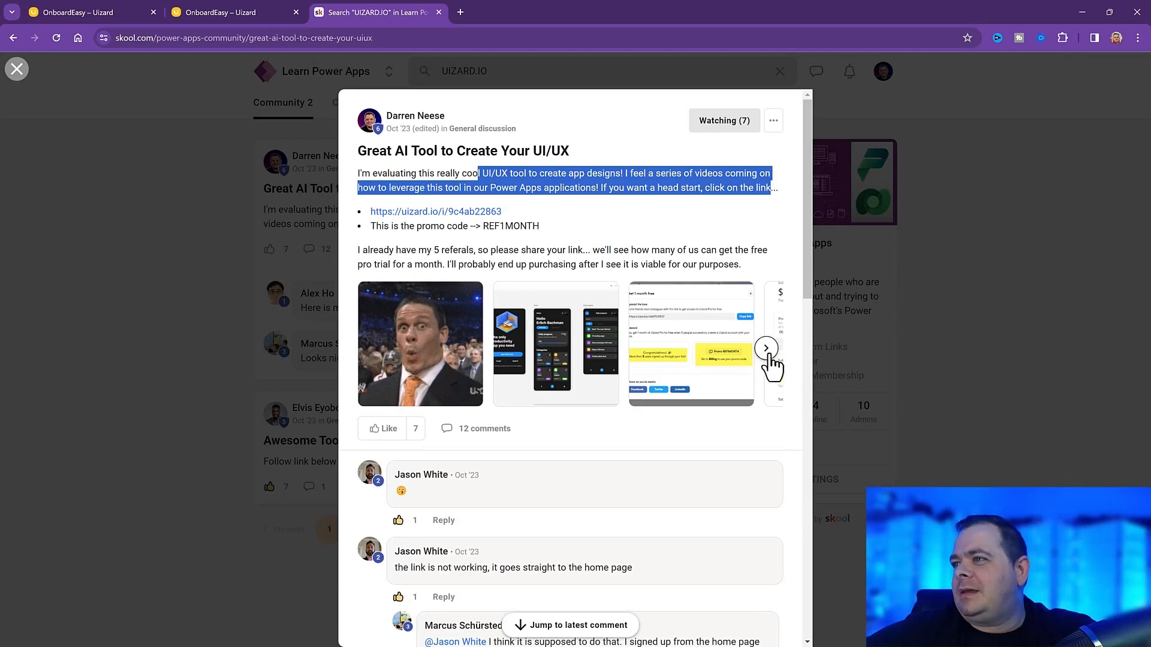
pyautogui.click(16, 68)
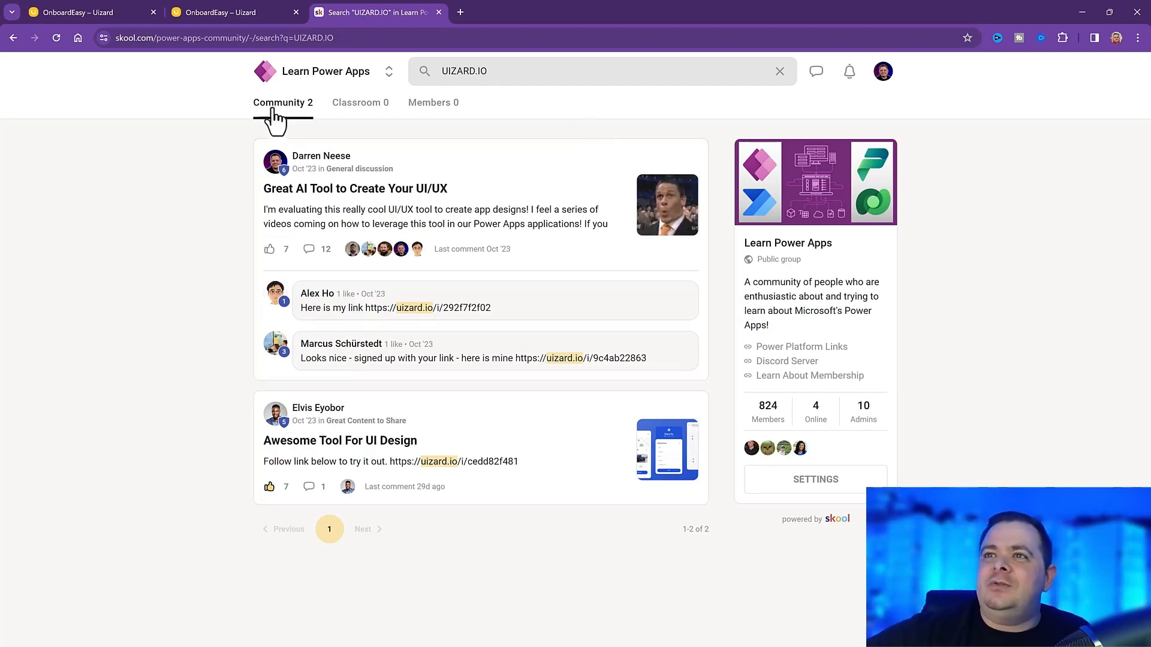
pyautogui.moveTo(907, 395)
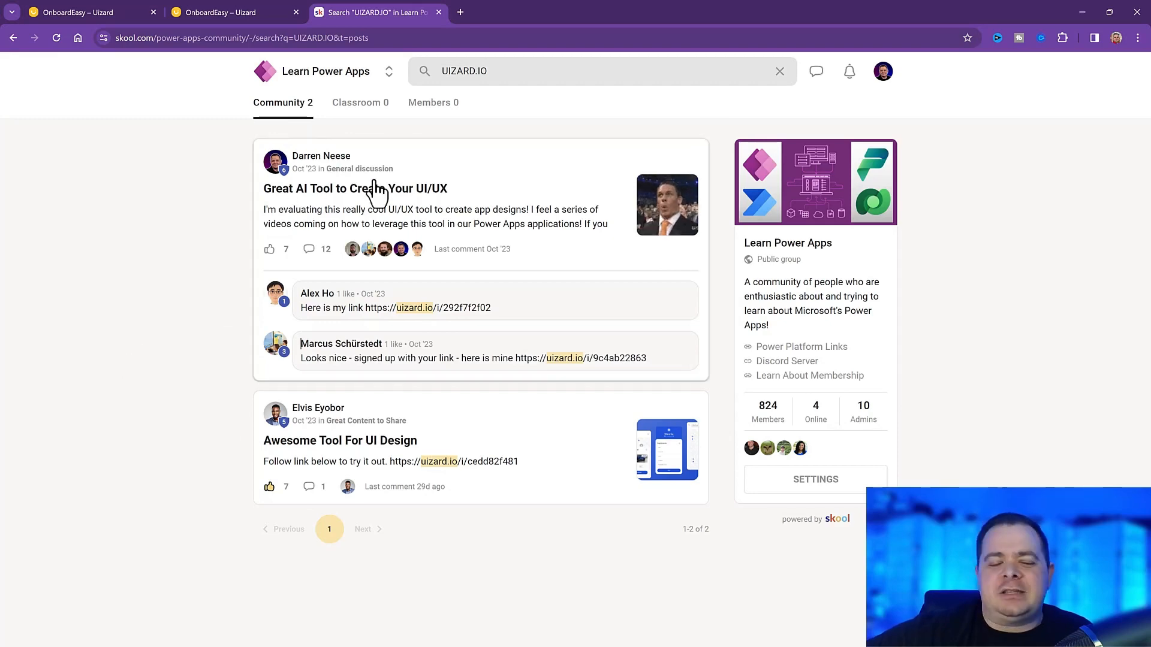
pyautogui.moveTo(221, 243)
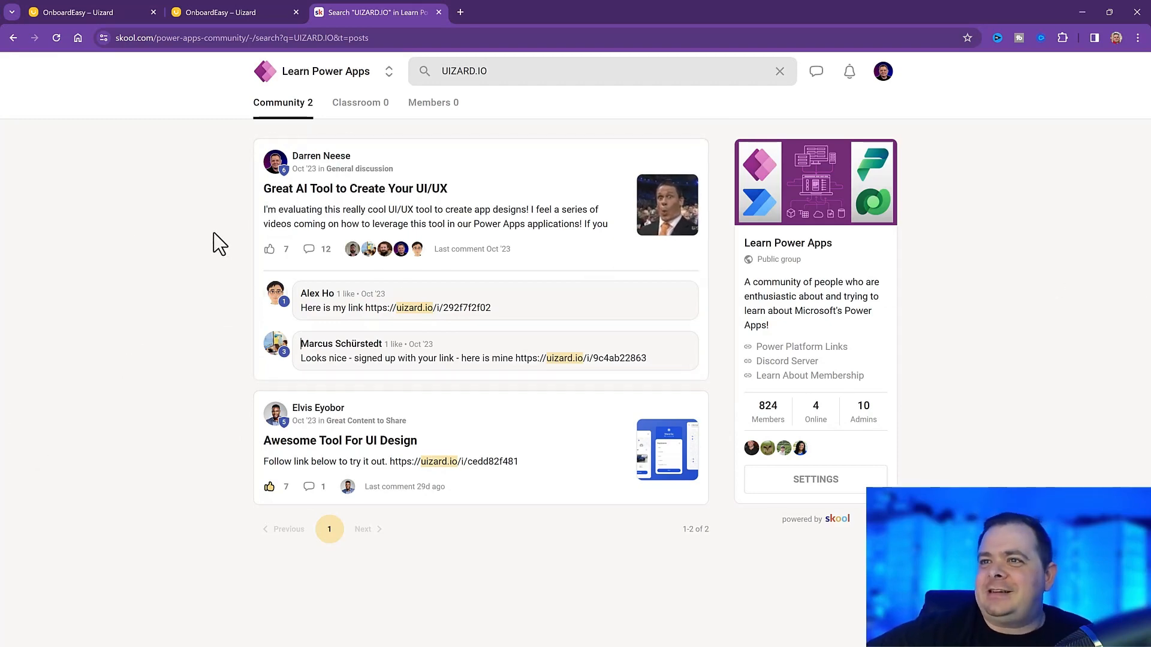
# Switch back to the OnboardEasy – Uizard tab showing the Profile and Settings screens.
pyautogui.click(217, 12)
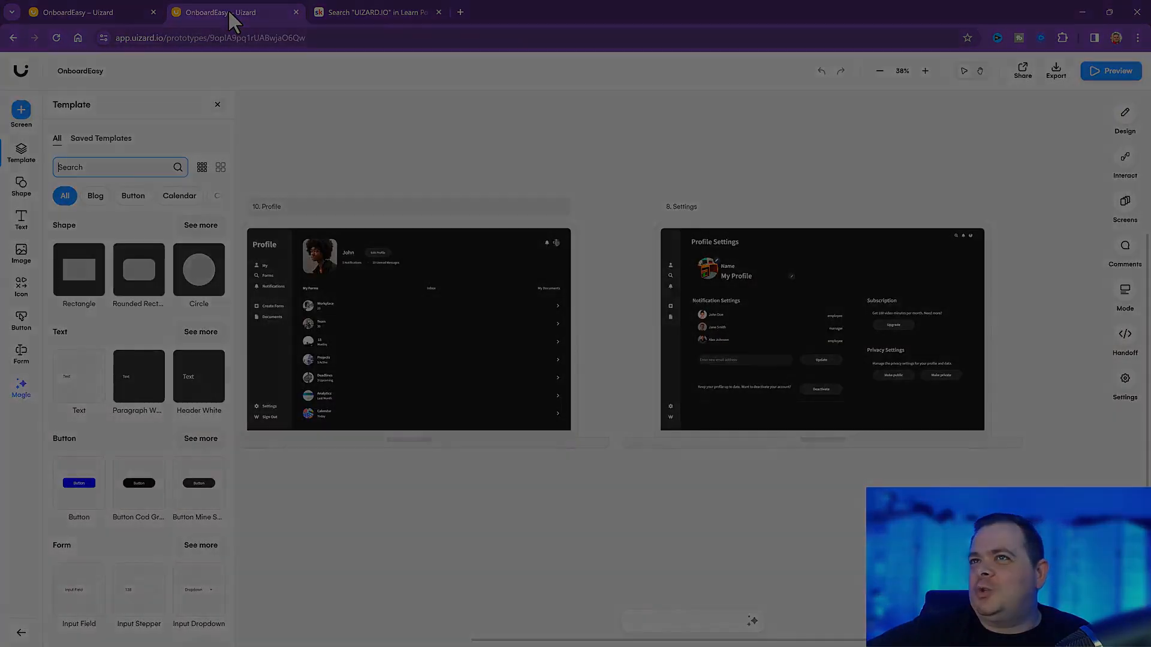